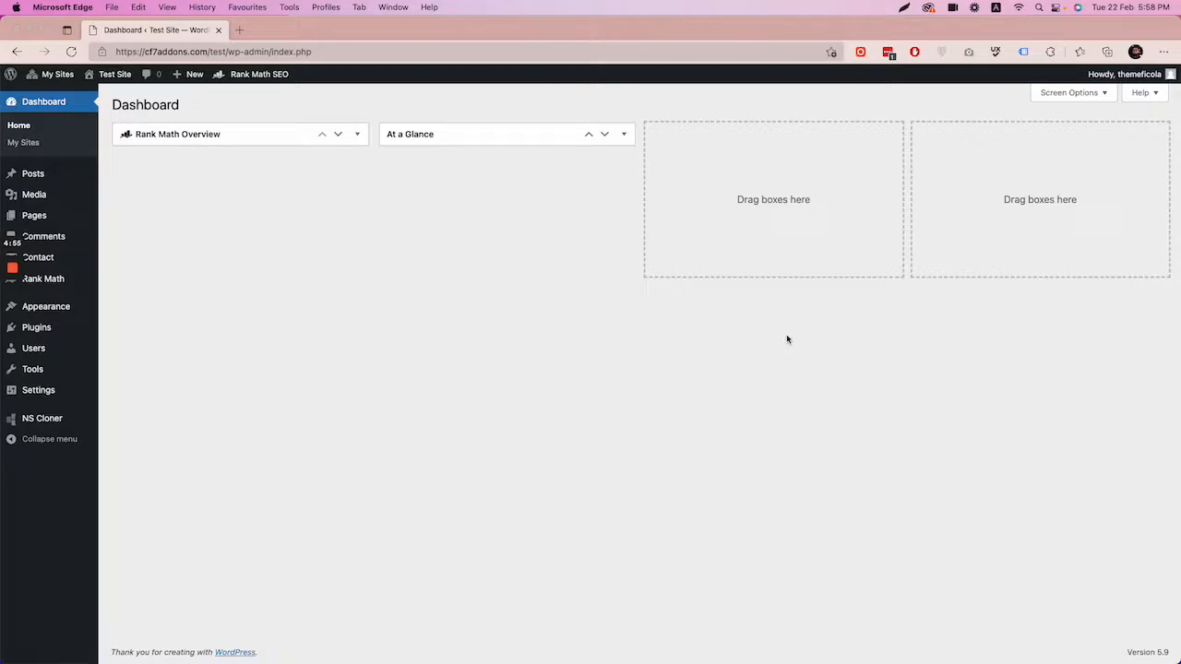
pyautogui.moveTo(766, 337)
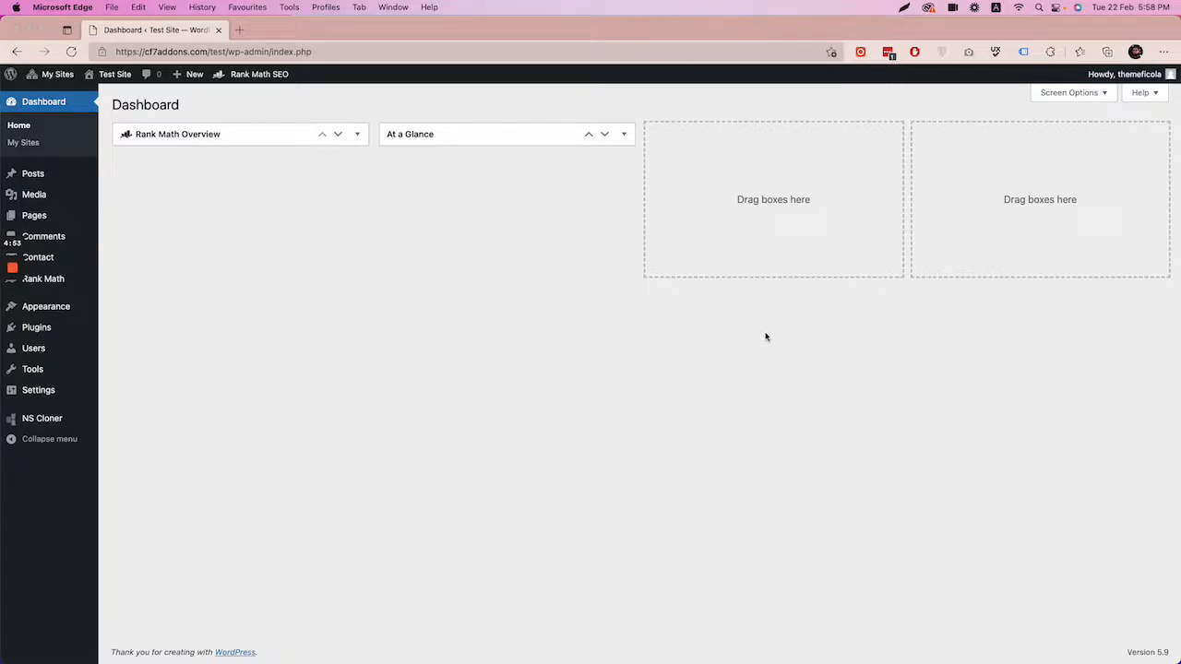
pyautogui.moveTo(187, 170)
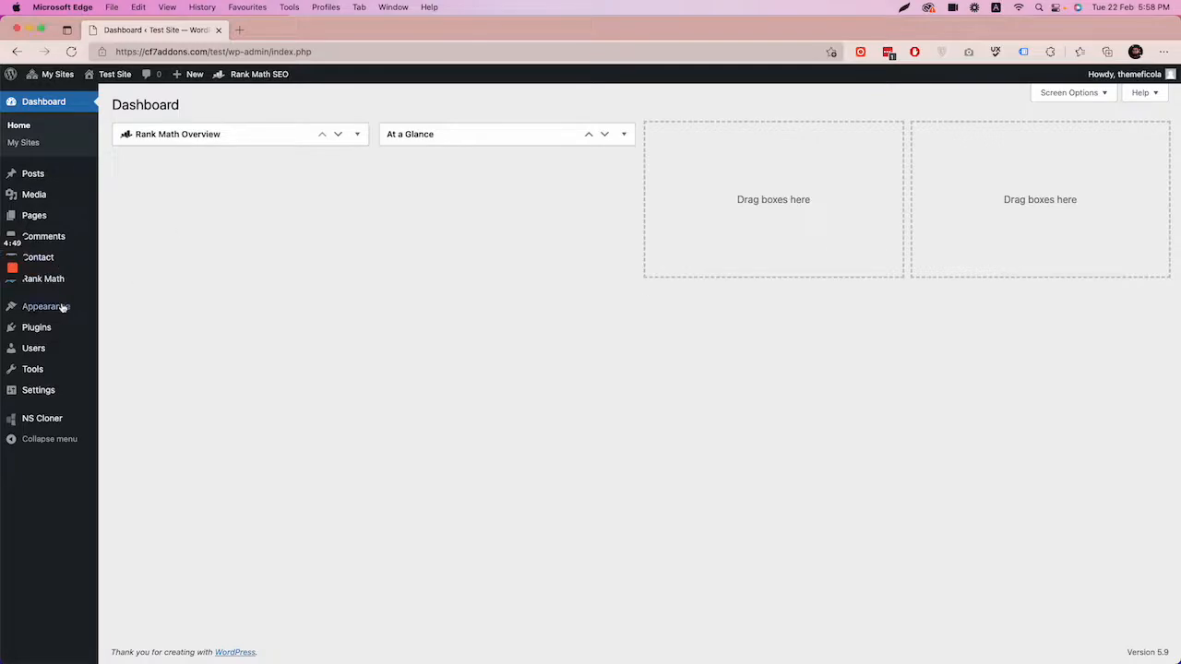
# Step: Check the installed plugins list for the UACF7 Post Submission addon
pyautogui.click(36, 328)
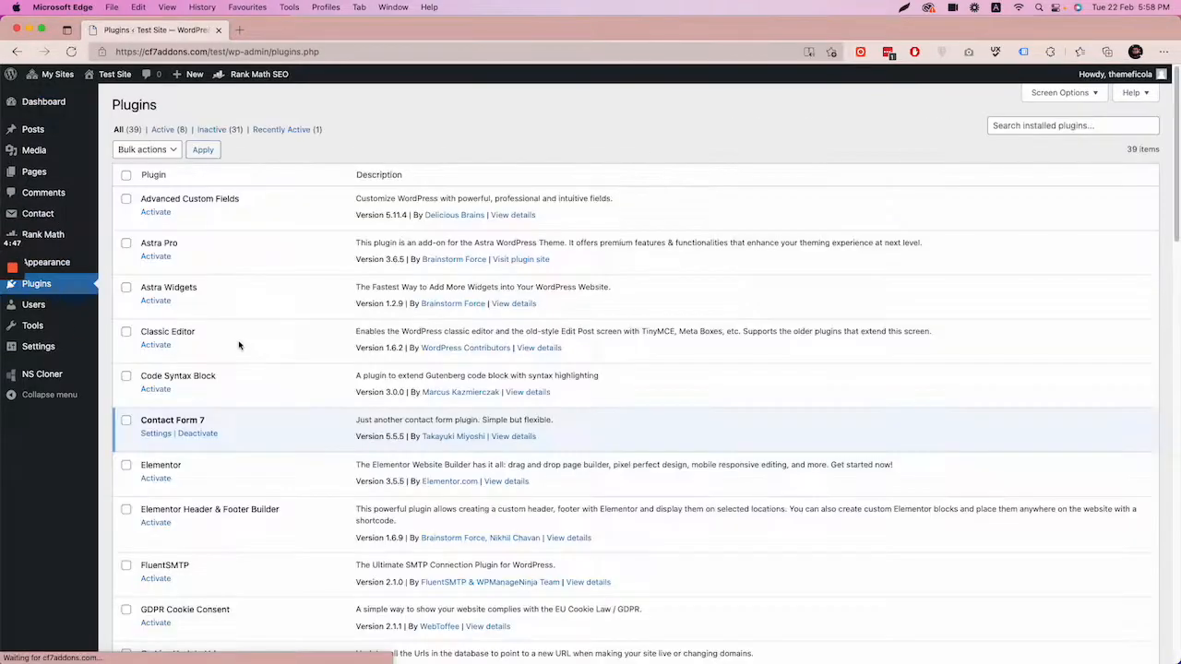
pyautogui.scroll(-3)
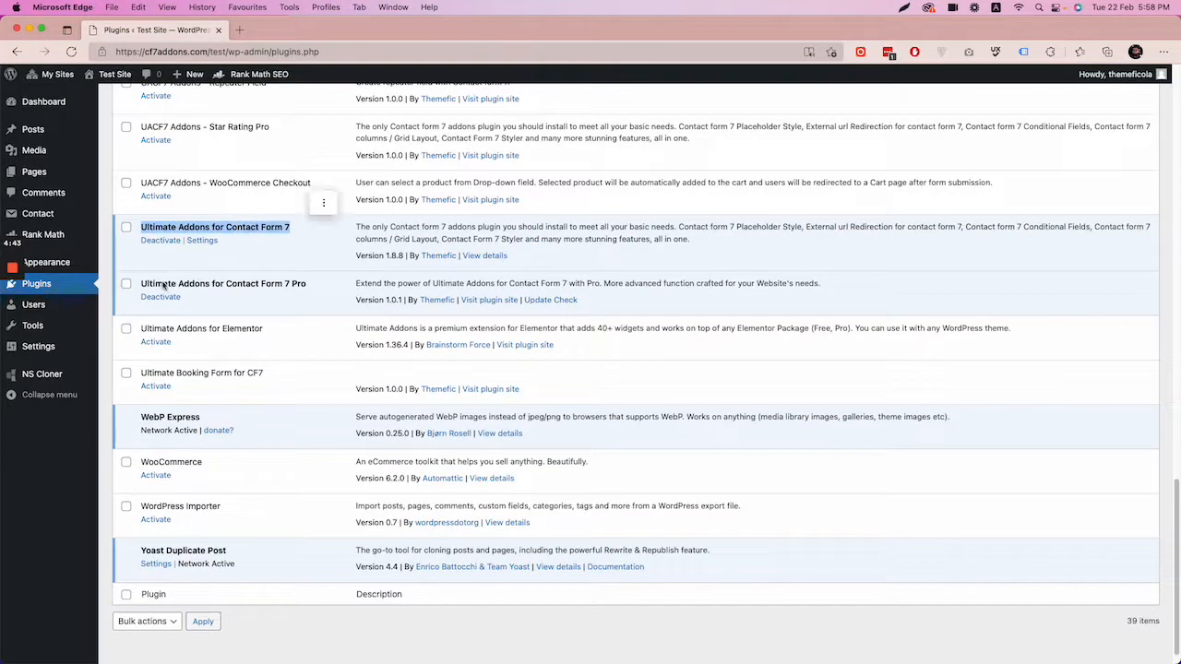
pyautogui.scroll(3)
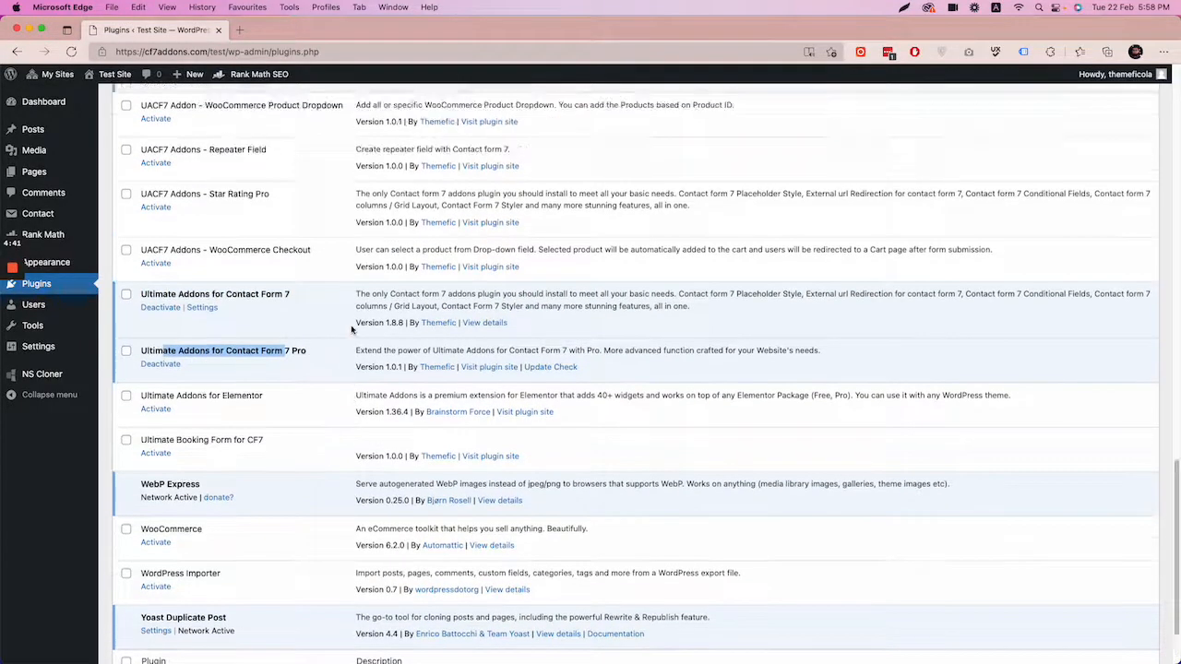
pyautogui.scroll(3)
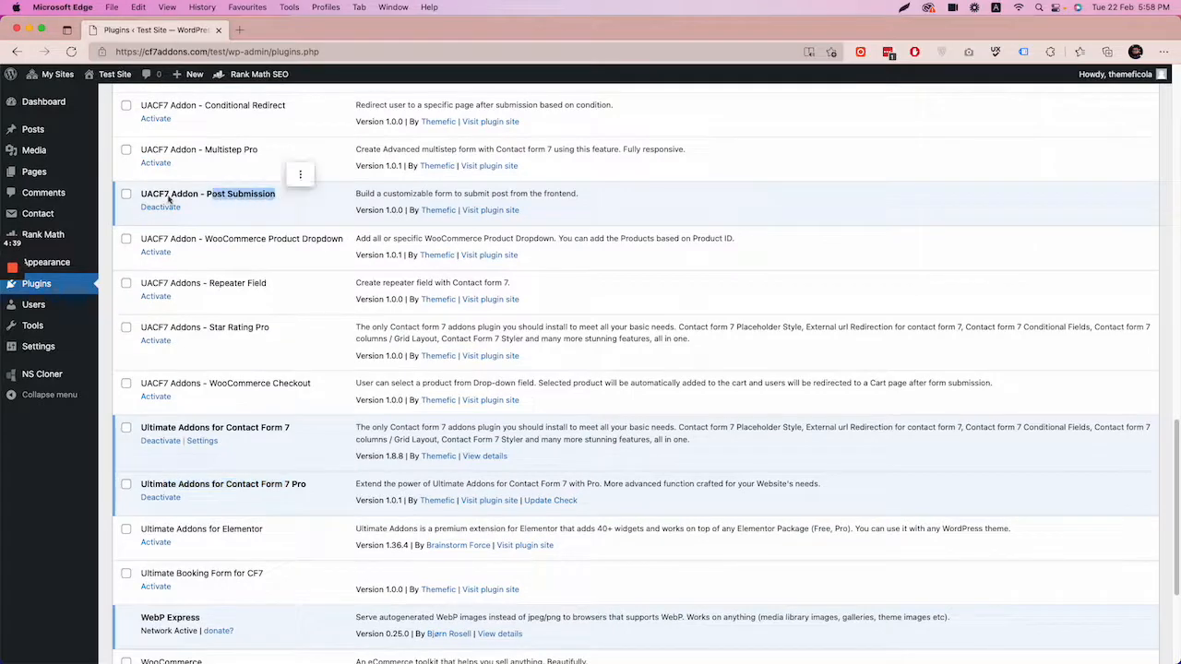
# Step: Review Frontend Post Submission on the Ultimate Addons for Contact Form 7 settings page
pyautogui.click(38, 213)
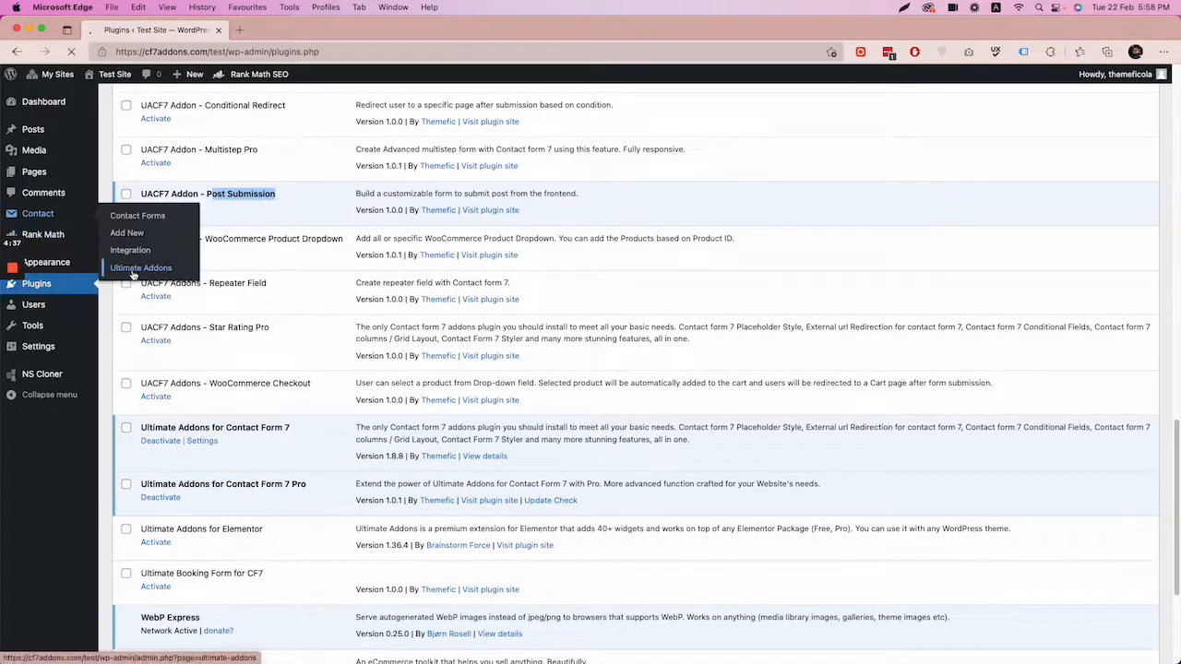
pyautogui.click(141, 267)
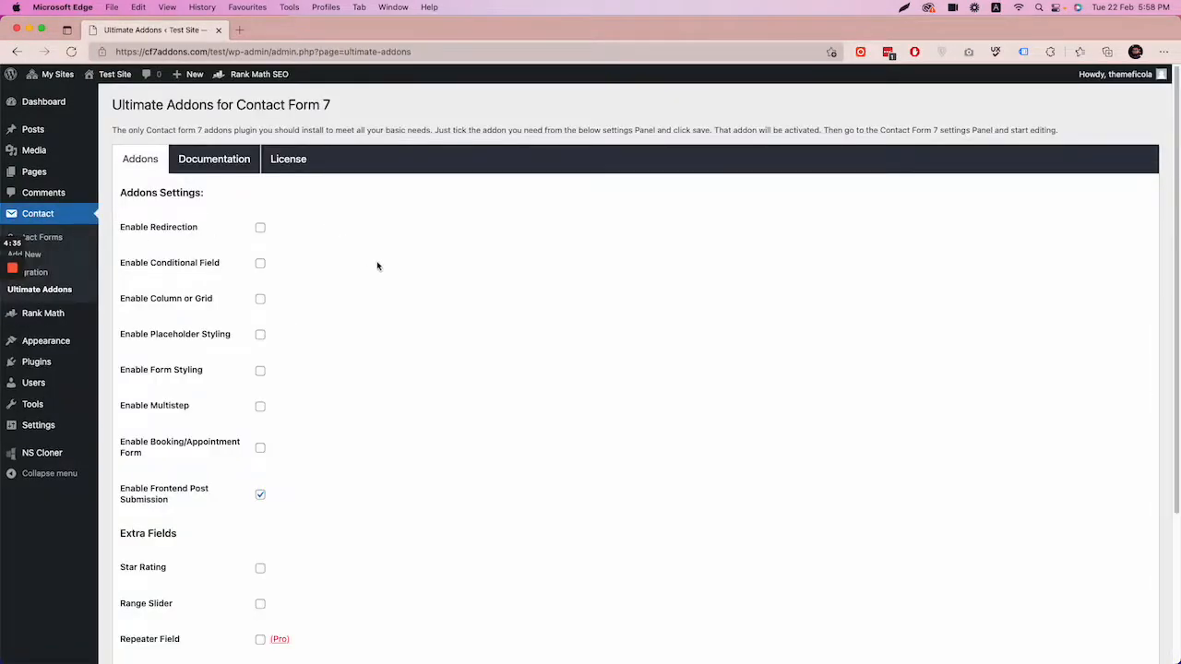
pyautogui.scroll(-3)
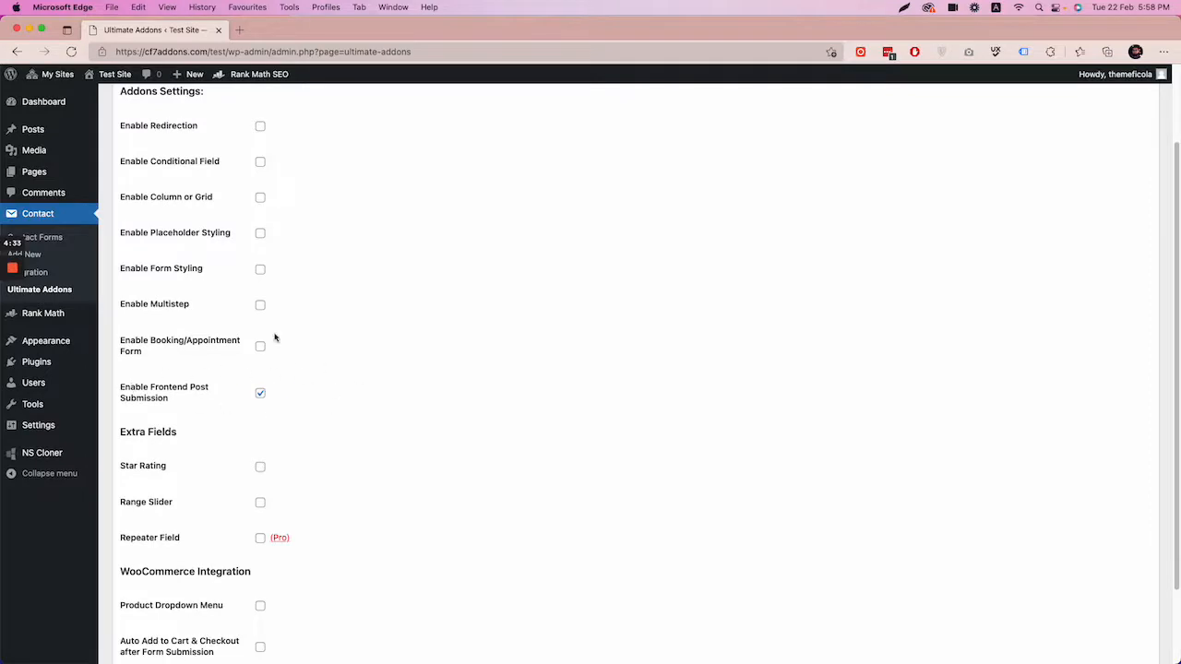
pyautogui.scroll(3)
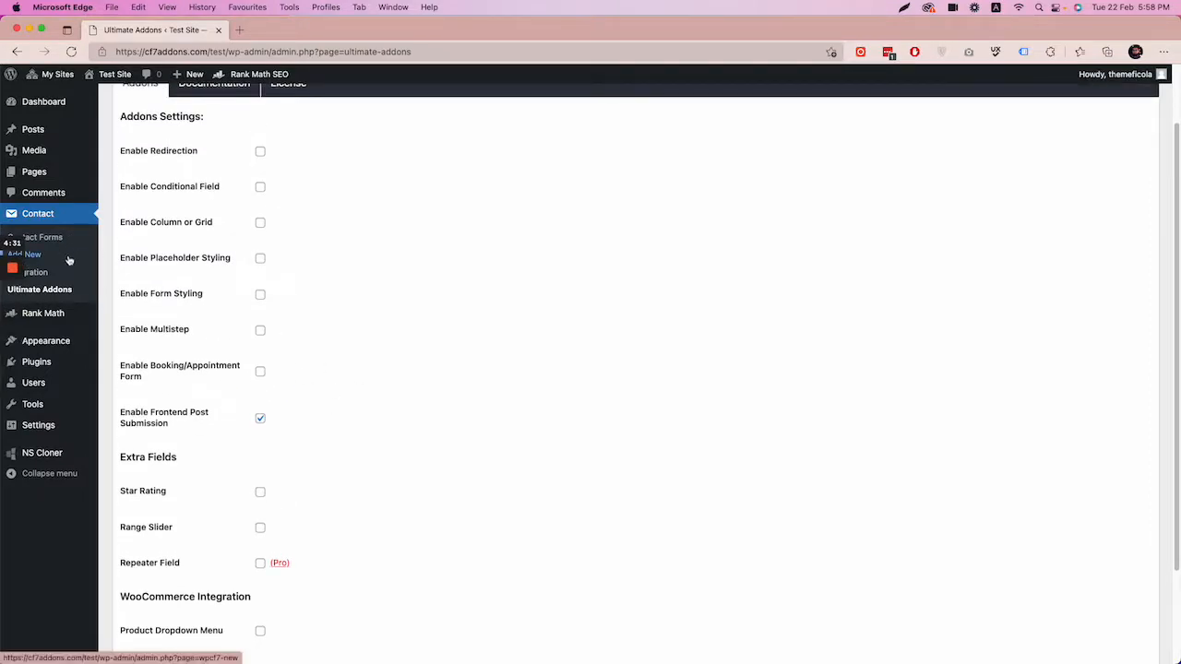
# Step: Create a new contact form titled 'Post Form'
pyautogui.click(44, 237)
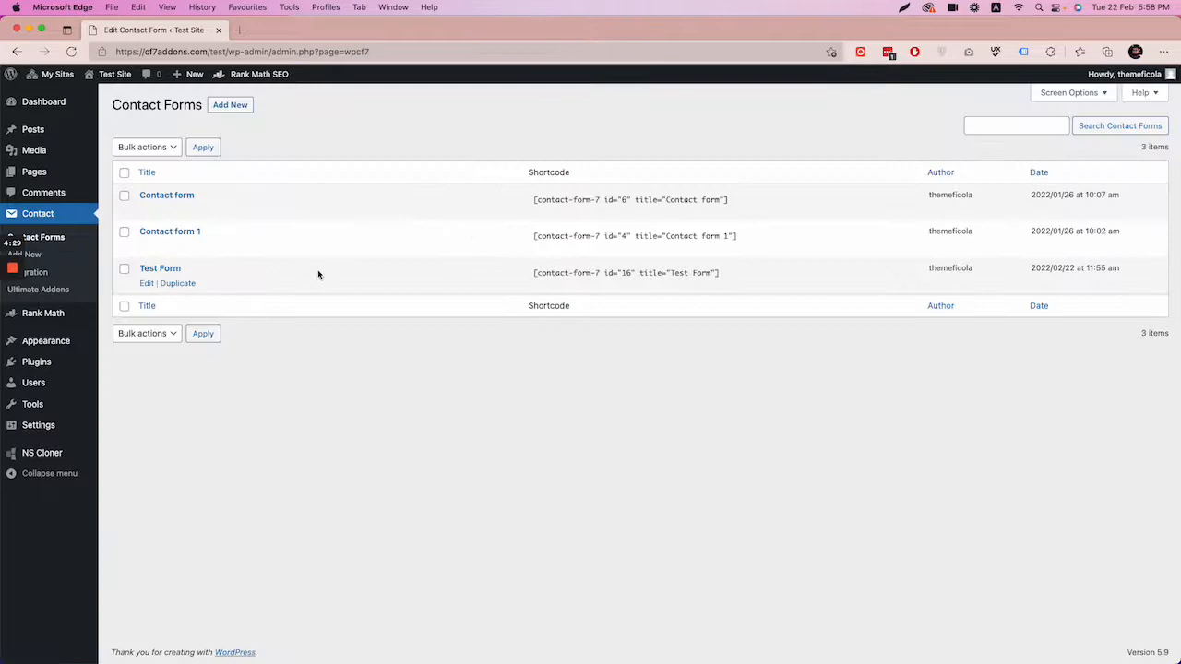
pyautogui.moveTo(84, 295)
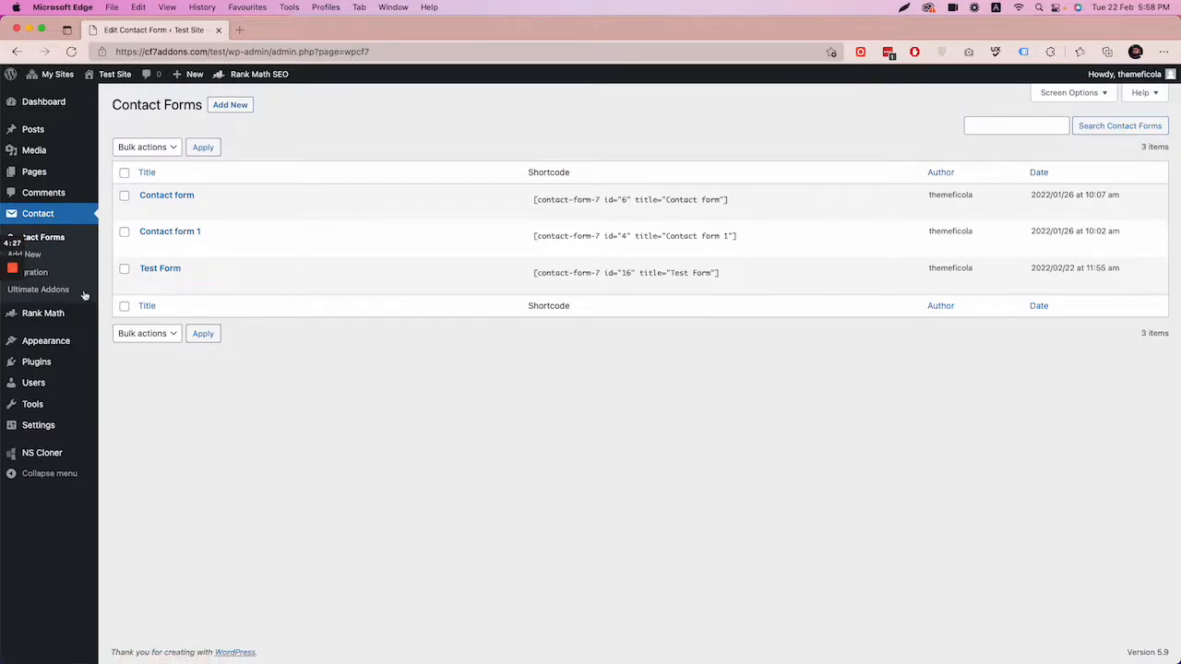
pyautogui.click(229, 104)
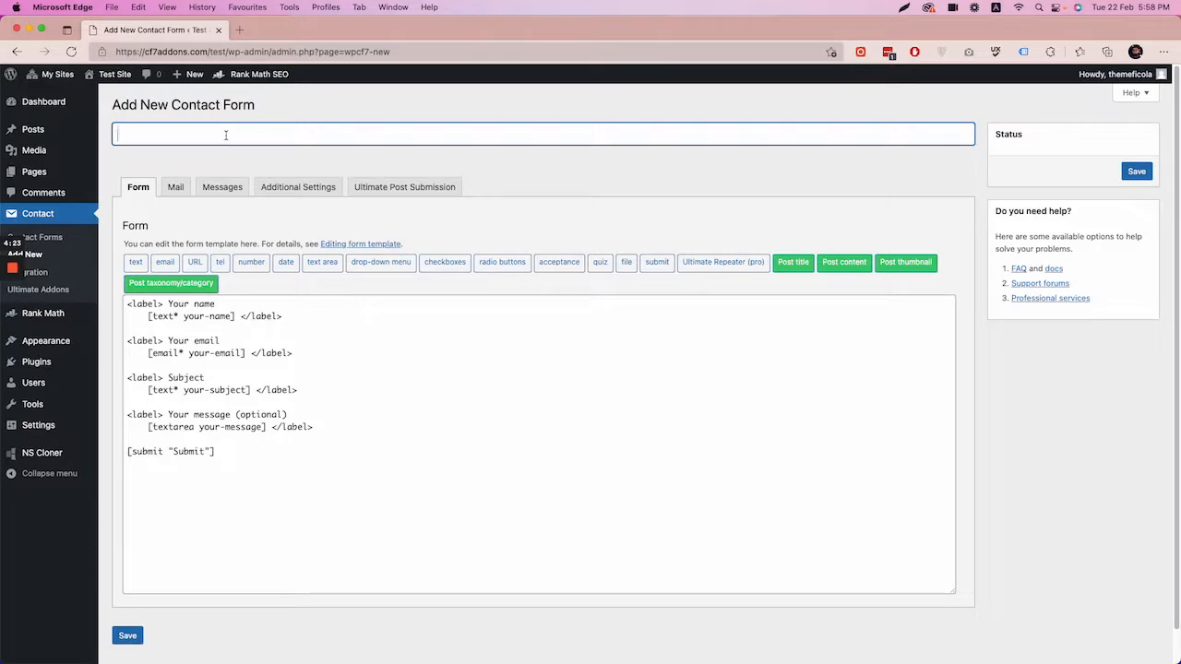
pyautogui.write('Post Form')
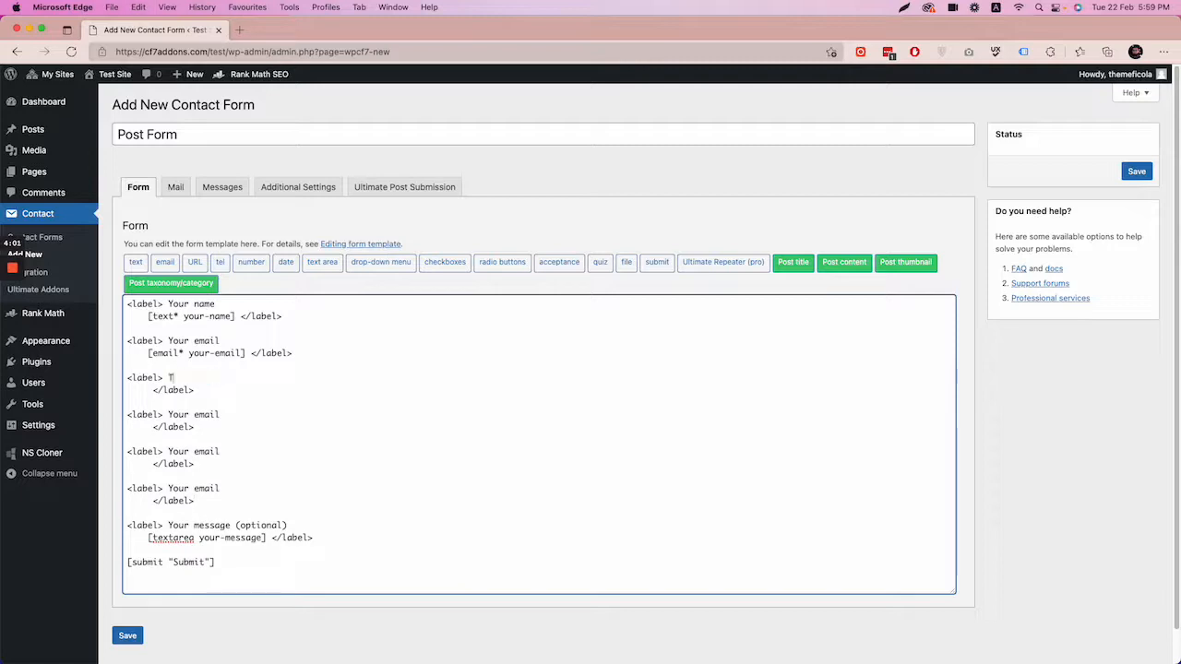
# Step: Change the template labels to Title, Description, Image and Category
pyautogui.write('itle')
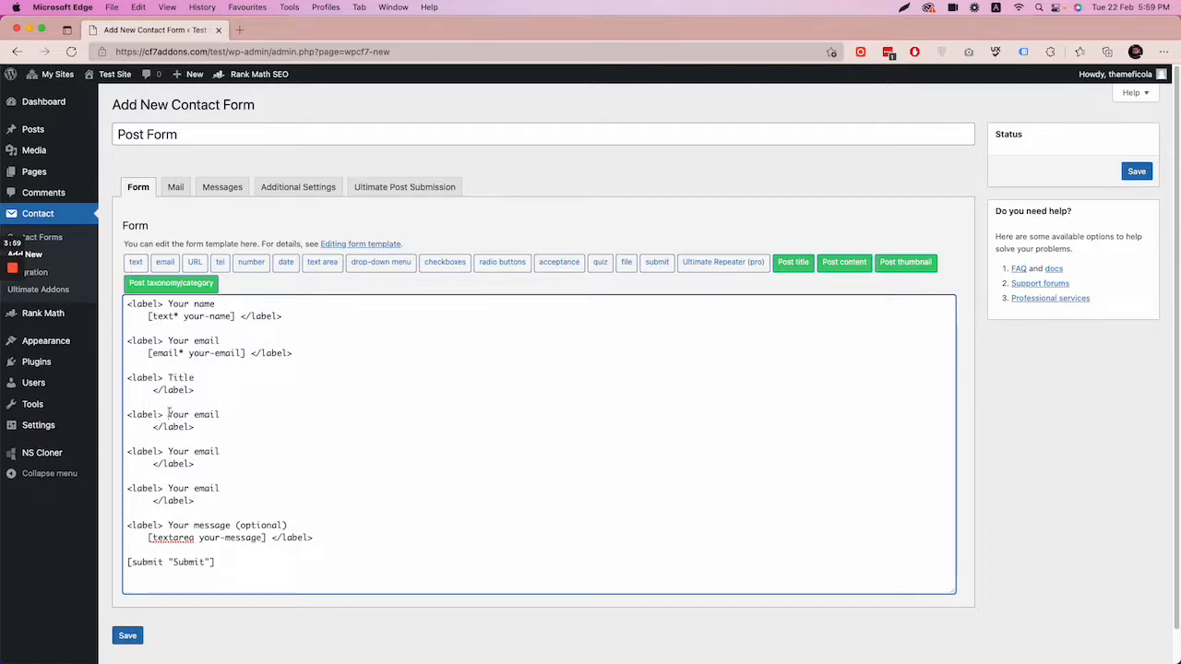
pyautogui.write('Dec')
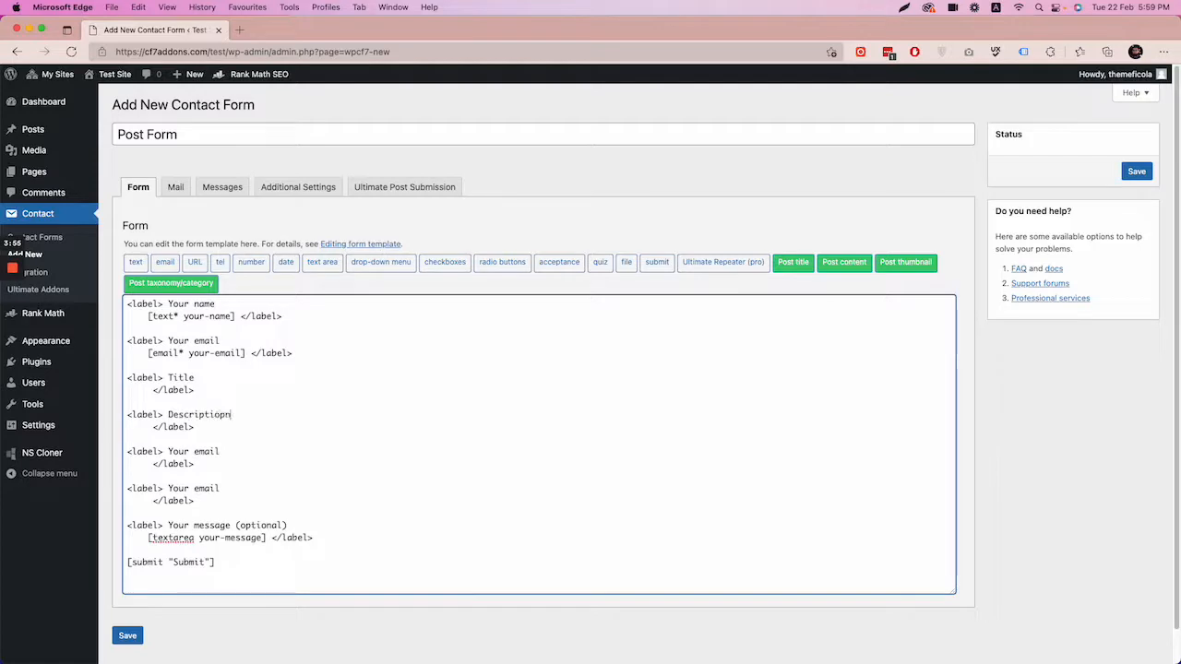
pyautogui.press('Backspace')
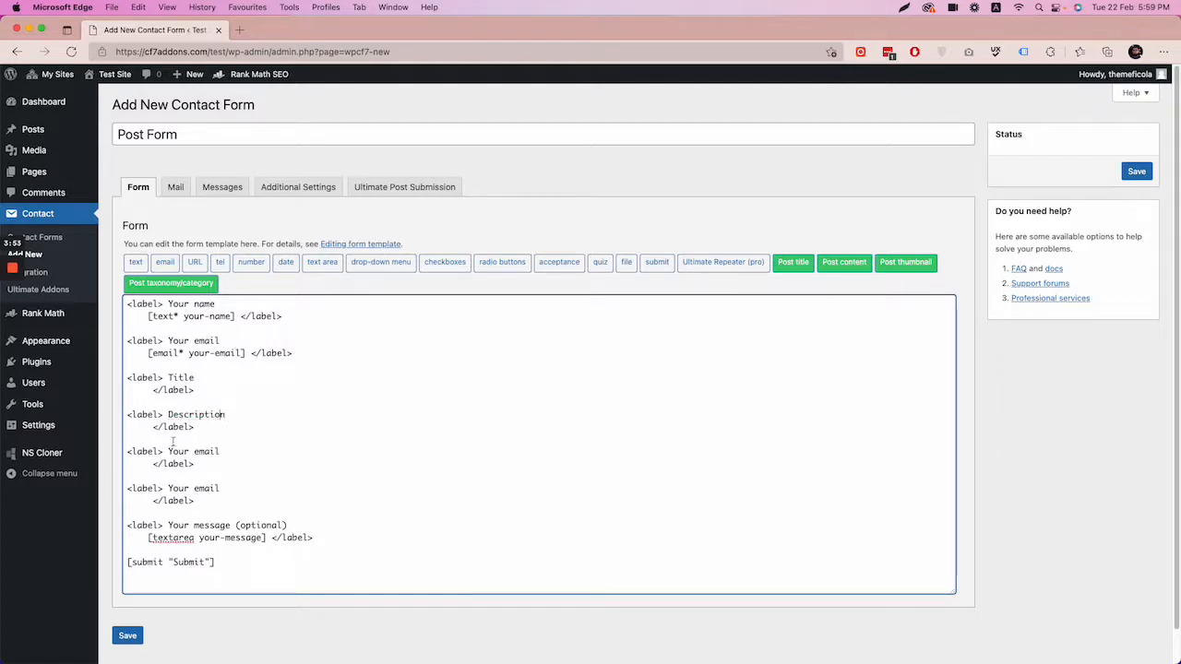
pyautogui.write('Io')
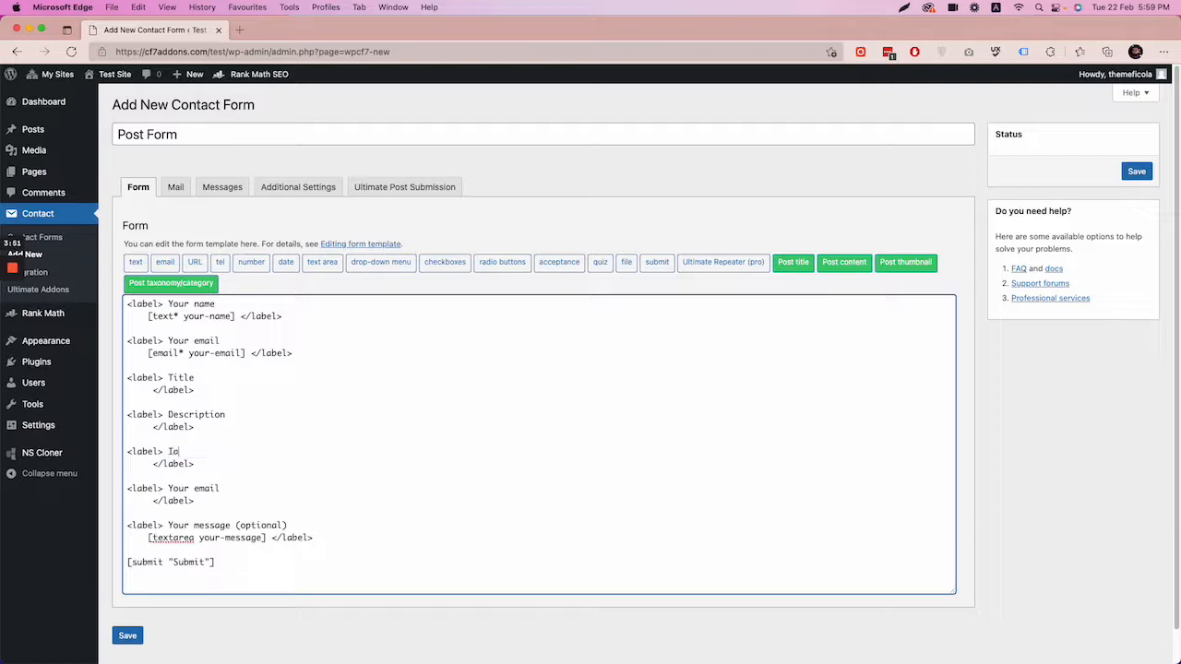
pyautogui.write('mage')
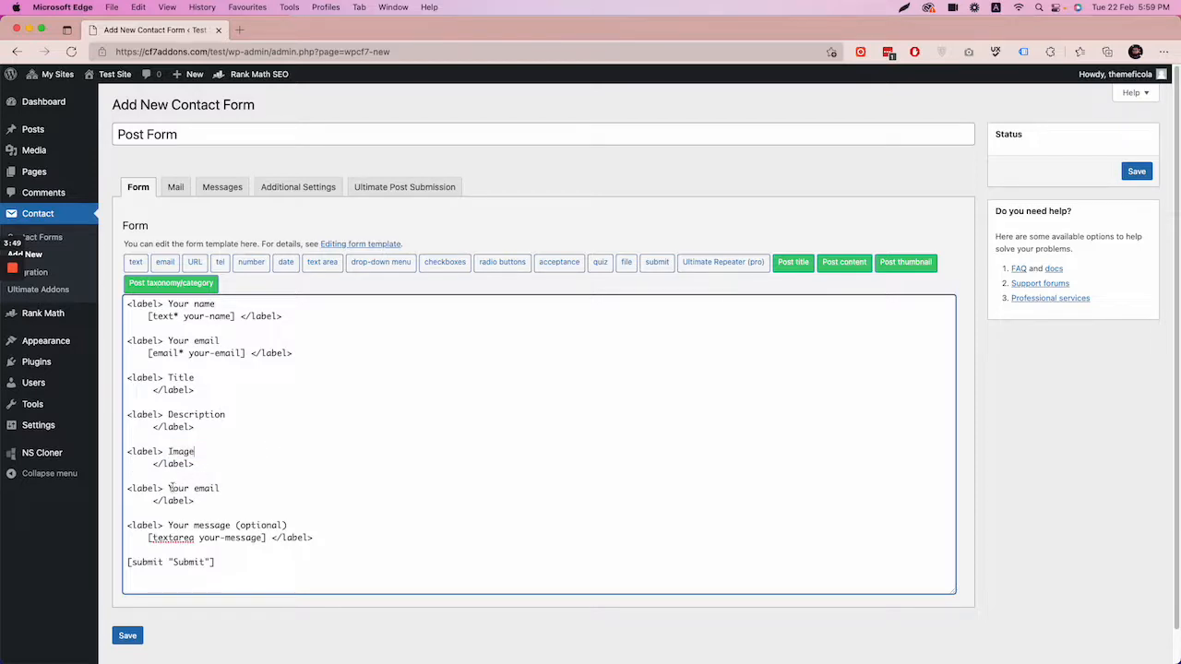
pyautogui.doubleClick(181, 487)
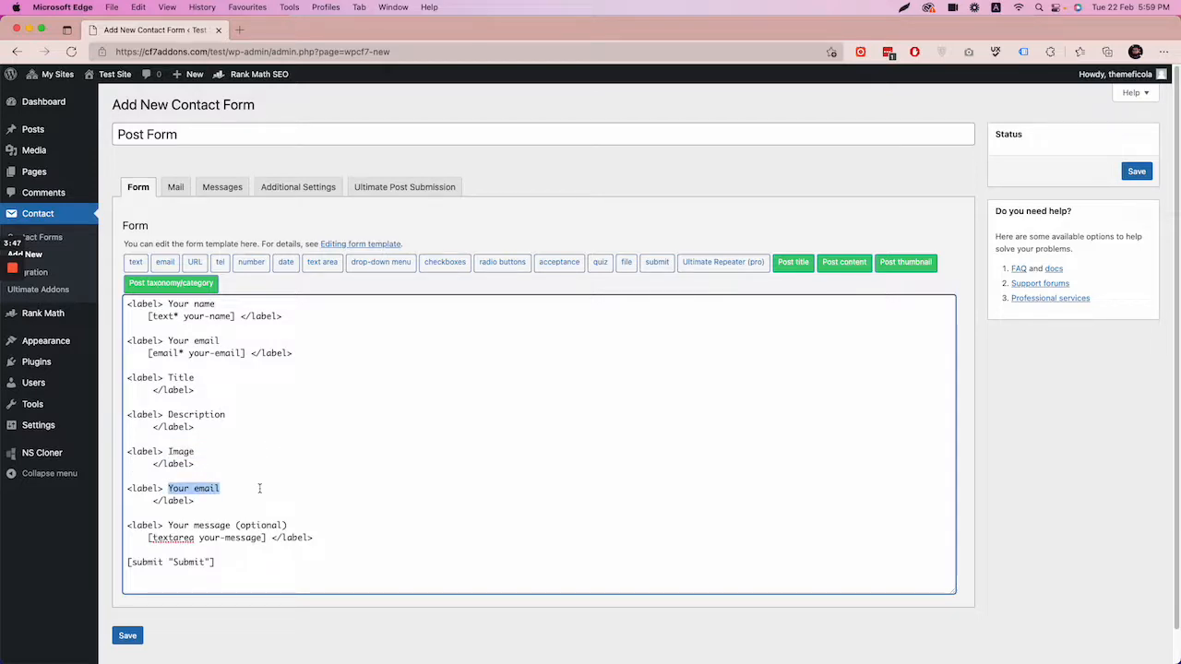
pyautogui.write('Cate')
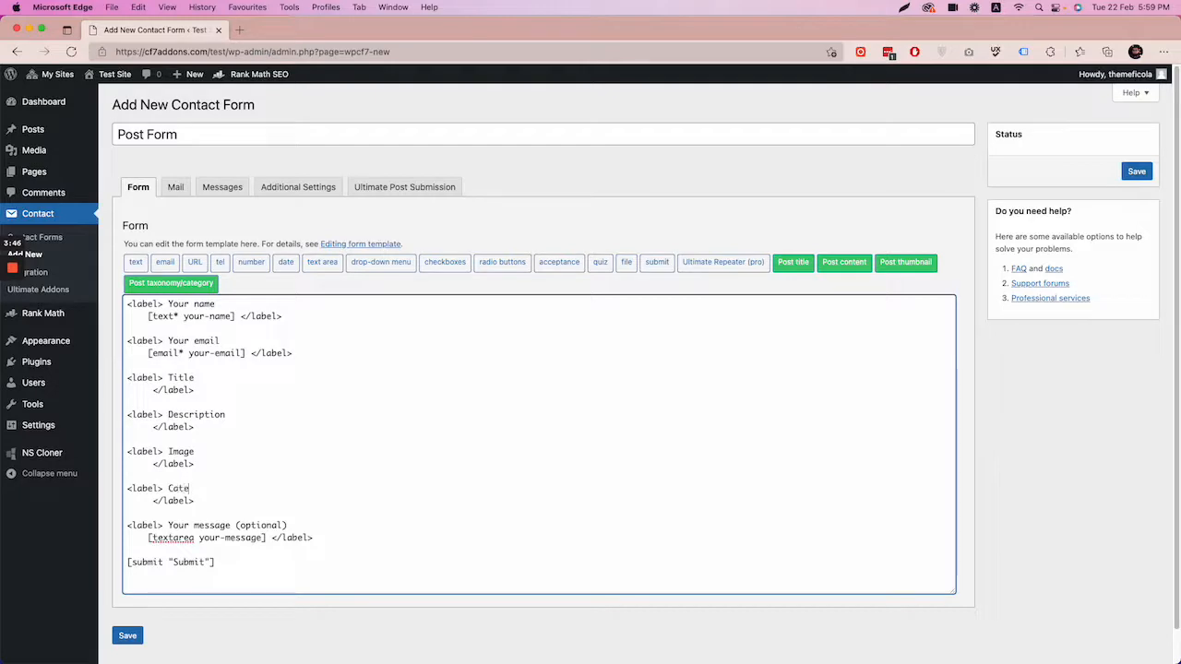
pyautogui.write('gory')
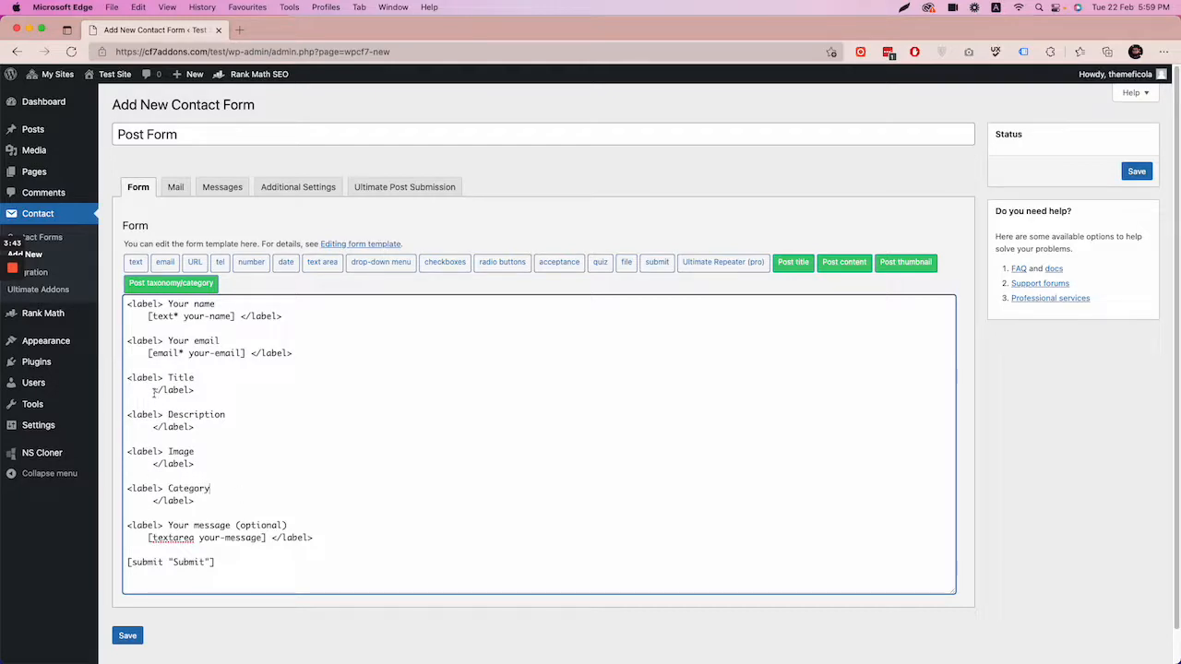
# Step: Insert the required post title tag under Title and the post content tag under Description
pyautogui.click(792, 262)
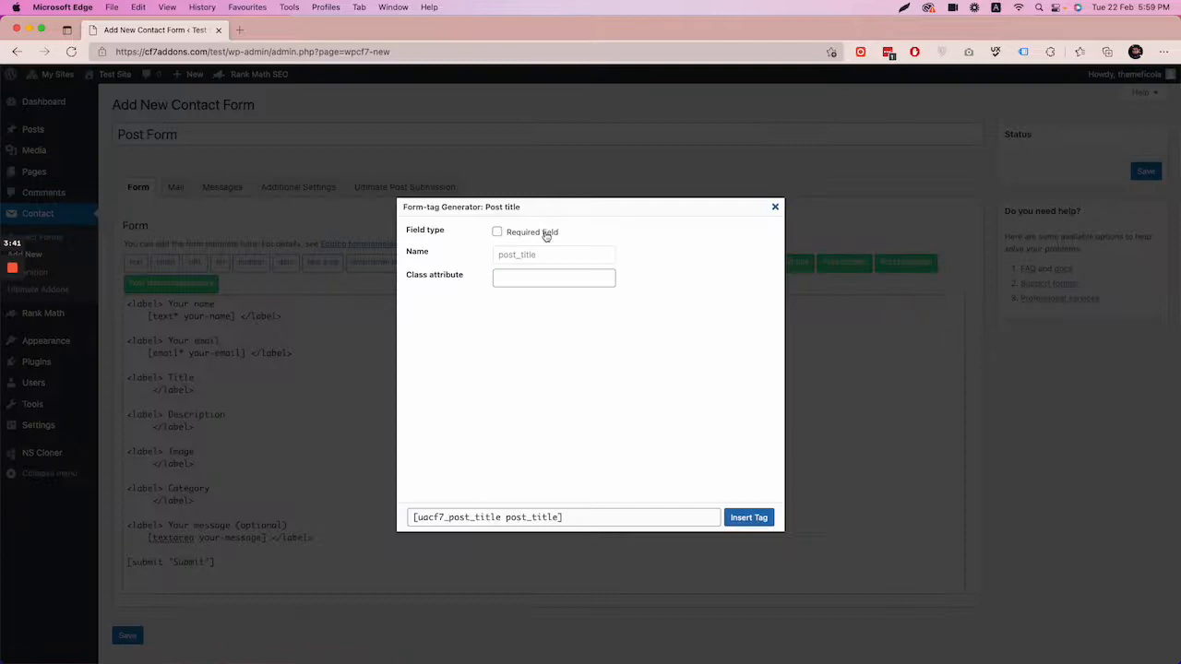
pyautogui.click(748, 517)
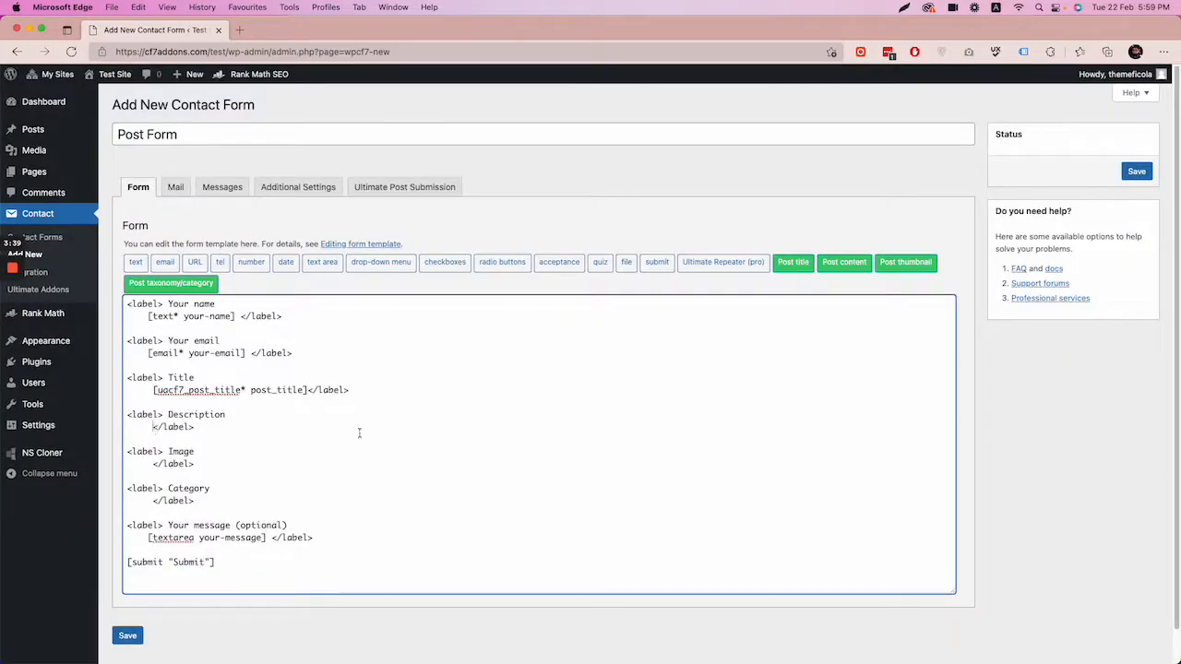
pyautogui.click(843, 261)
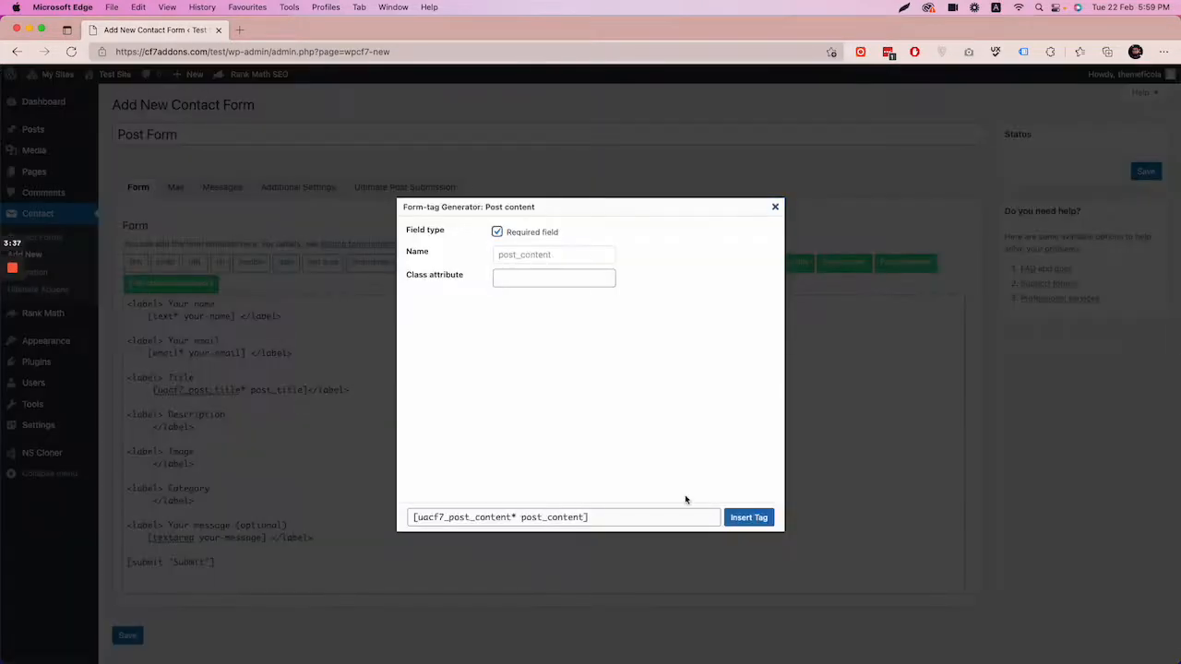
pyautogui.click(748, 517)
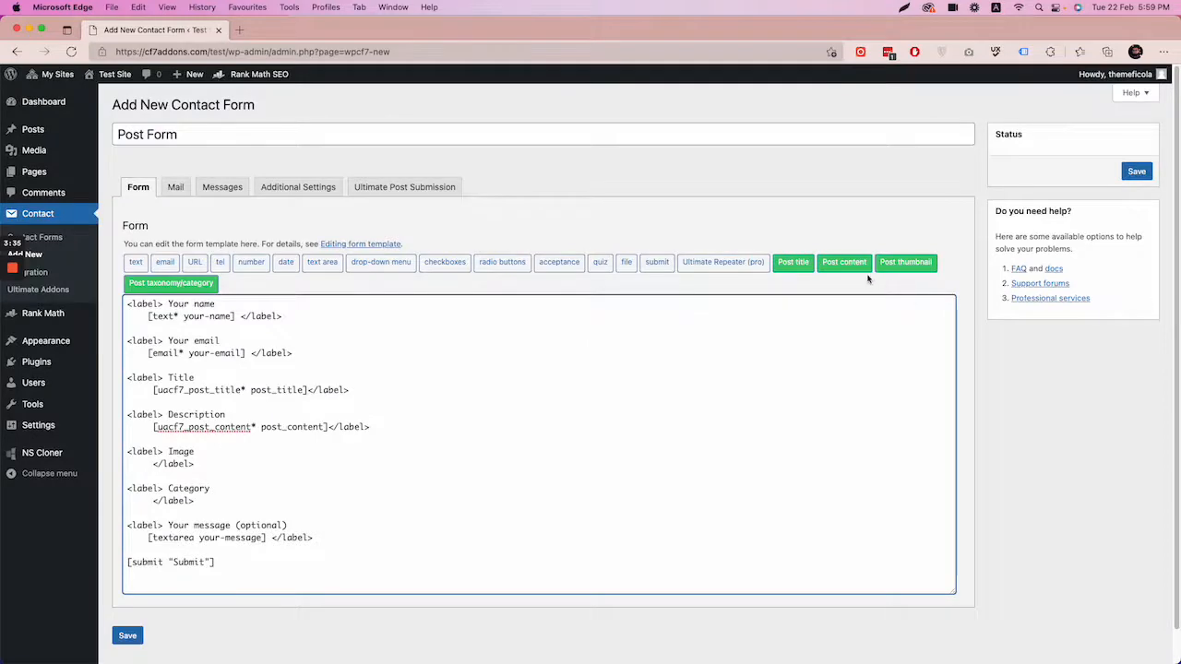
# Step: Insert the post thumbnail tag under Image and a required category tag under Category
pyautogui.click(904, 262)
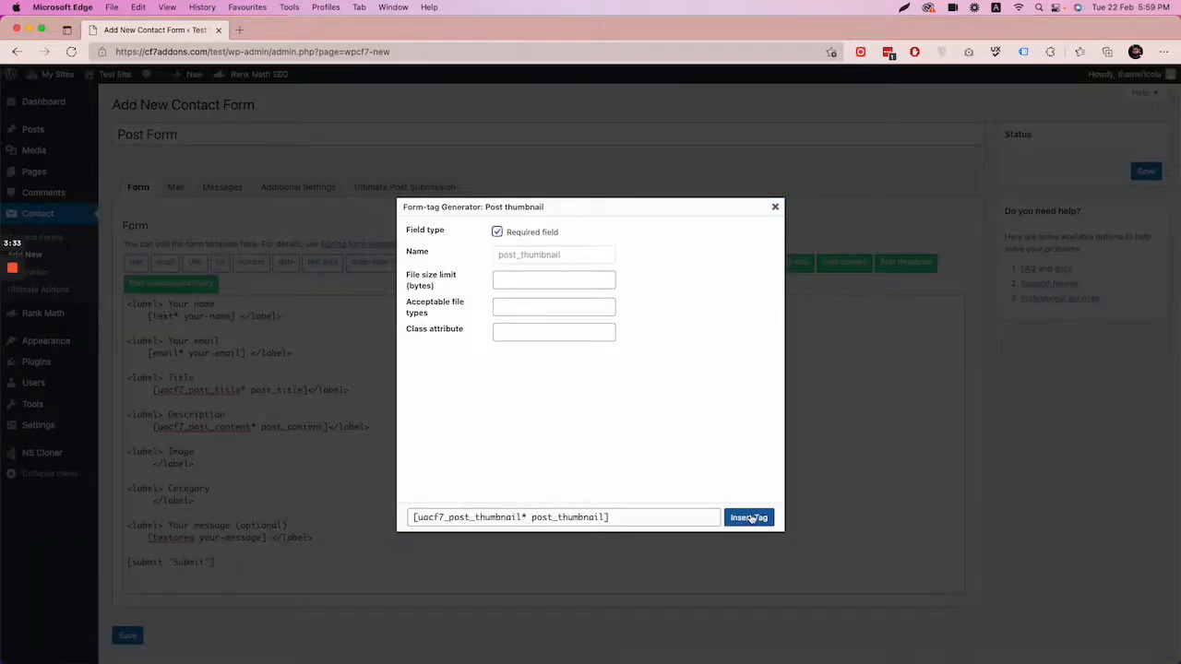
pyautogui.click(748, 517)
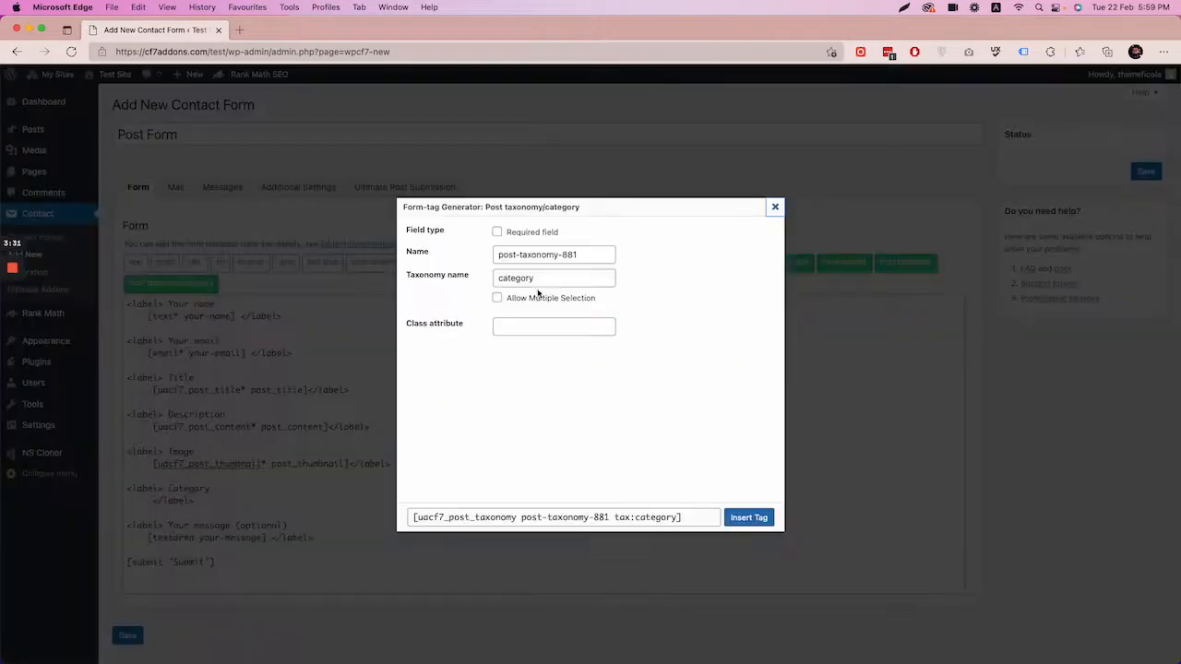
pyautogui.click(497, 232)
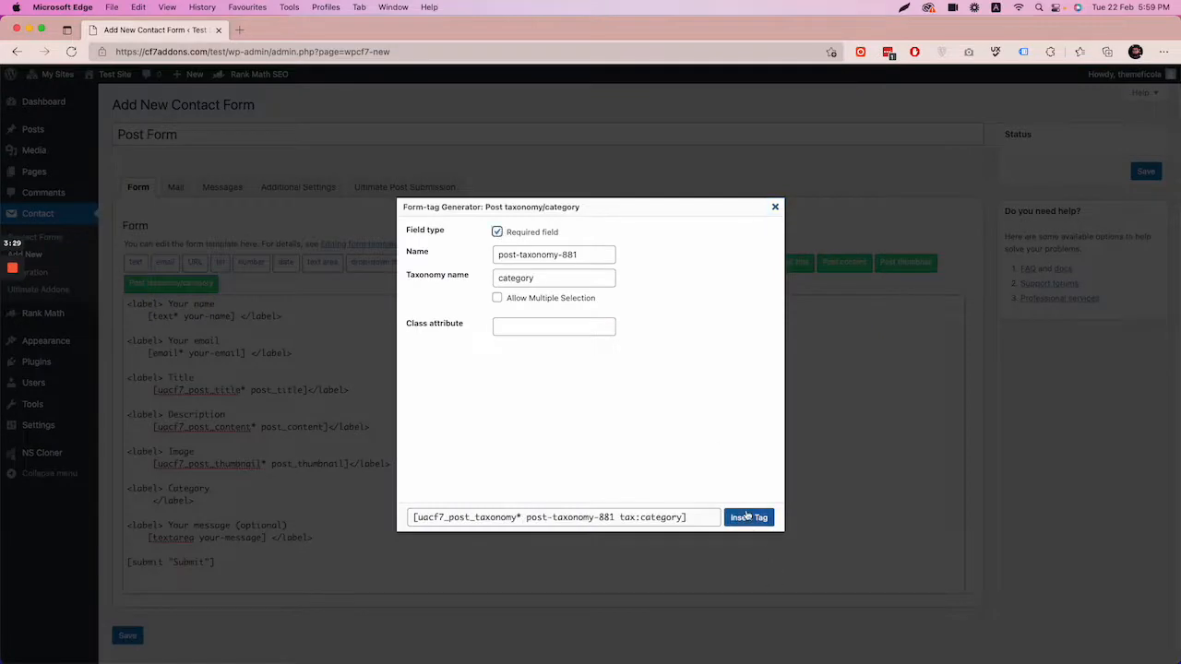
pyautogui.click(748, 517)
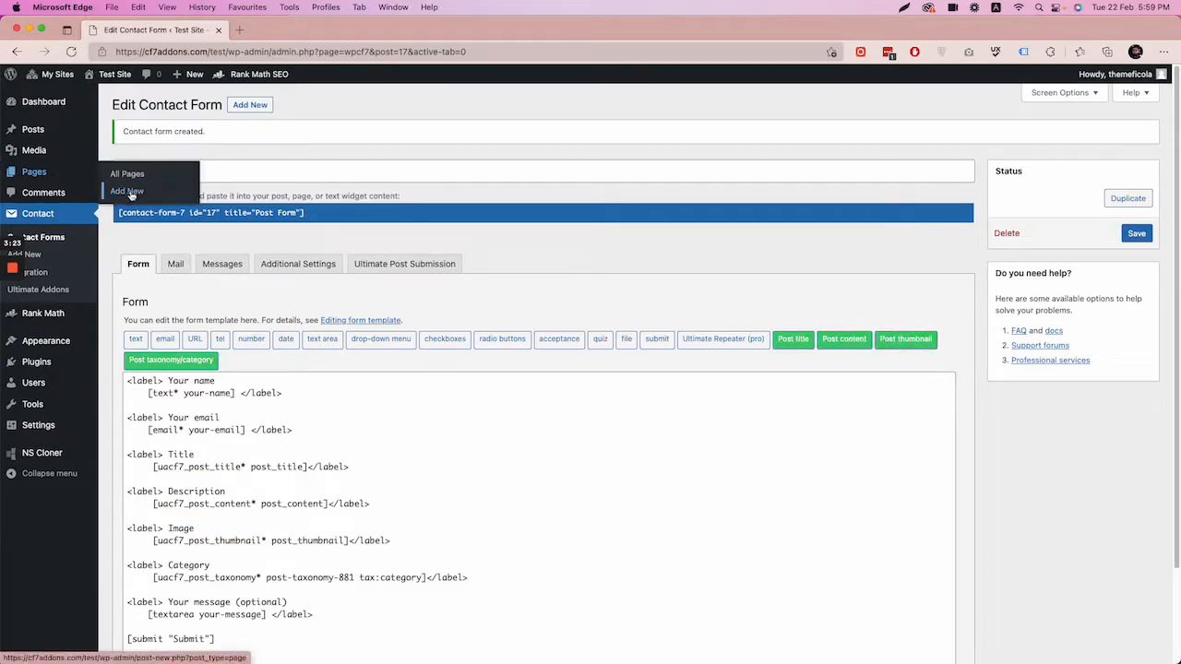
# Step: Publish a new 'Post Form' page embedding the contact form
pyautogui.click(127, 191)
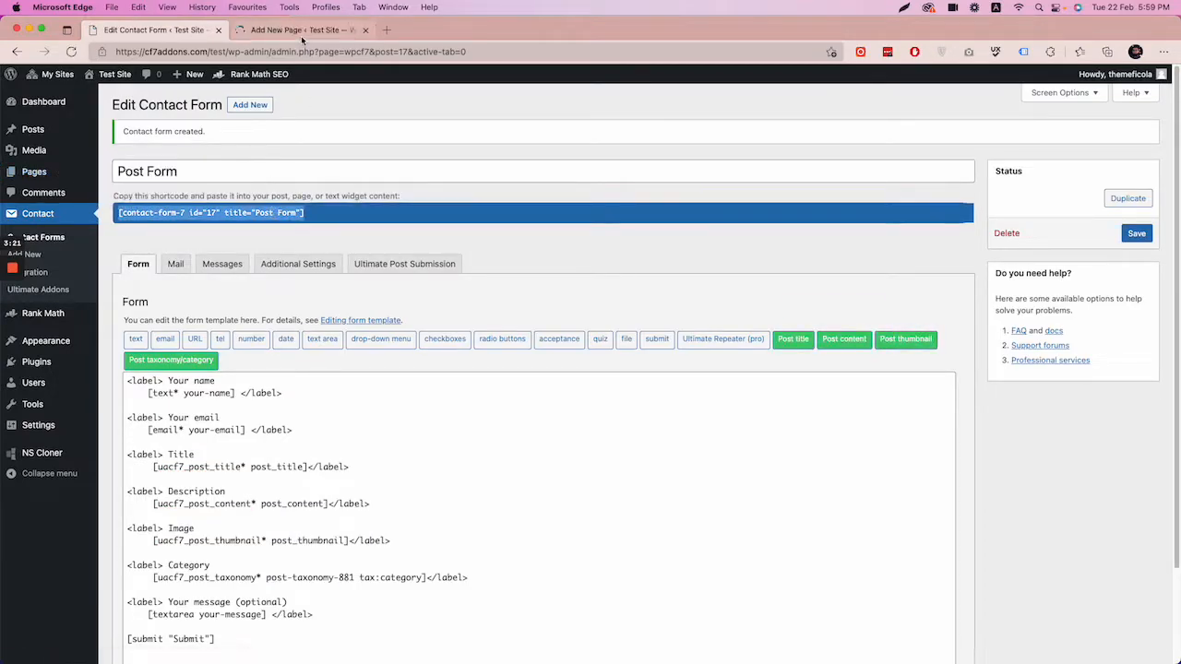
pyautogui.click(295, 29)
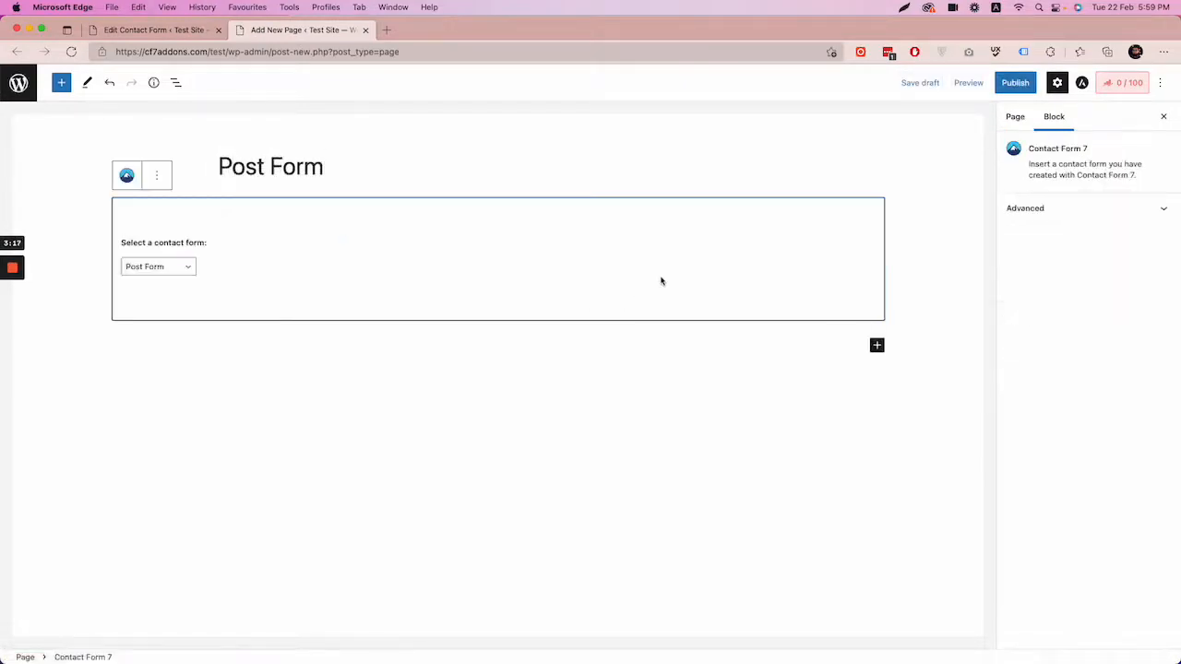
pyautogui.click(1014, 82)
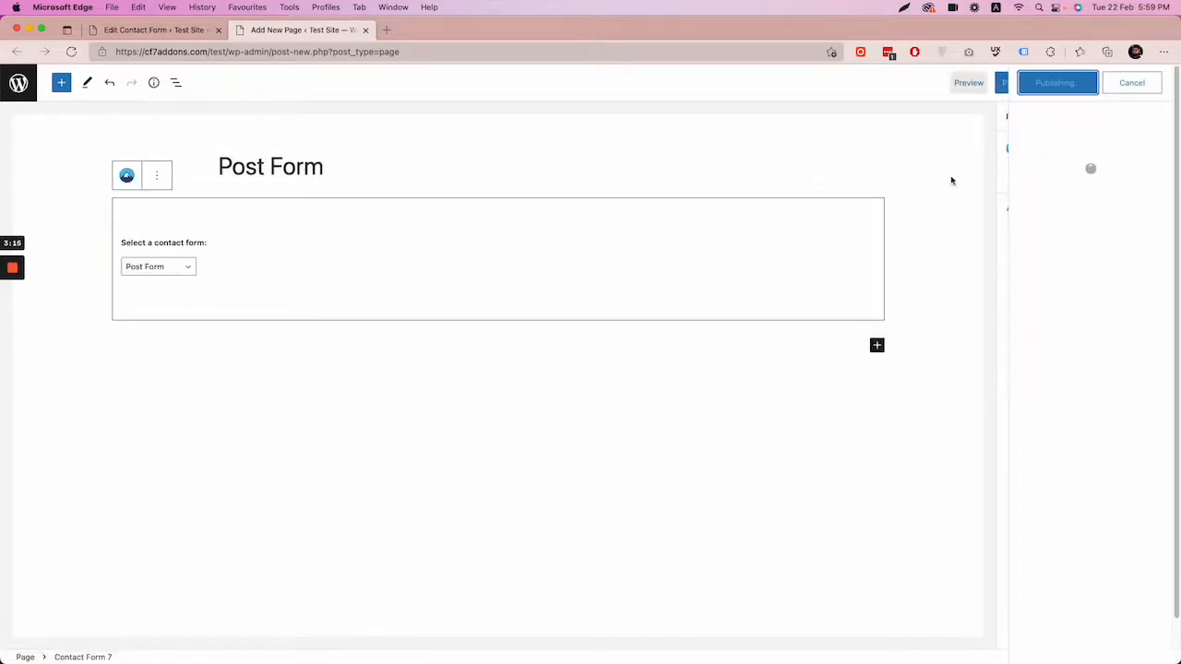
pyautogui.click(1056, 83)
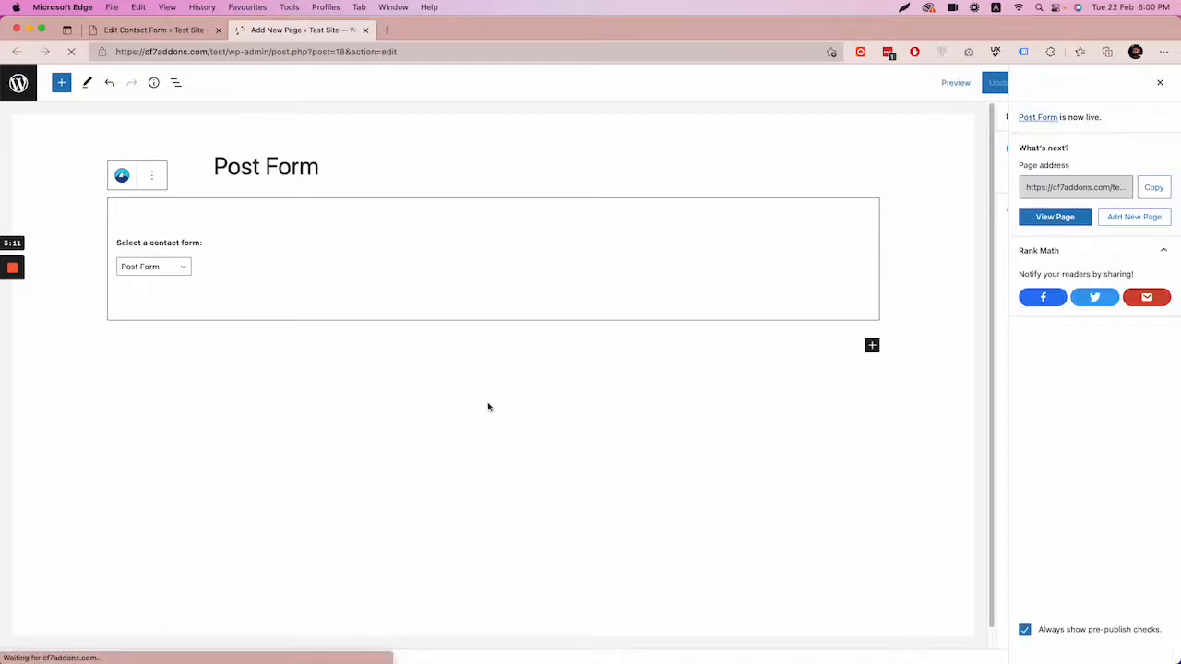
# Step: View the live Post Form page and scroll through its fields
pyautogui.click(1055, 216)
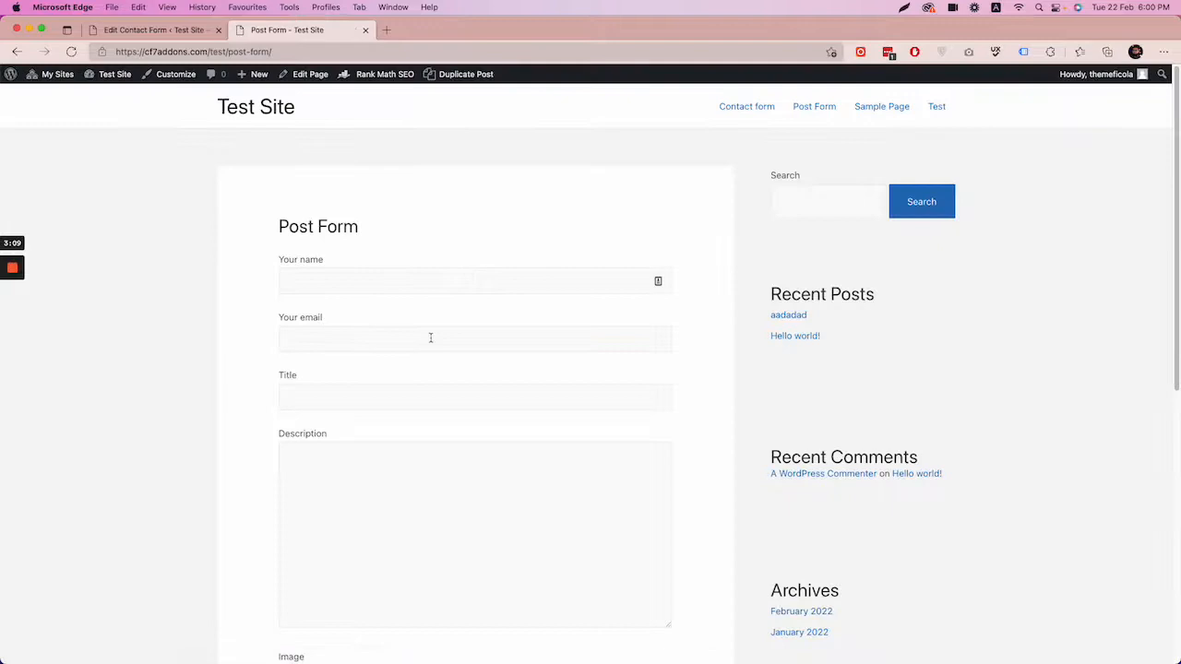
pyautogui.scroll(-3)
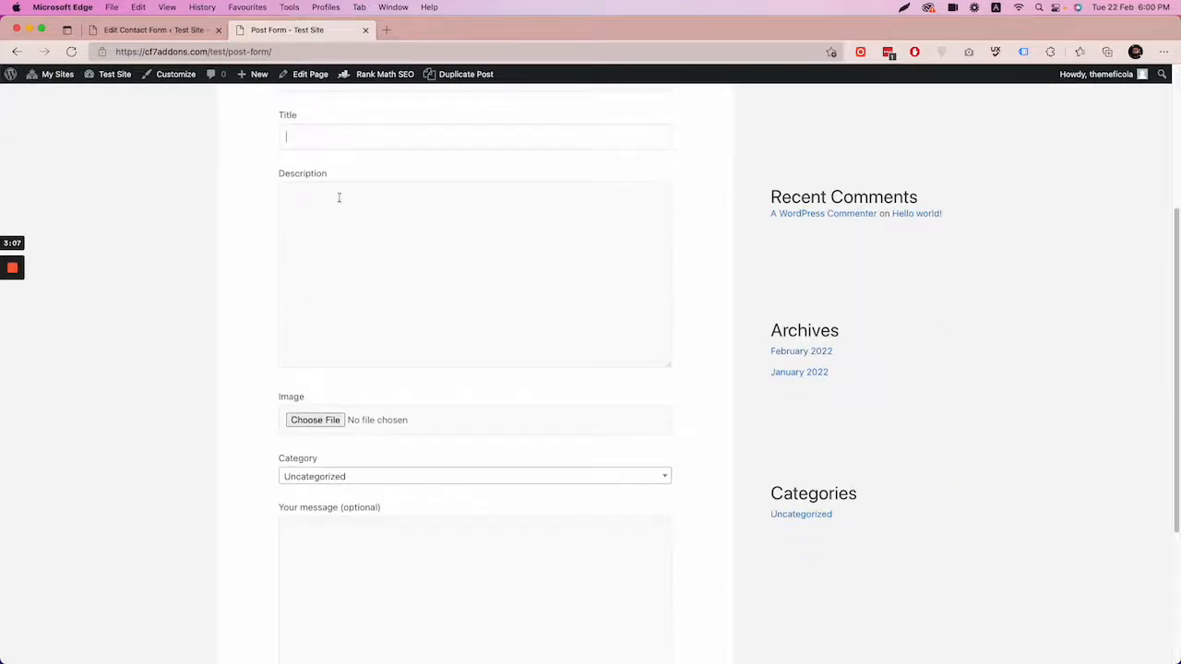
pyautogui.scroll(-3)
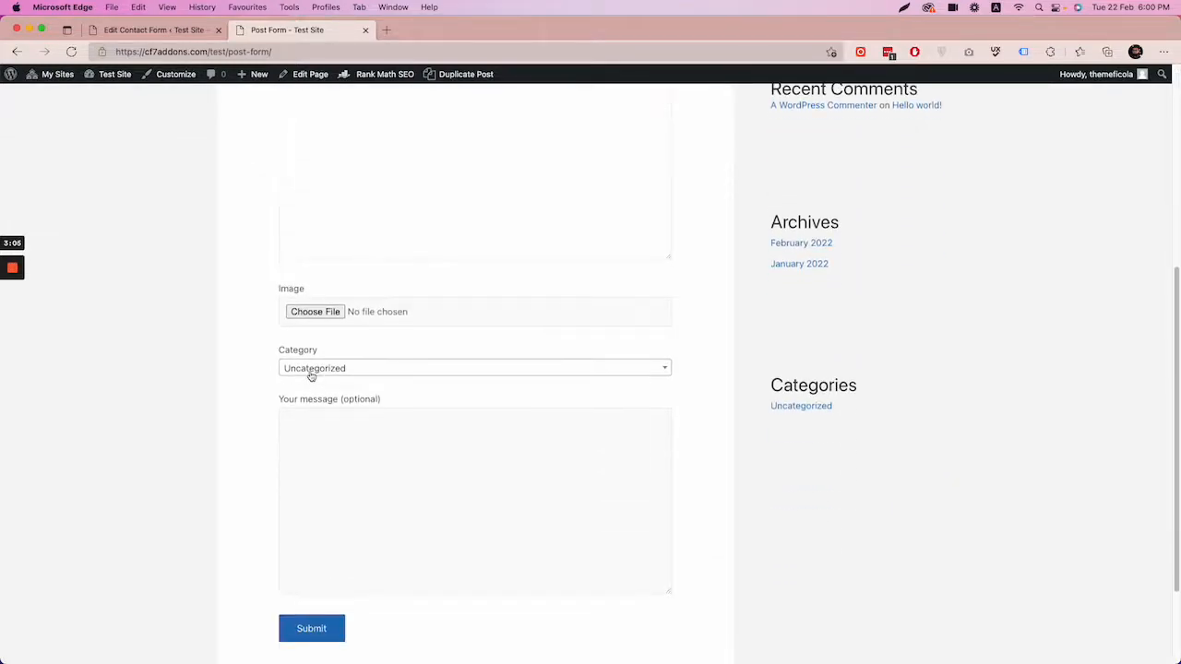
pyautogui.click(152, 29)
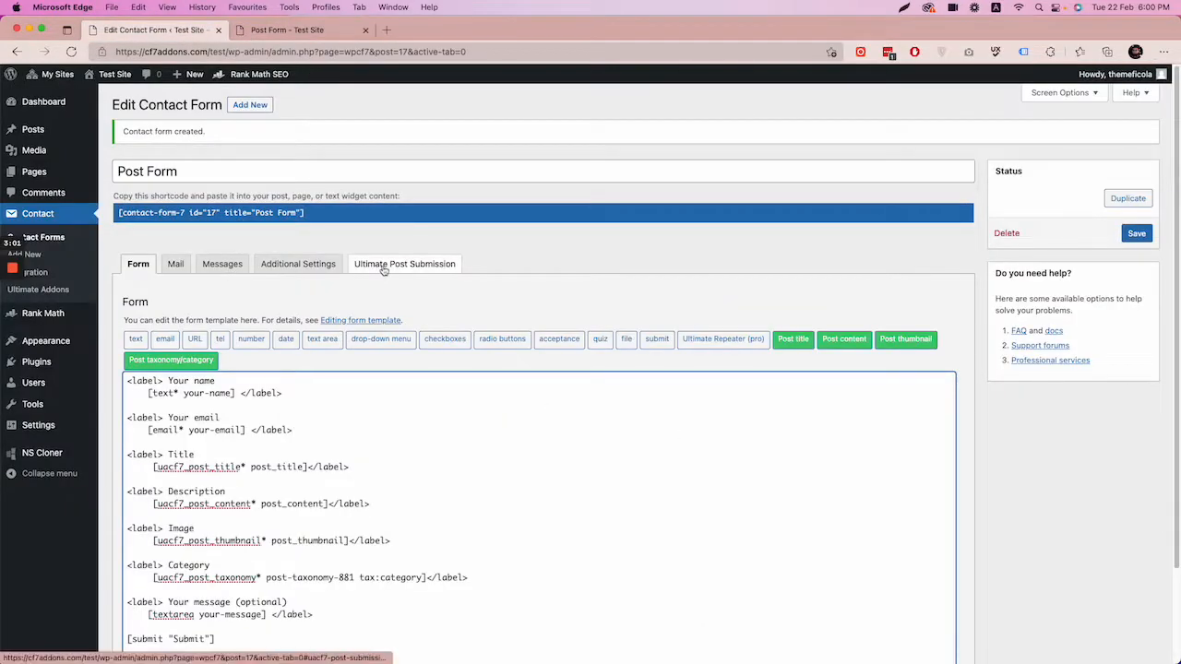
# Step: Enable Ultimate Post Submission for Post Form with post type 'post' and save
pyautogui.click(404, 264)
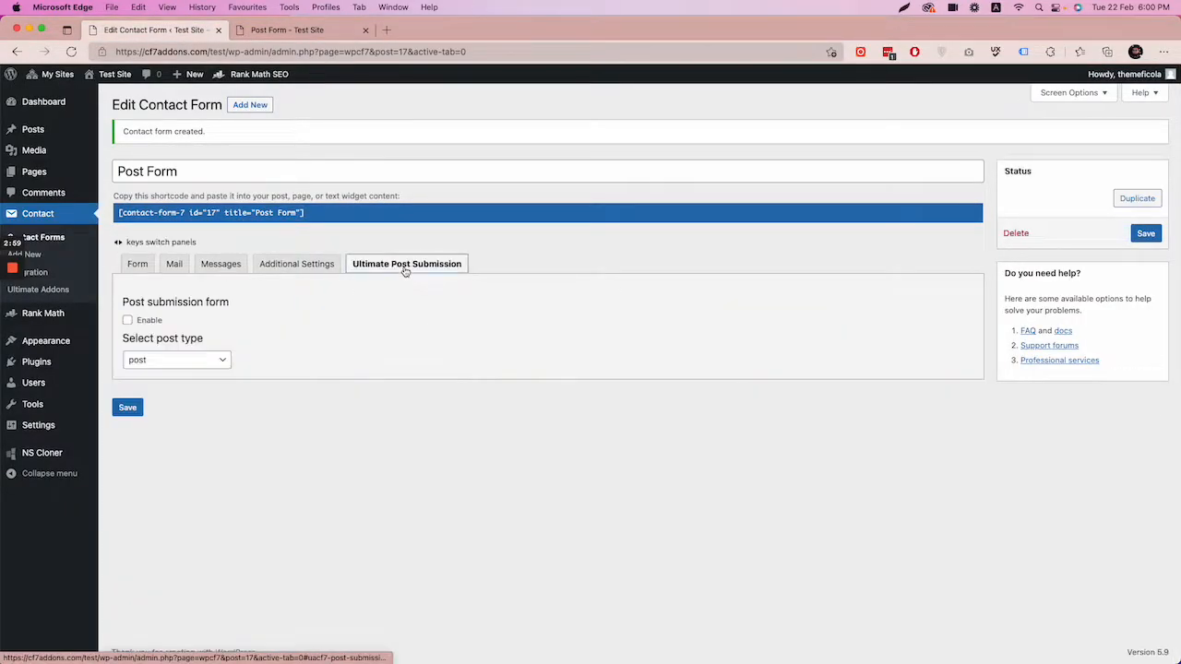
pyautogui.click(127, 320)
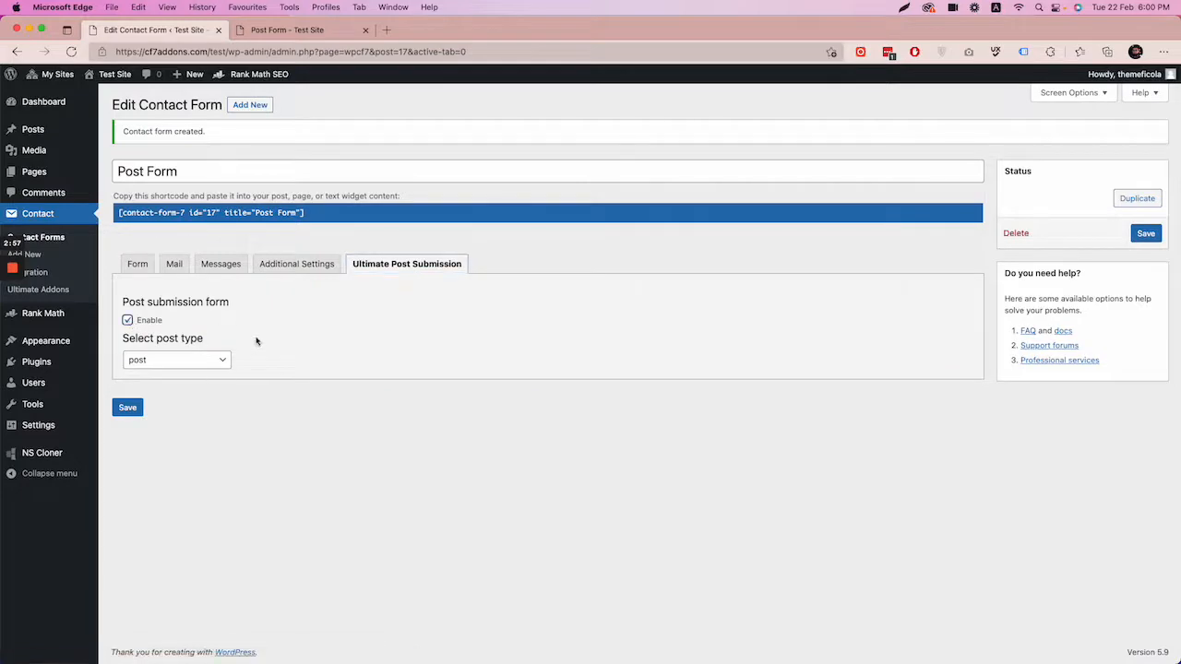
pyautogui.click(175, 359)
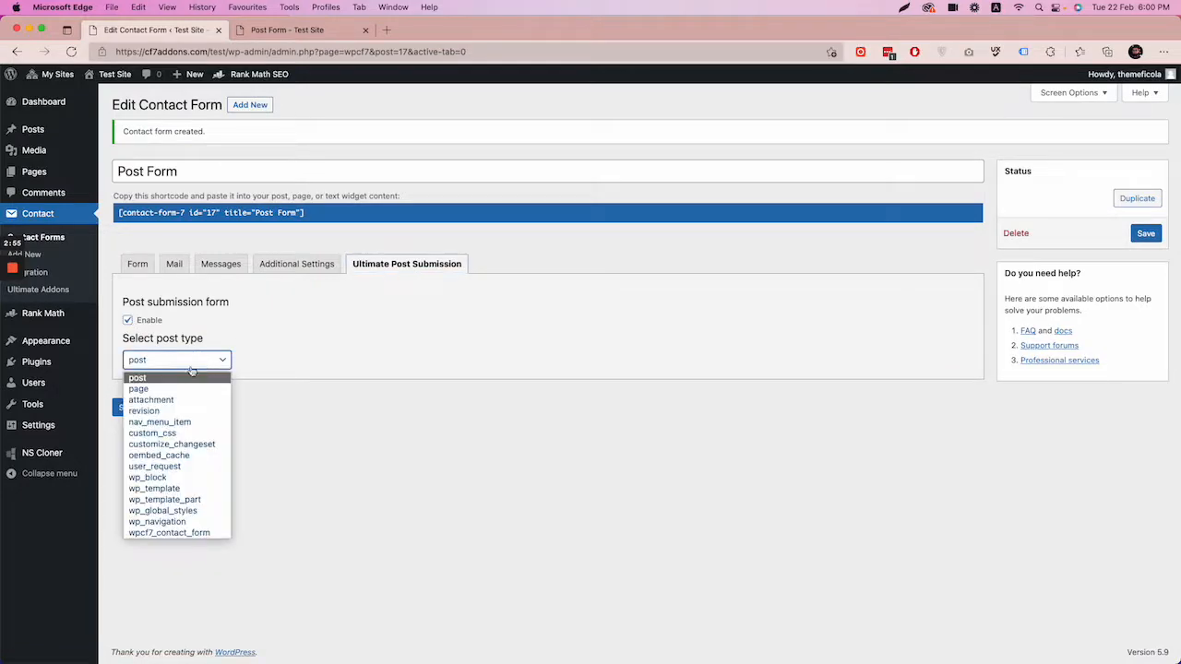
pyautogui.click(137, 378)
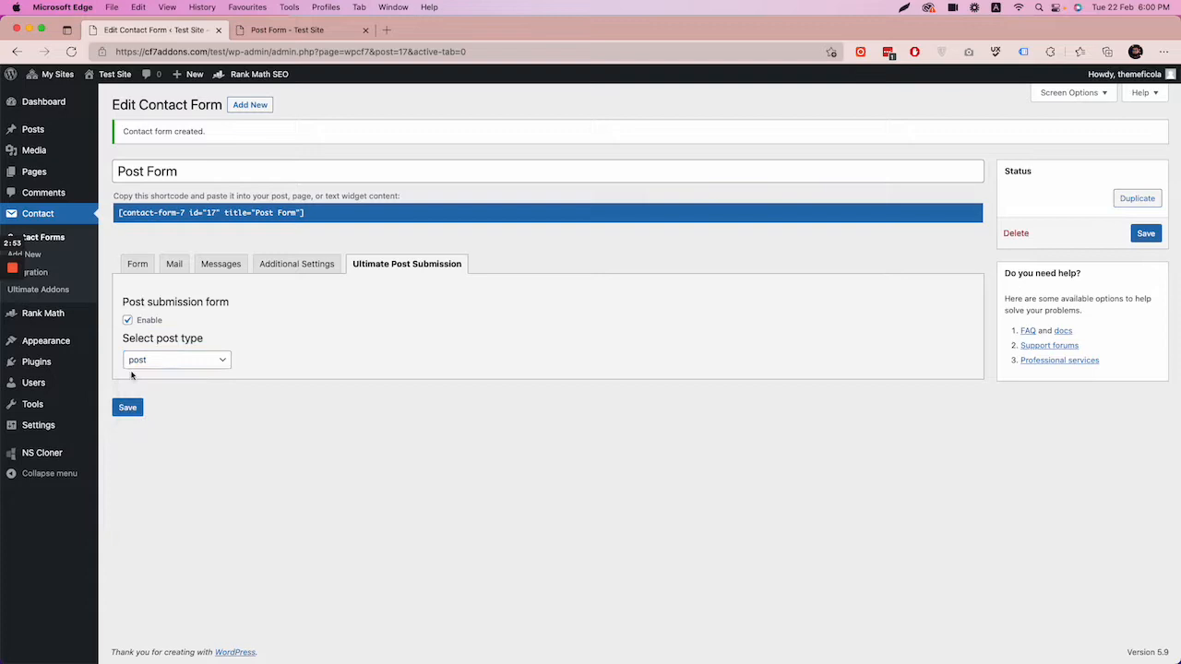
pyautogui.click(175, 360)
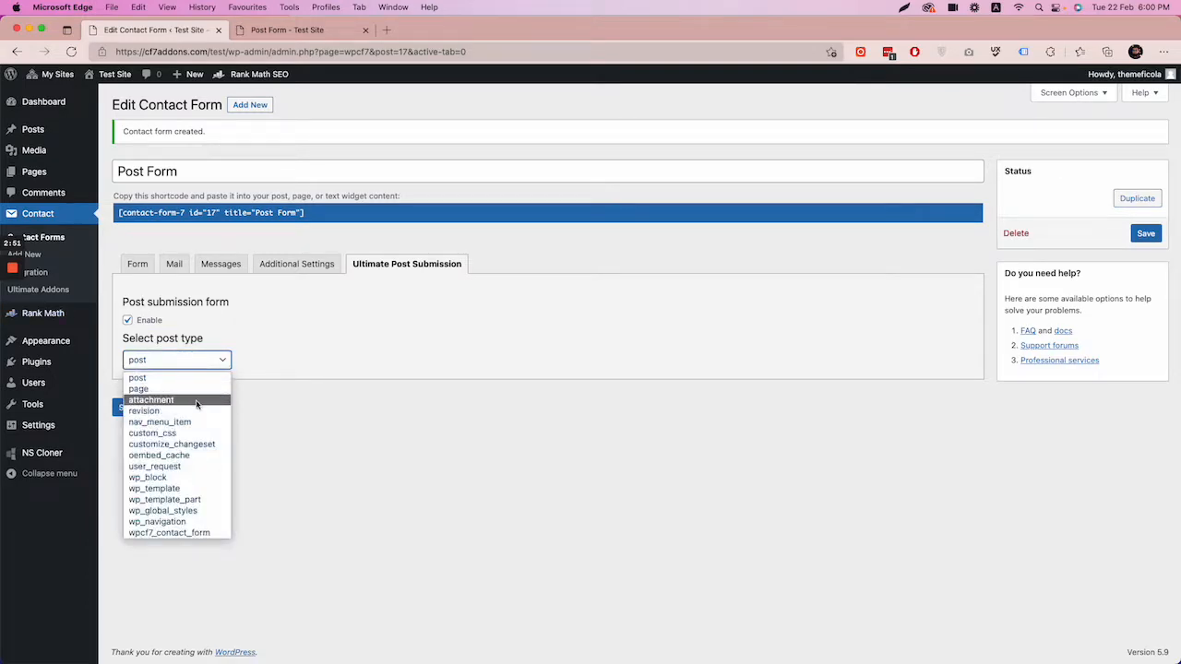
pyautogui.moveTo(154, 488)
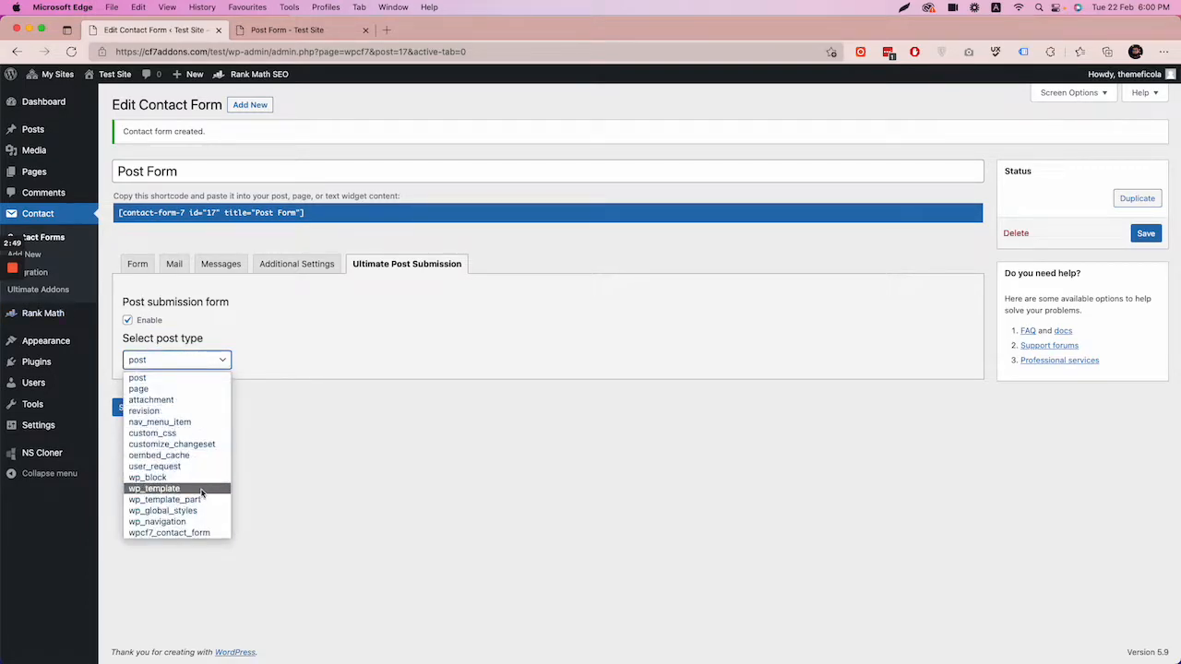
pyautogui.moveTo(138, 388)
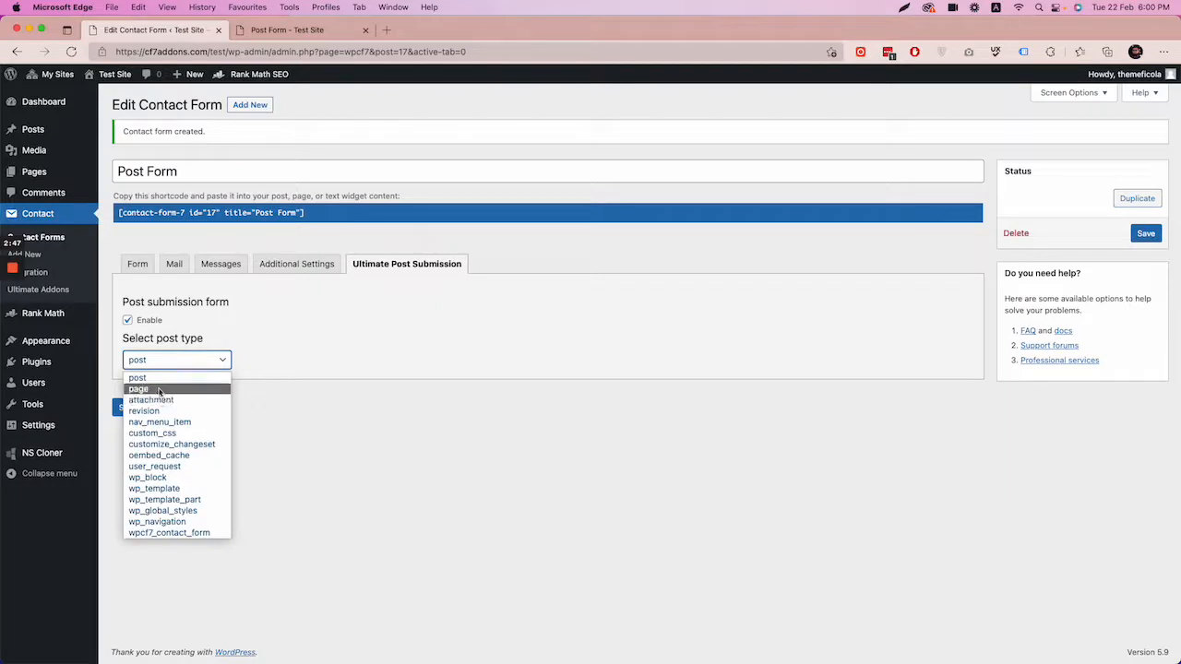
pyautogui.moveTo(178, 393)
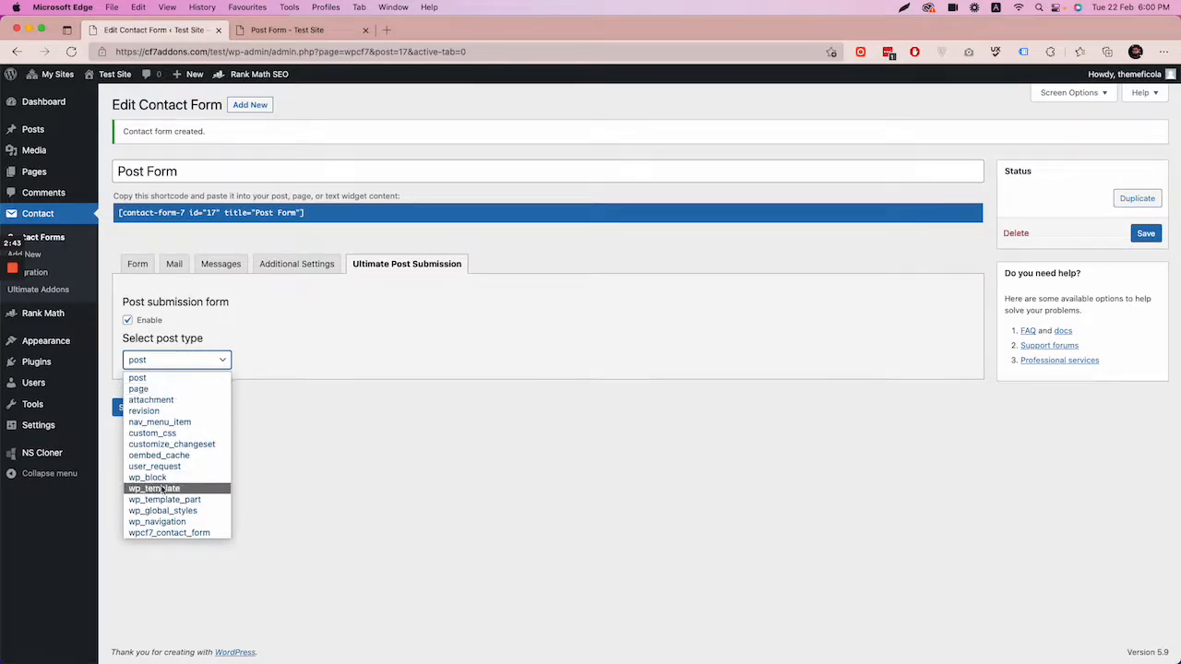
pyautogui.moveTo(137, 378)
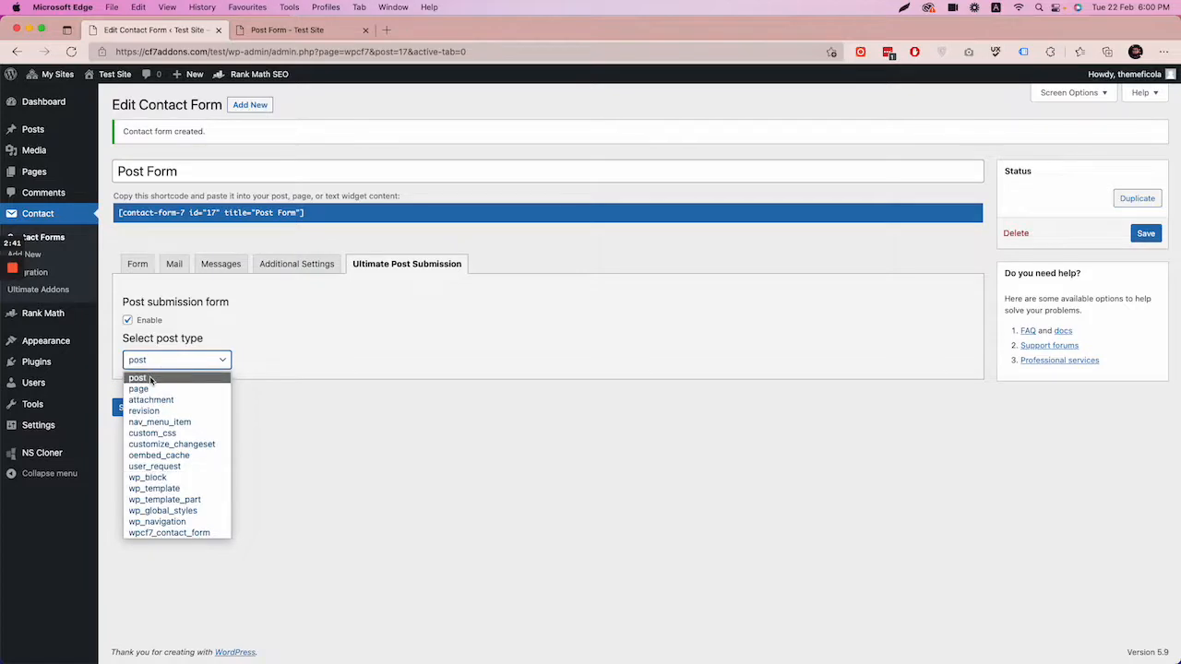
pyautogui.click(127, 407)
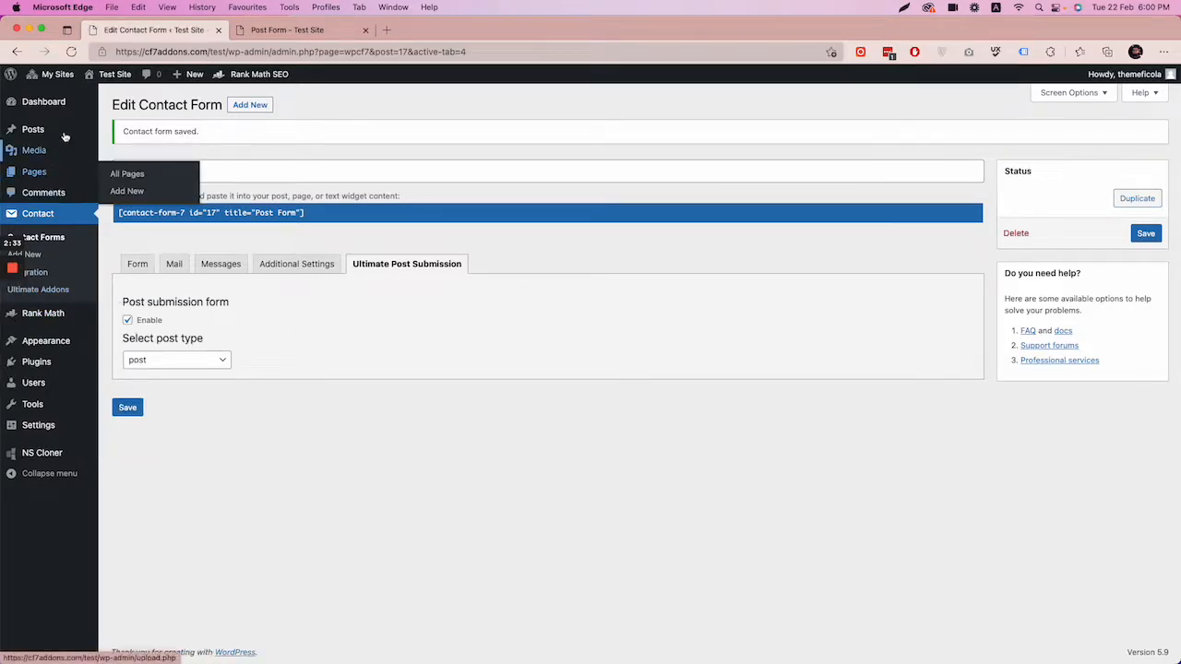
# Step: Add a post category named 'A dummy cat' under Posts > Categories
pyautogui.click(286, 29)
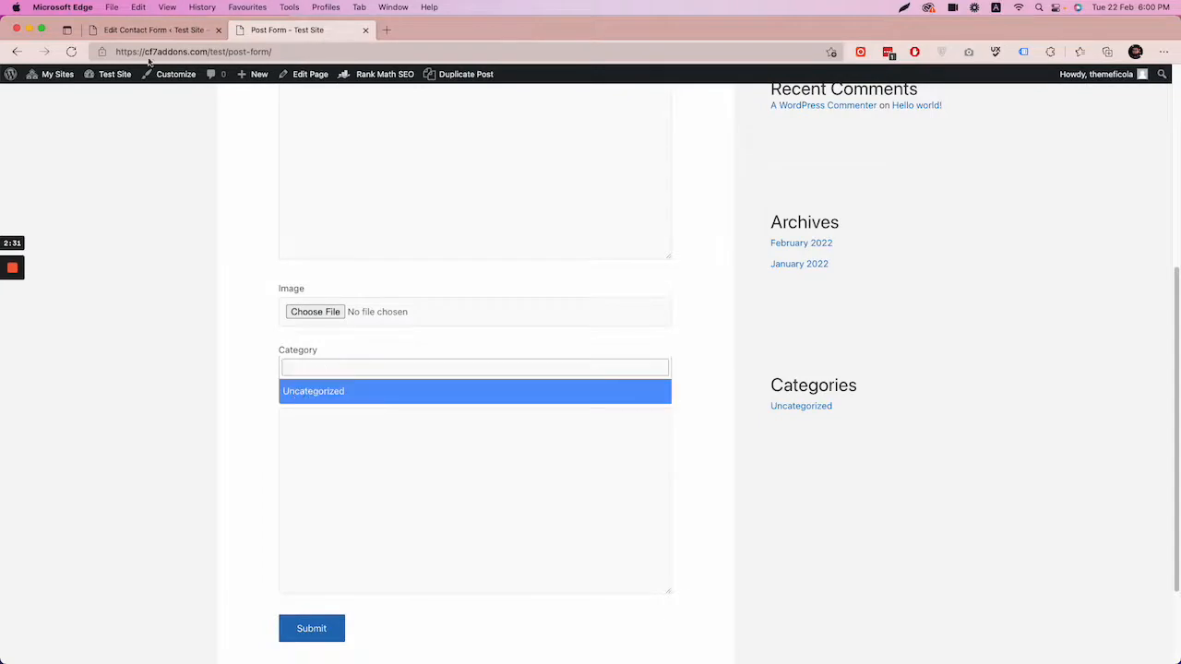
pyautogui.click(152, 29)
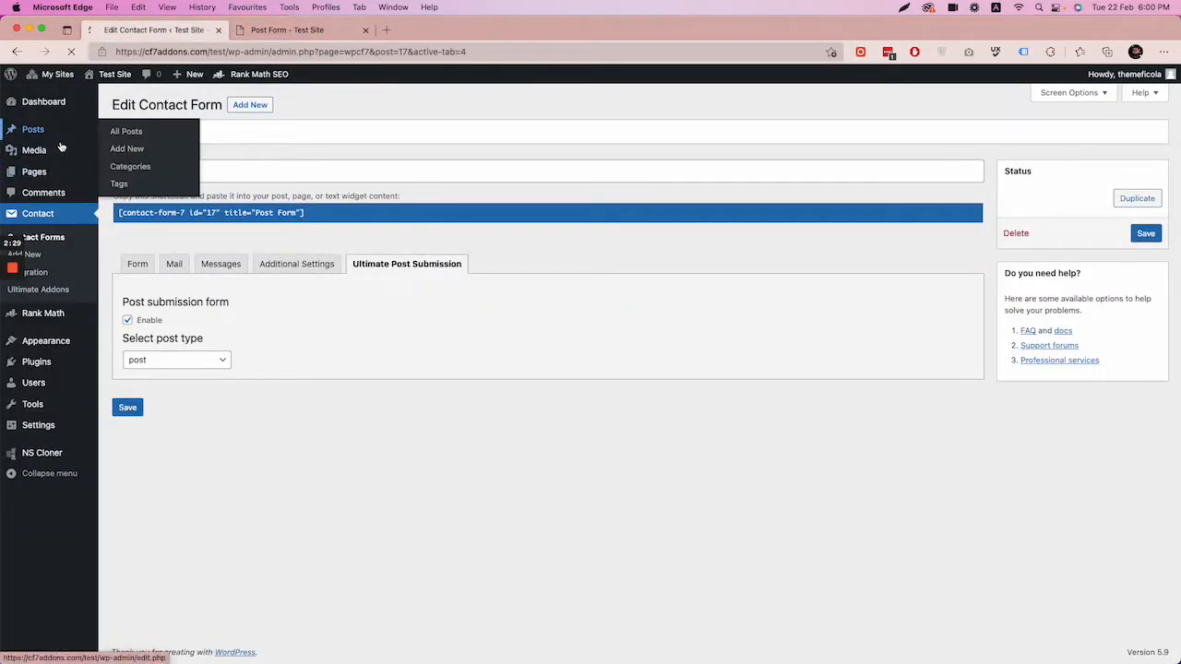
pyautogui.click(126, 130)
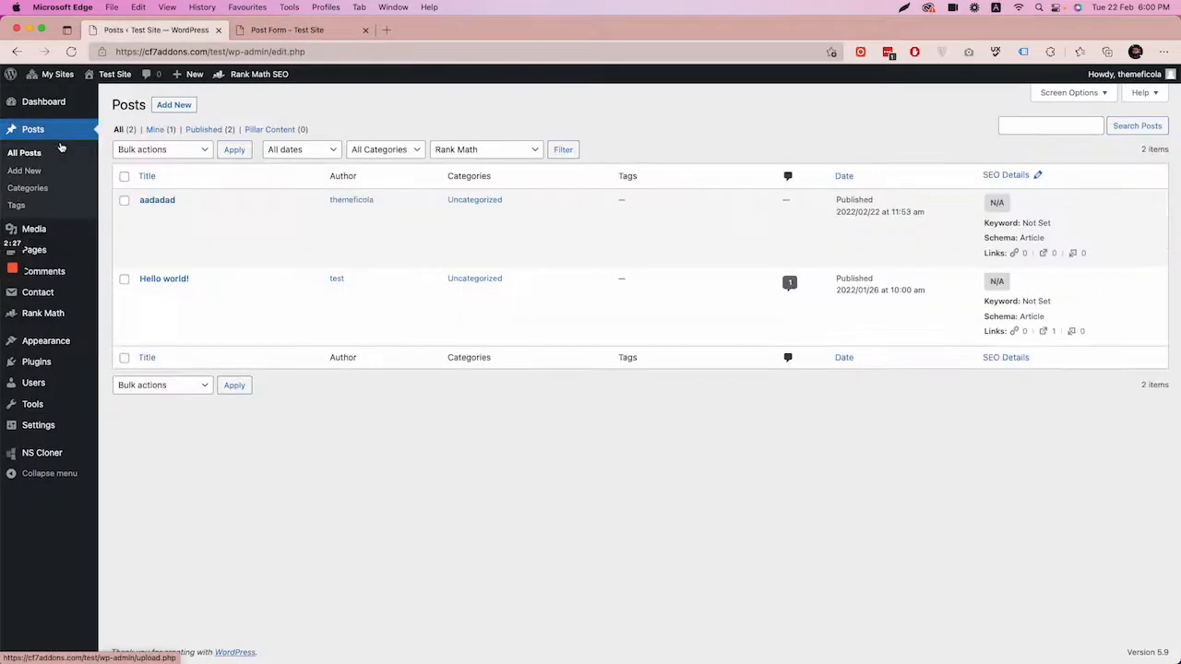
pyautogui.click(27, 188)
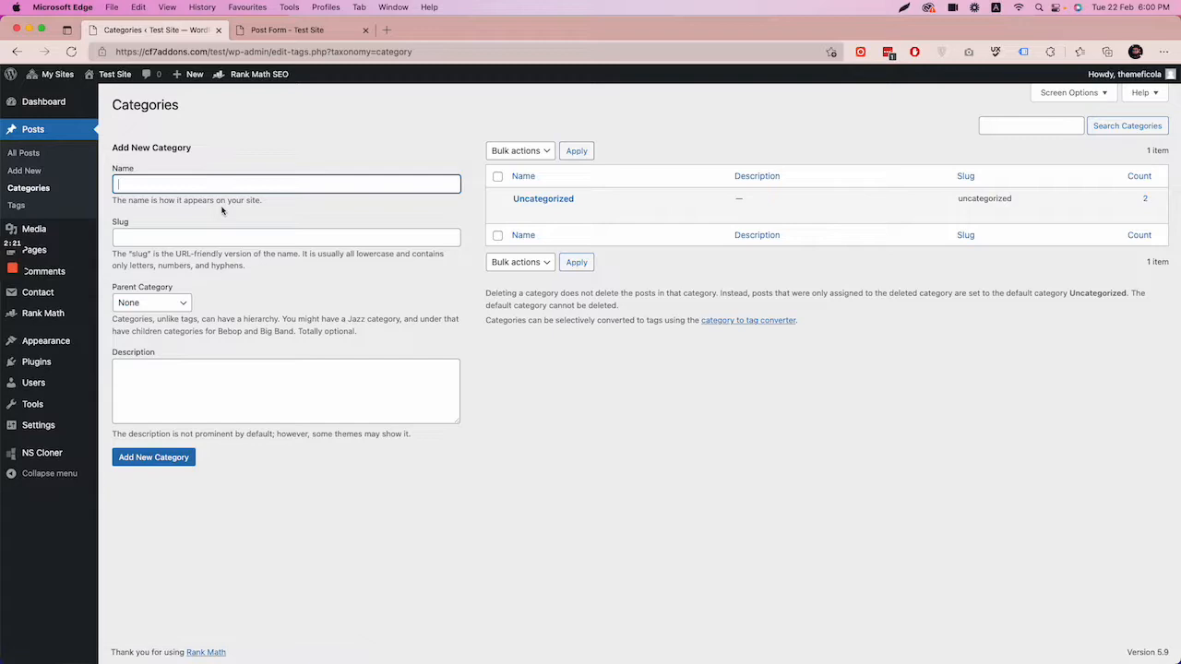
pyautogui.write('A du')
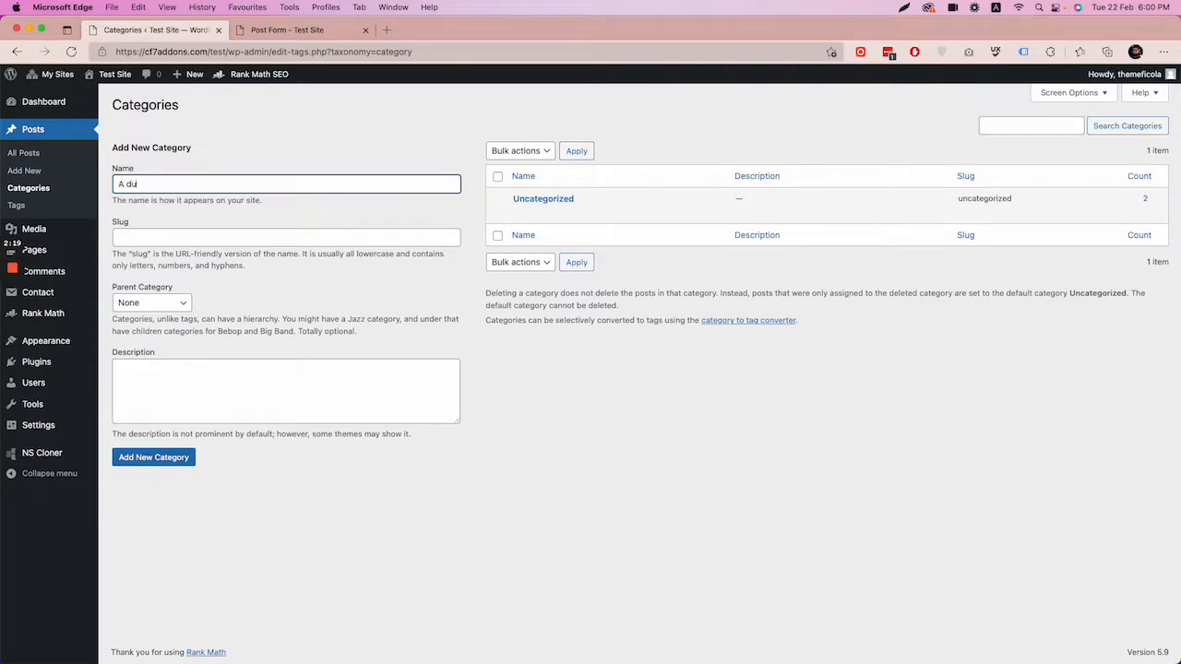
pyautogui.write('mmy cat')
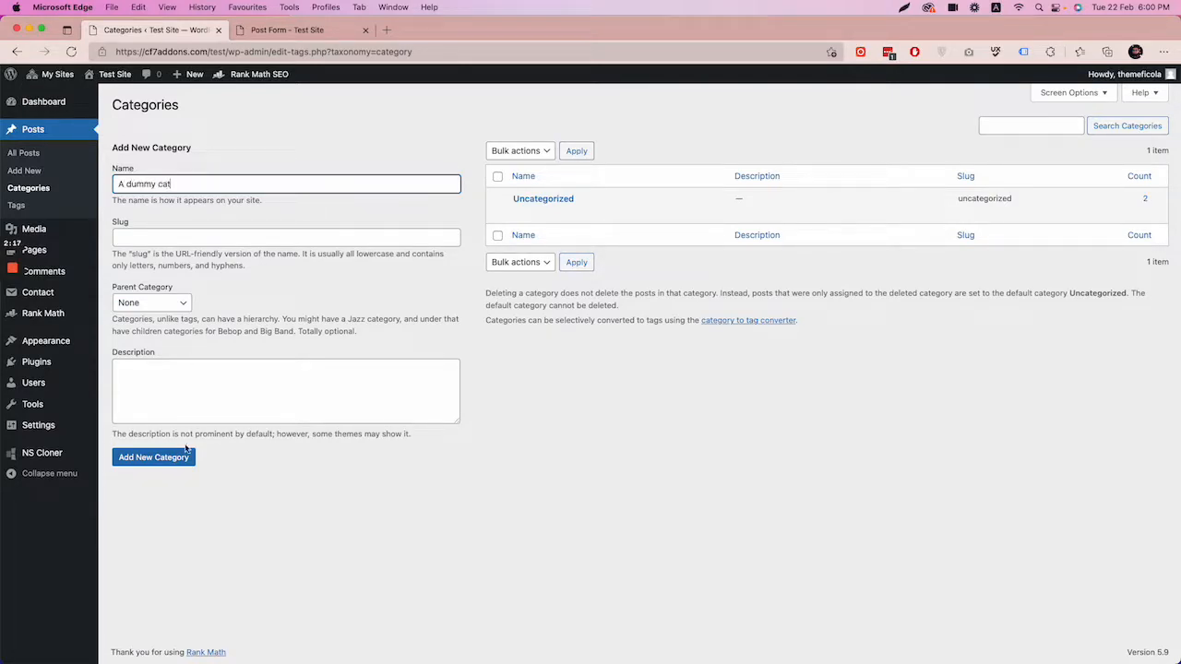
pyautogui.click(153, 456)
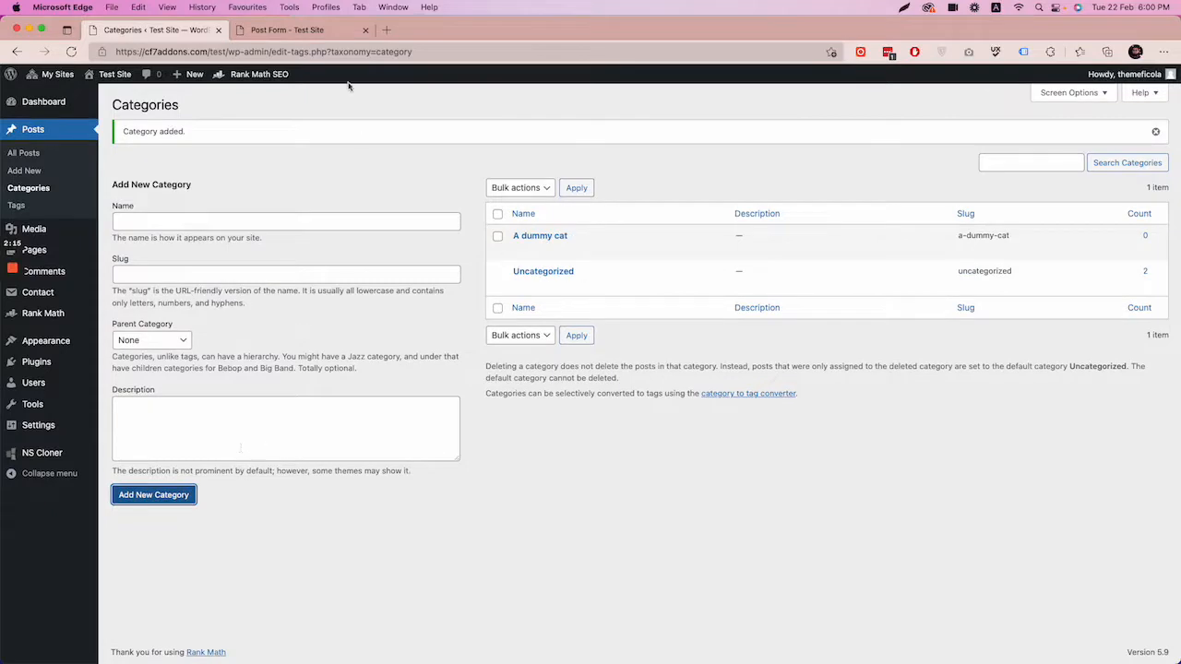
# Step: On the live Post Form, enter name, email, title 'Lorem Ipsum' and a Lorem ipsum description
pyautogui.click(287, 30)
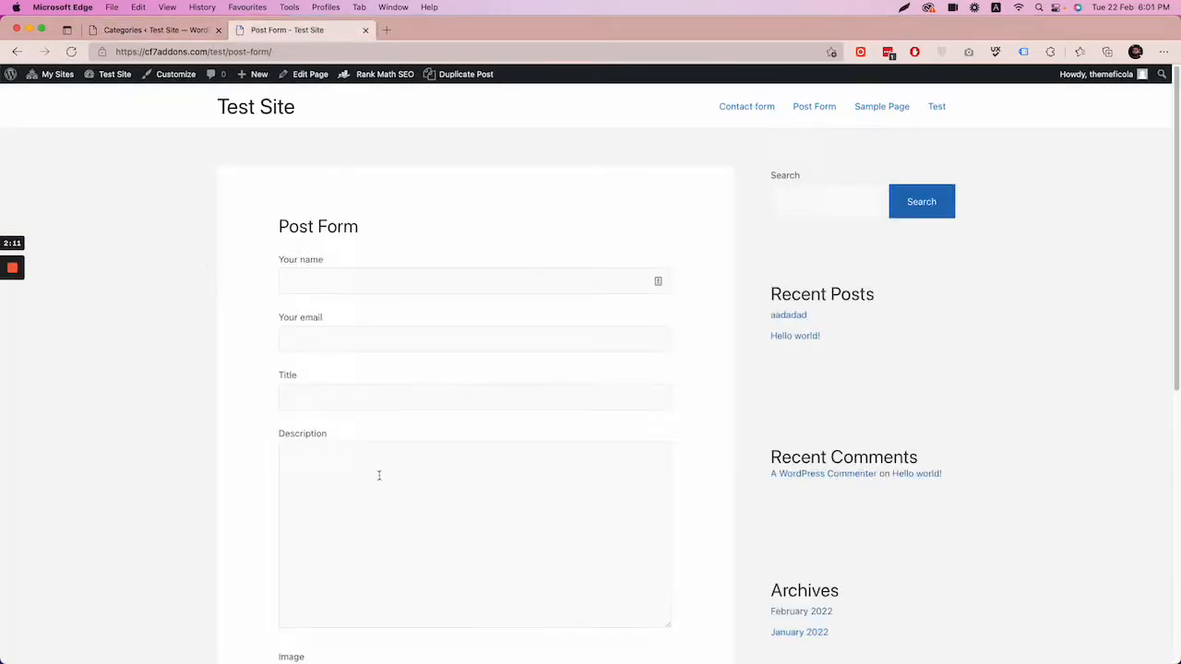
pyautogui.scroll(-3)
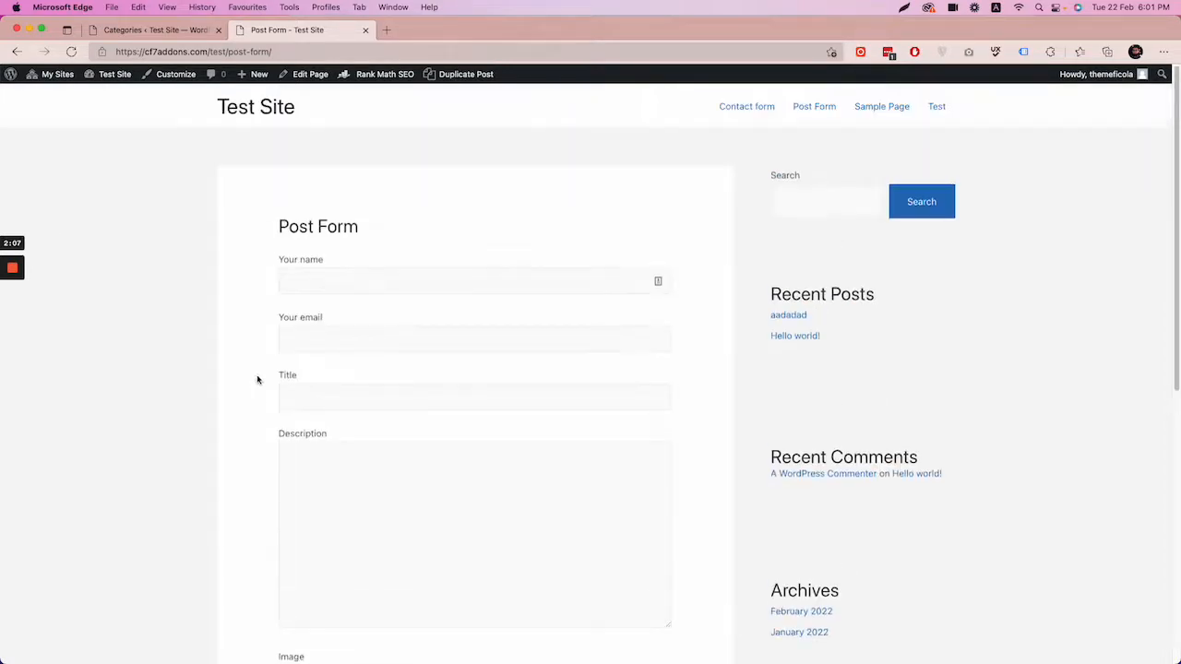
pyautogui.scroll(-3)
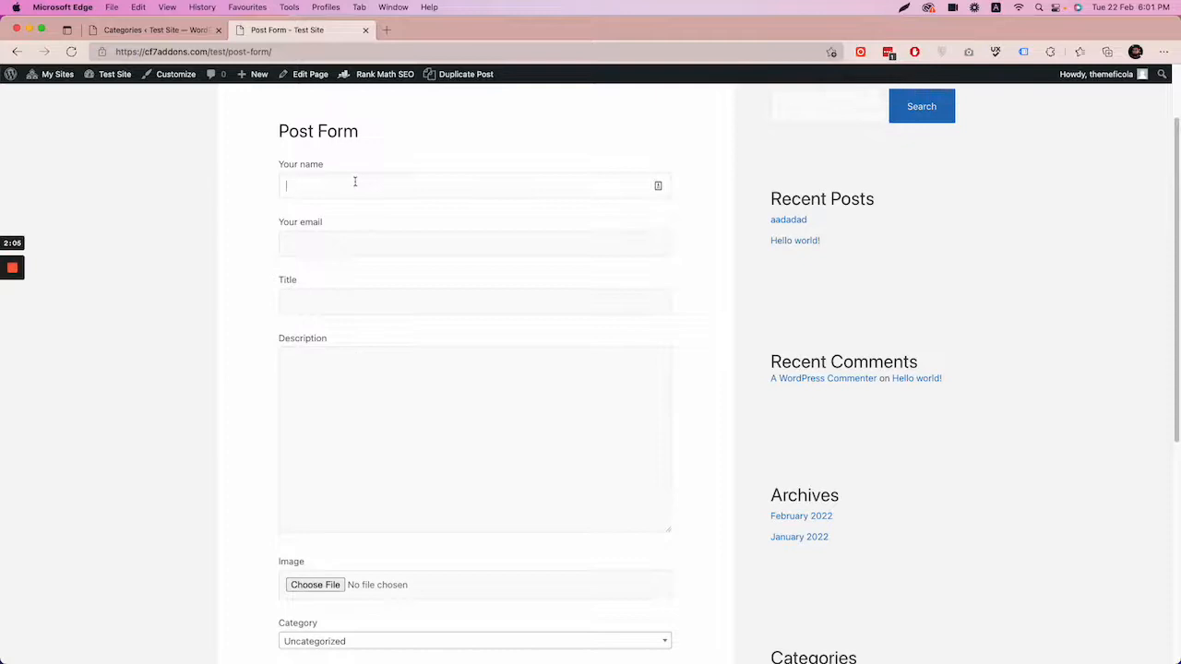
pyautogui.write('John Doe')
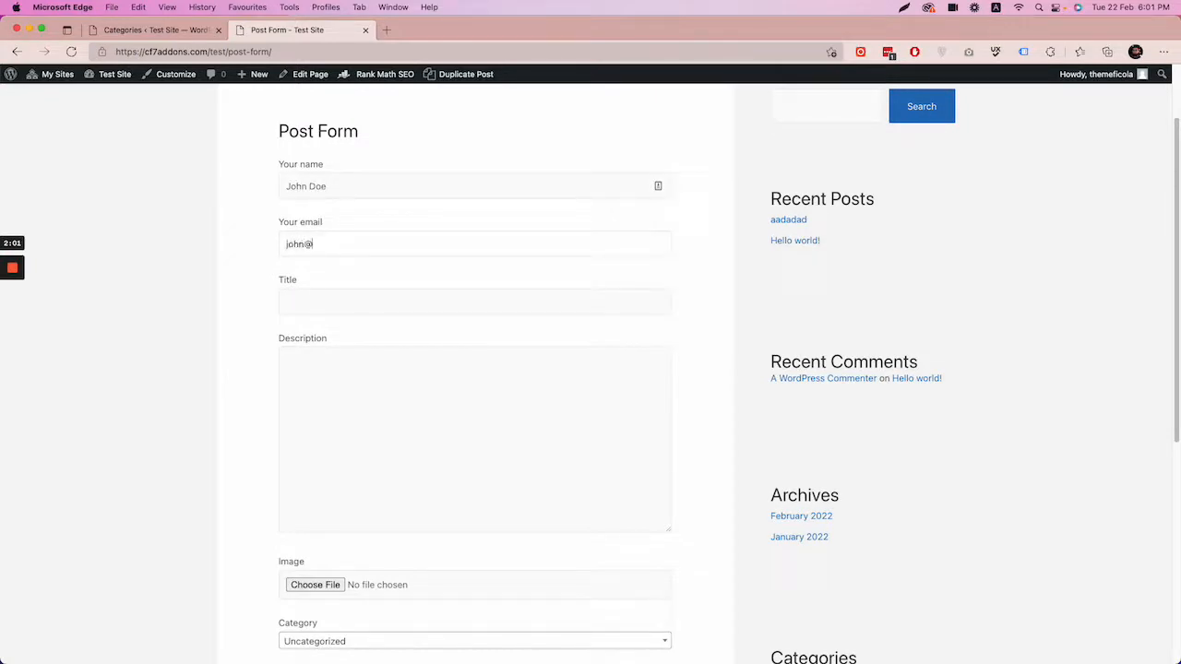
pyautogui.write('doe.com')
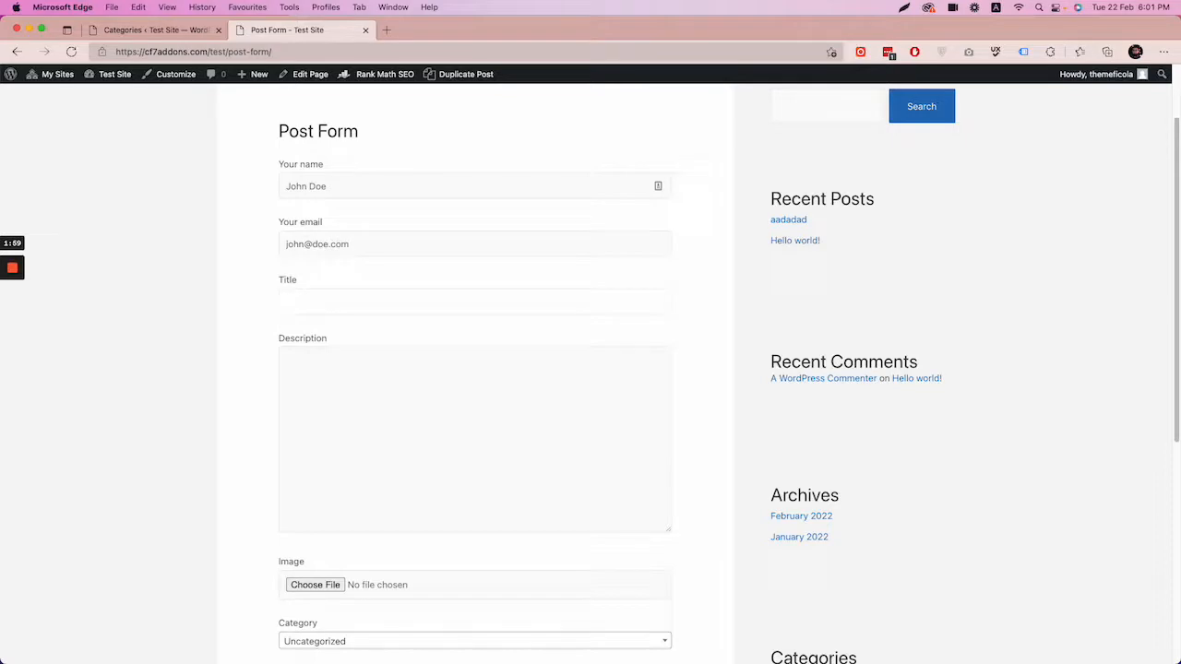
pyautogui.write('Lorem')
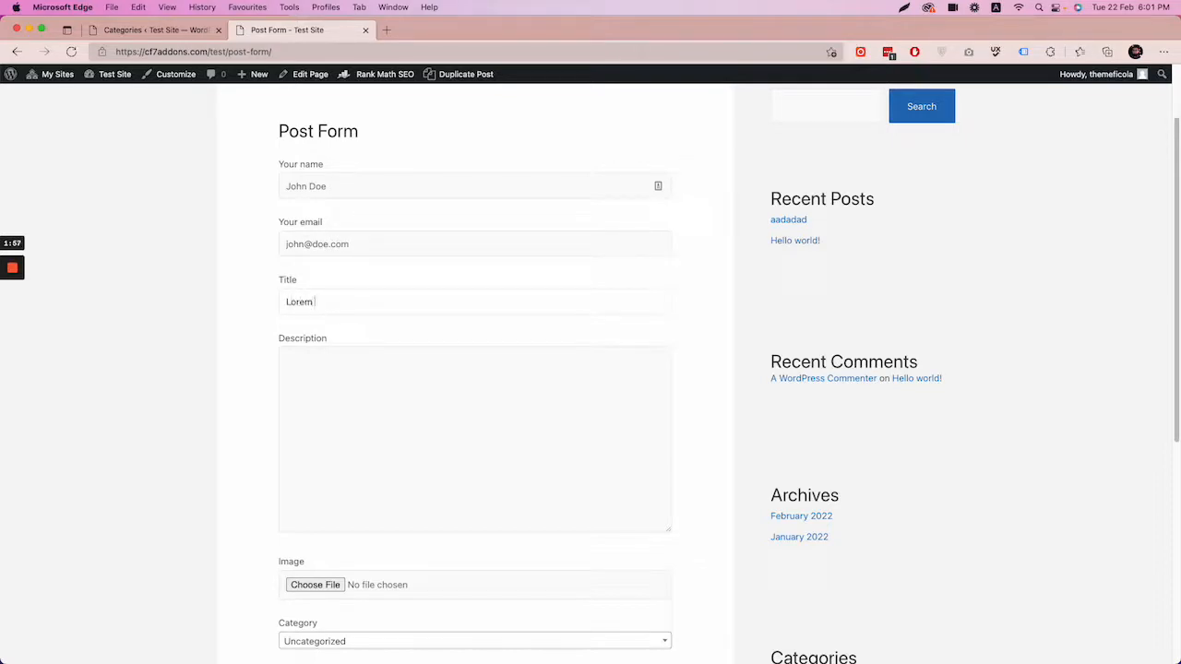
pyautogui.write('Ipsum')
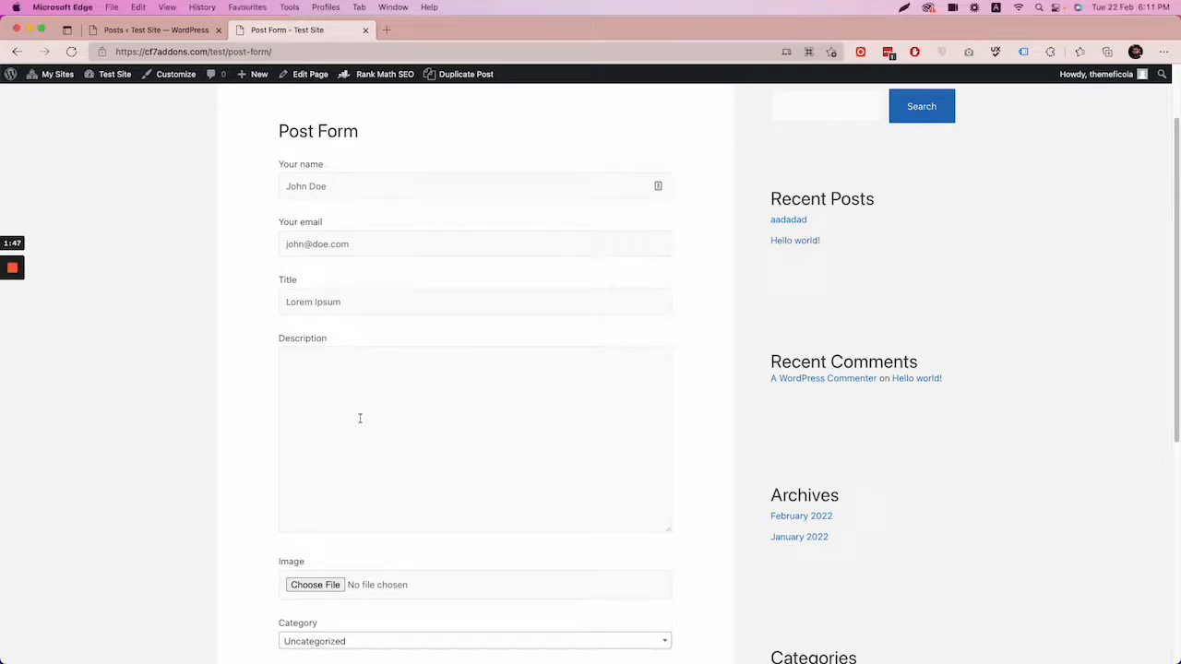
pyautogui.scroll(-3)
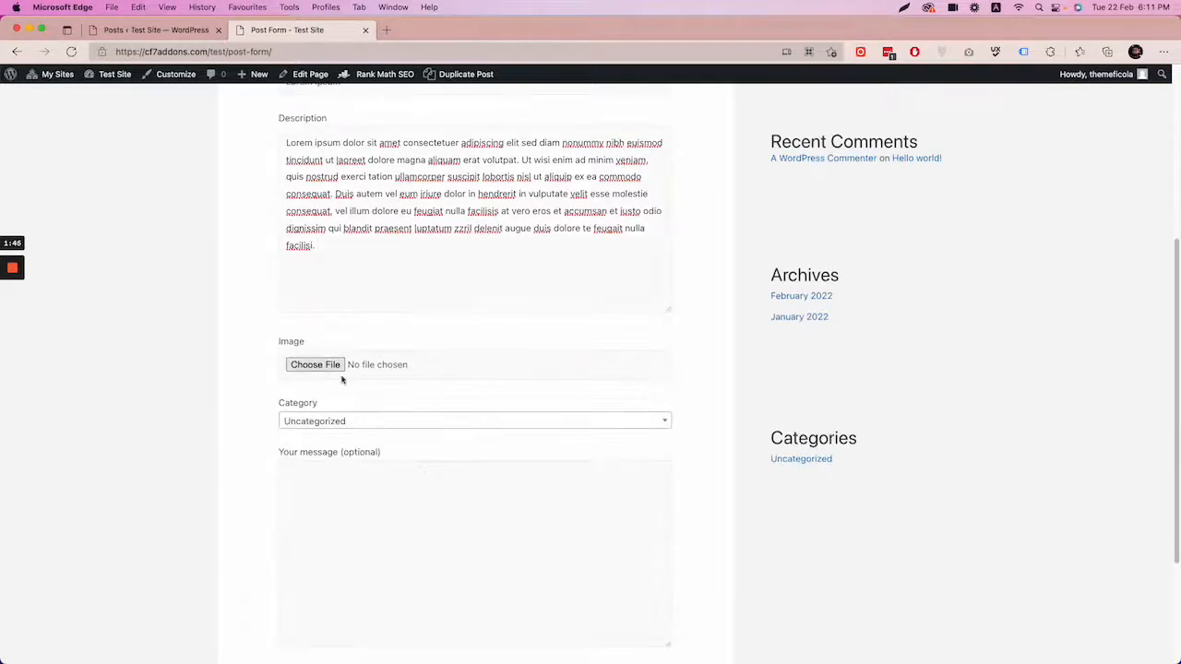
# Step: Attach 12.png, pick category 'A dummy cat', add a message, and submit the form
pyautogui.click(315, 363)
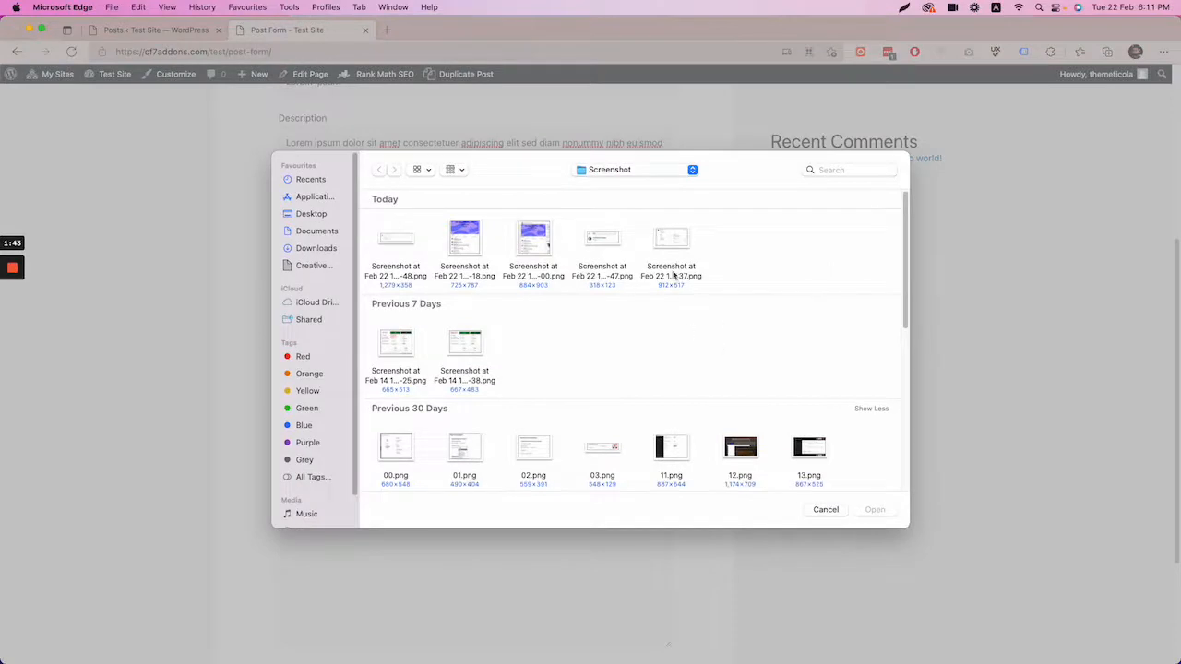
pyautogui.moveTo(599, 244)
pyautogui.write('addad')
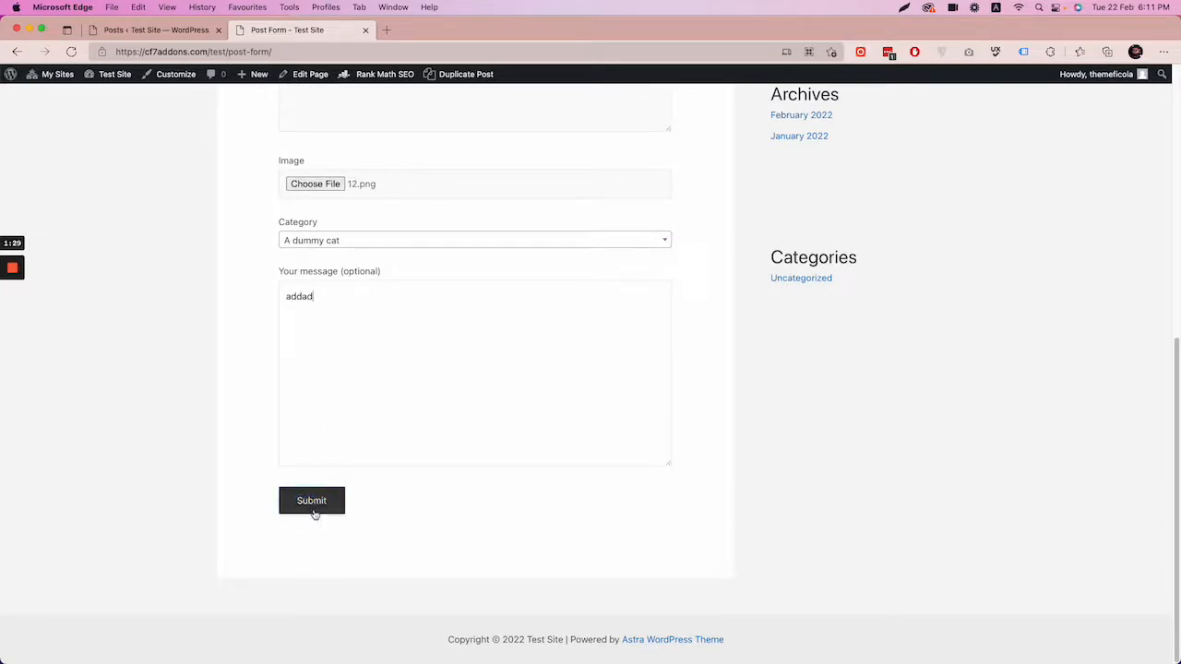
pyautogui.click(311, 500)
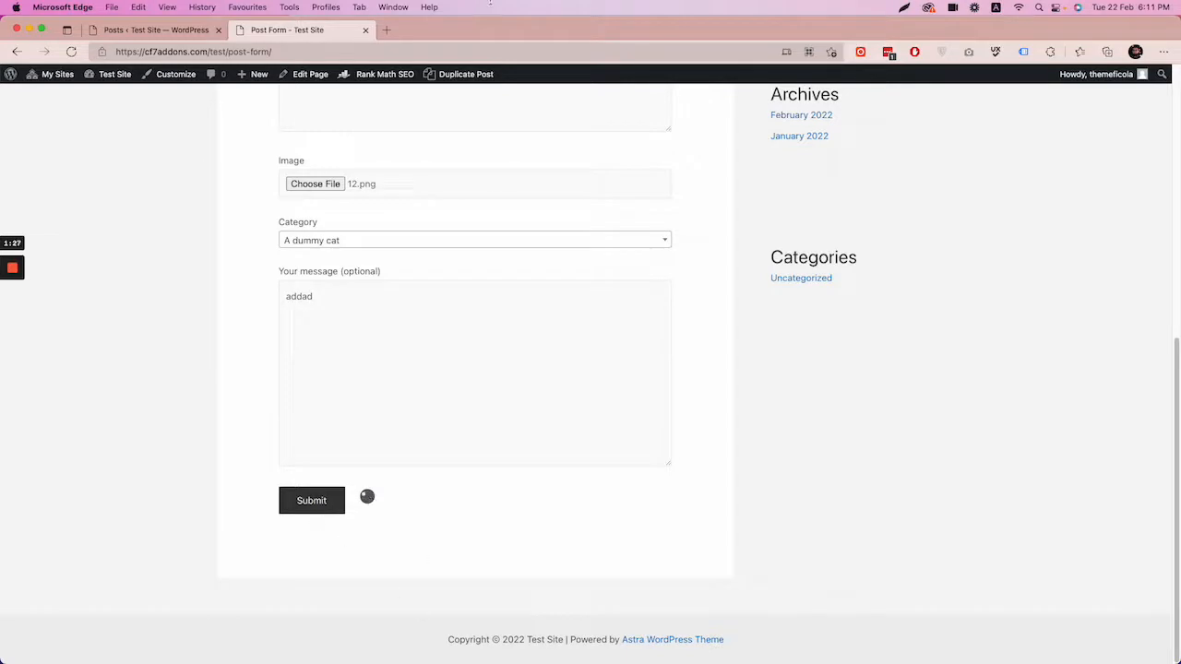
pyautogui.moveTo(548, 279)
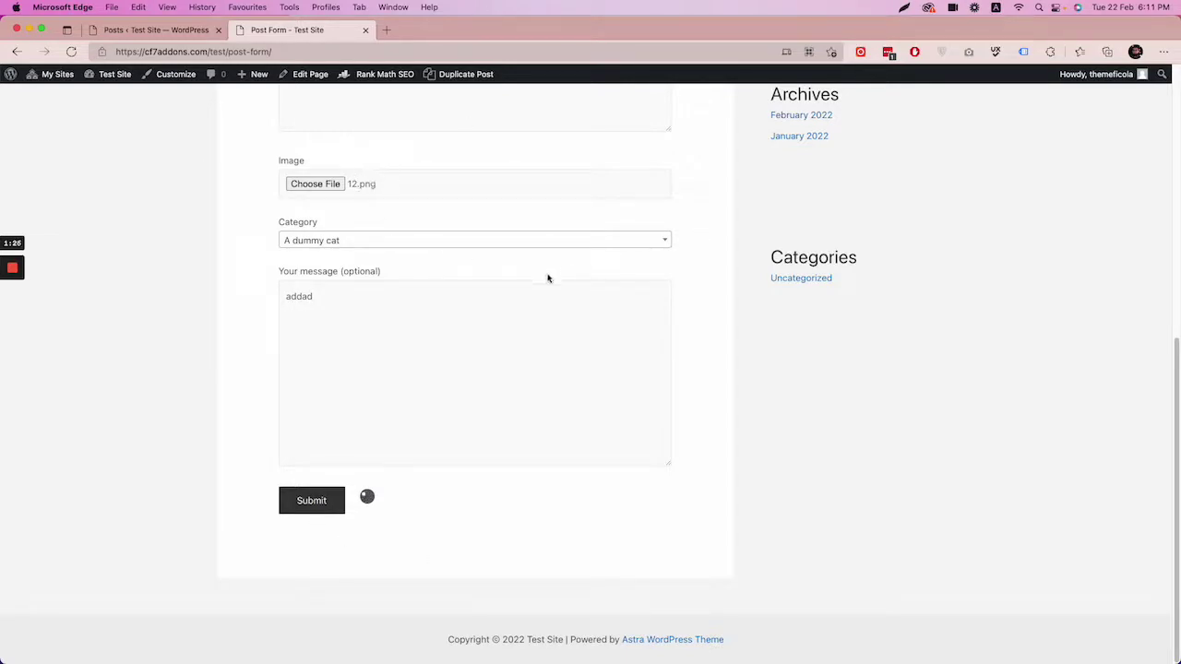
pyautogui.moveTo(377, 510)
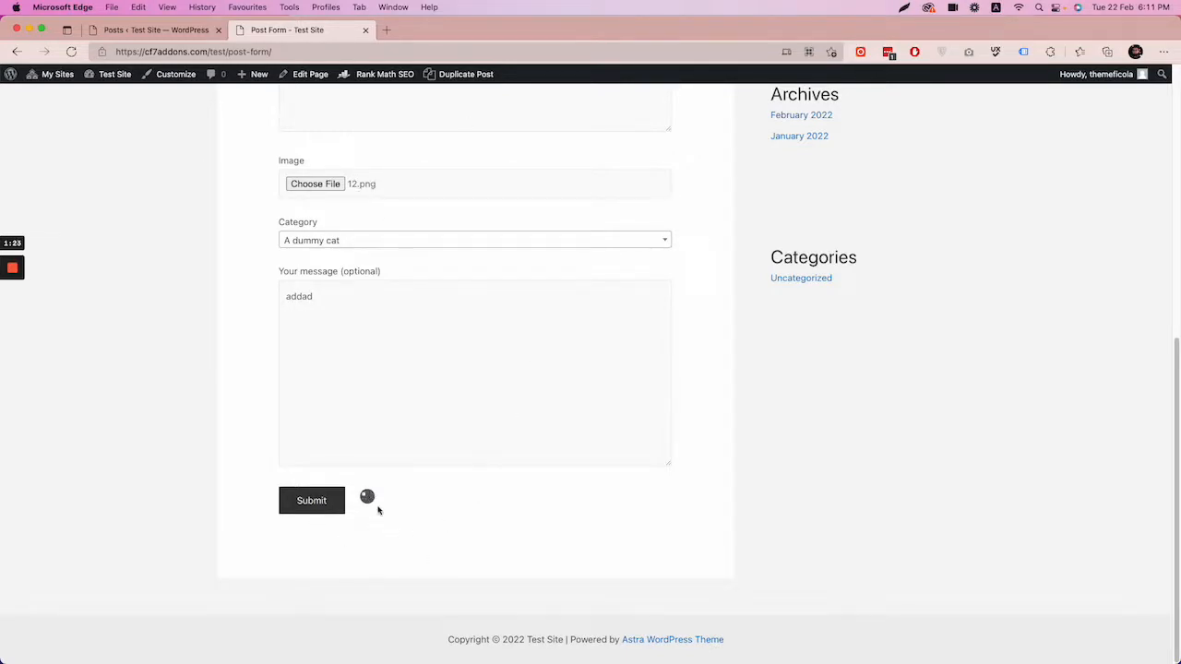
pyautogui.moveTo(213, 356)
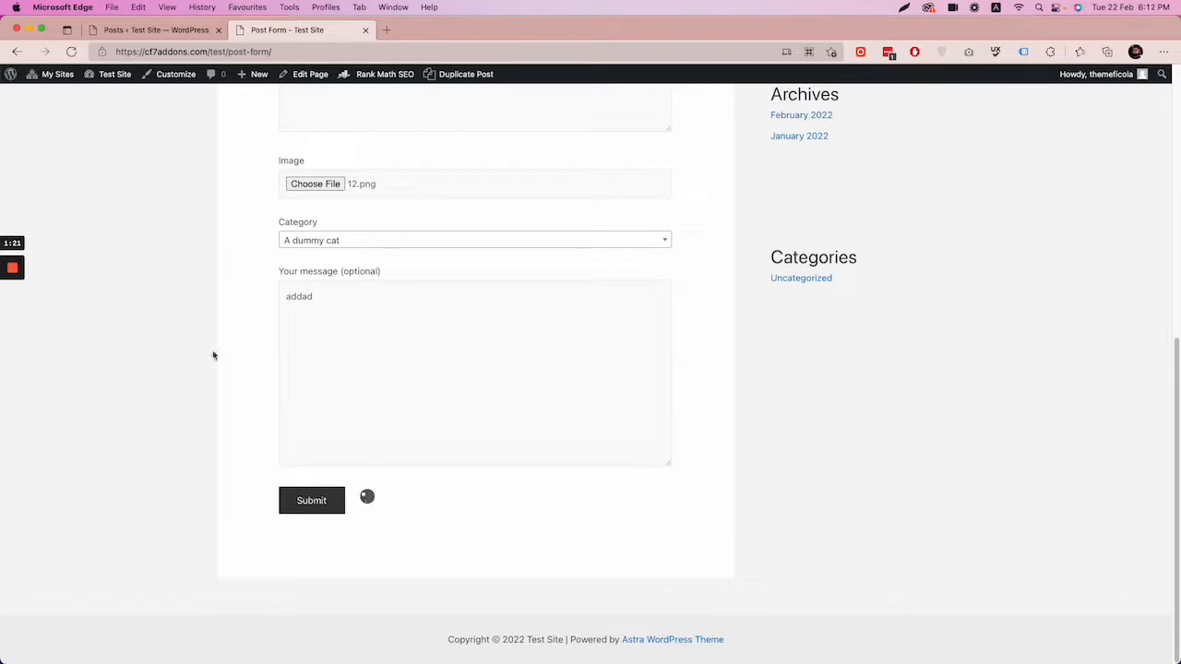
pyautogui.click(311, 500)
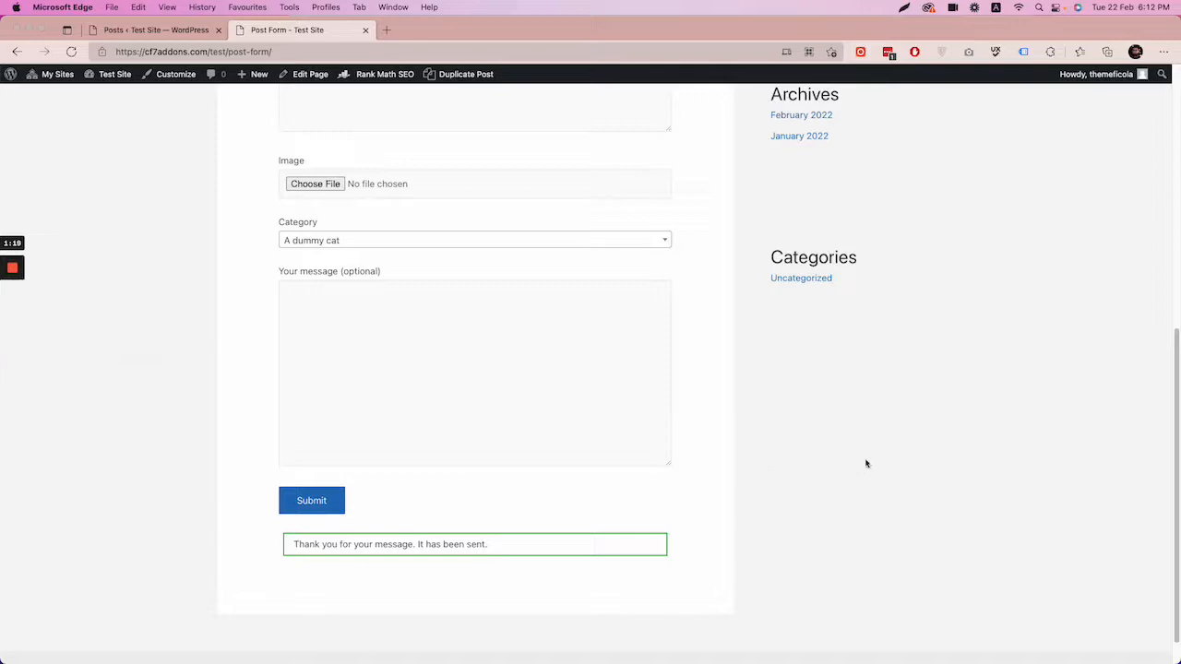
pyautogui.scroll(3)
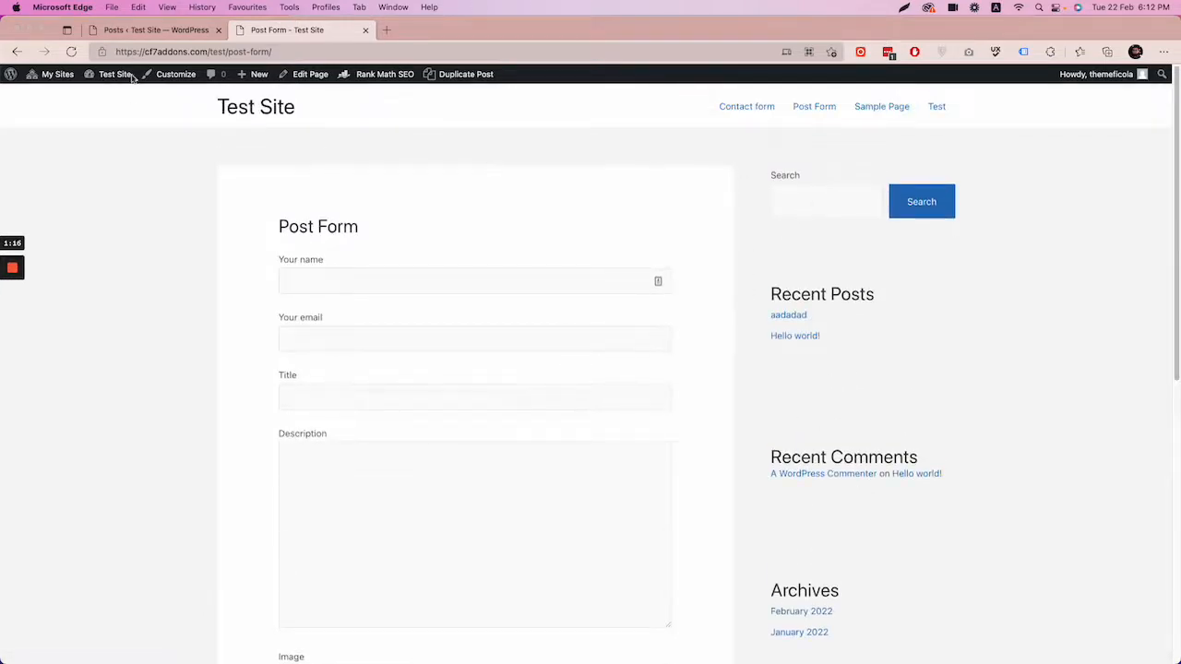
# Step: Check the published Lorem Ipsum post with its image and category, then open the Dashboard
pyautogui.click(152, 30)
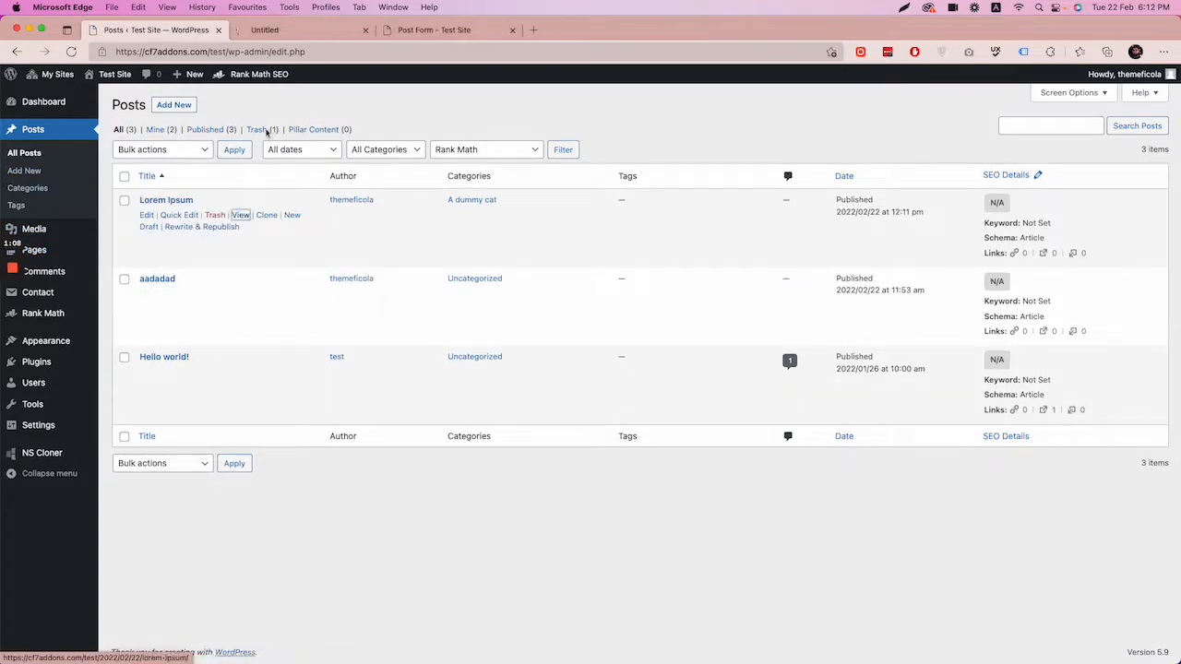
pyautogui.click(240, 214)
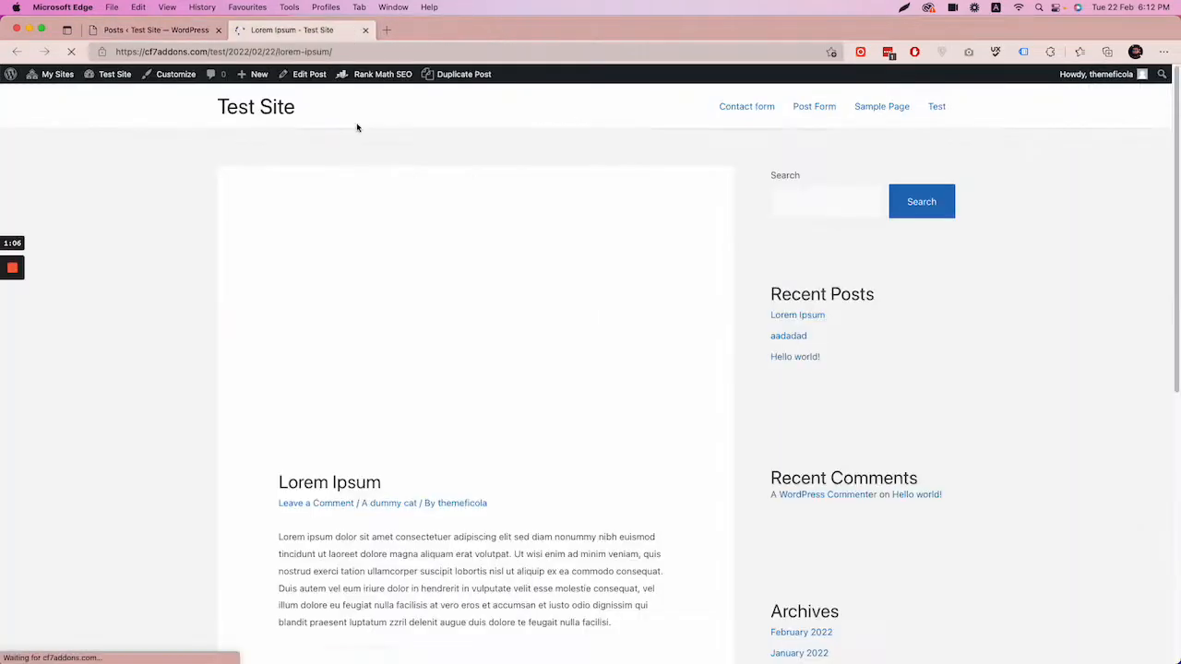
pyautogui.moveTo(383, 273)
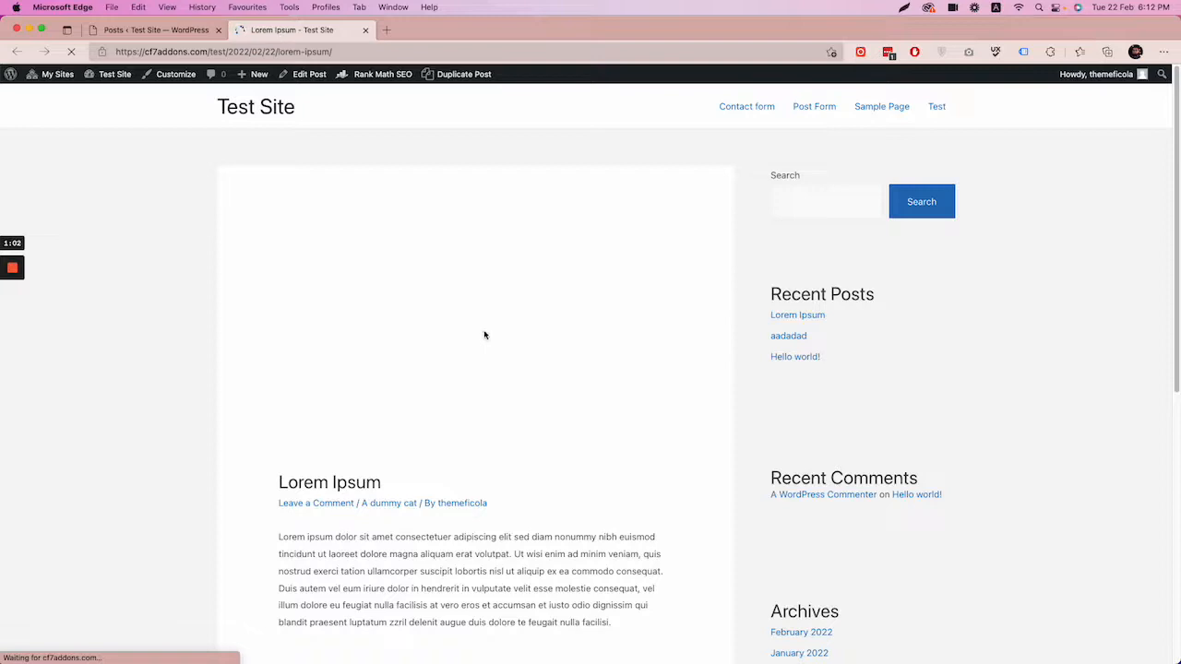
pyautogui.scroll(-3)
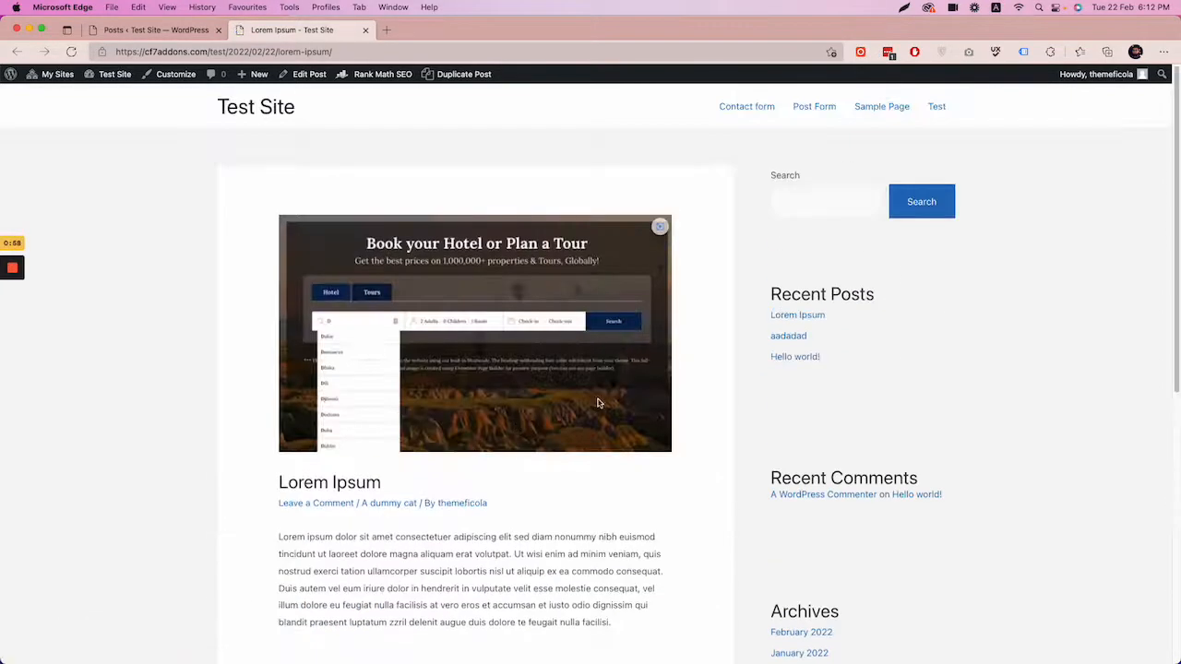
pyautogui.scroll(-3)
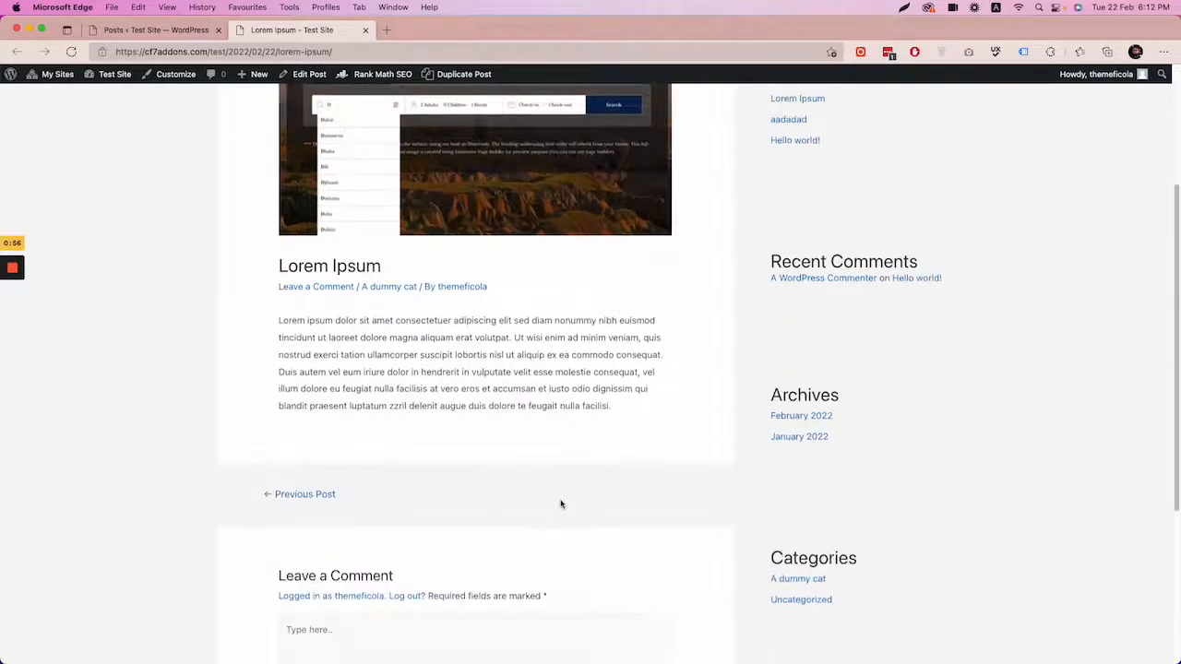
pyautogui.scroll(3)
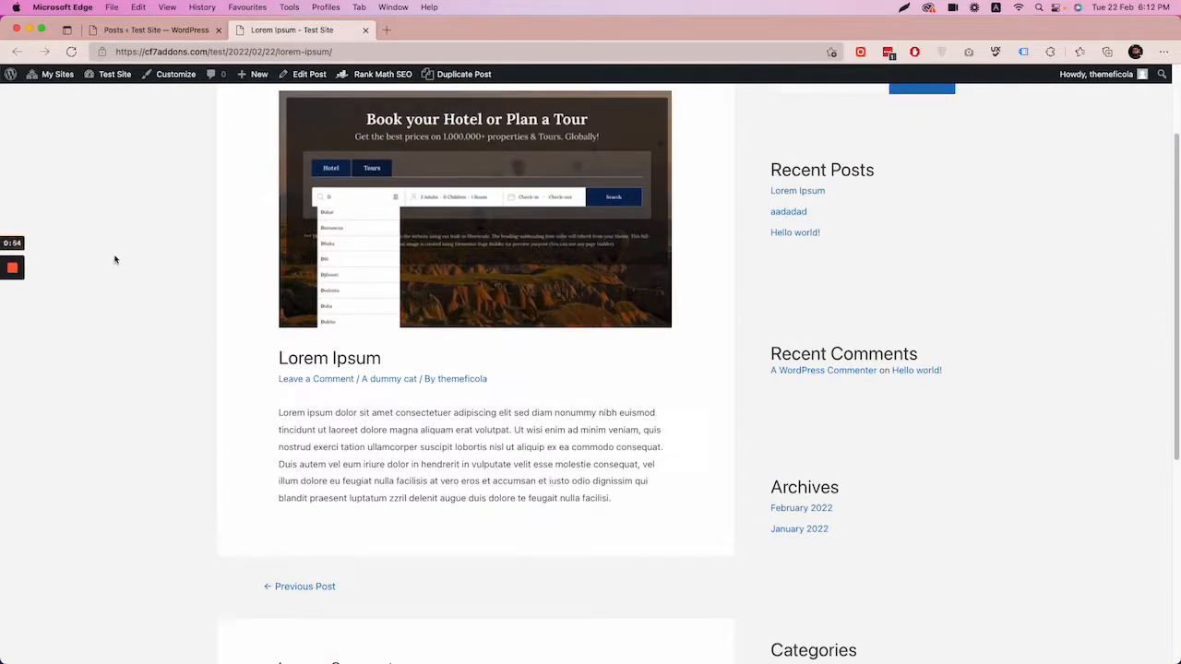
pyautogui.moveTo(136, 266)
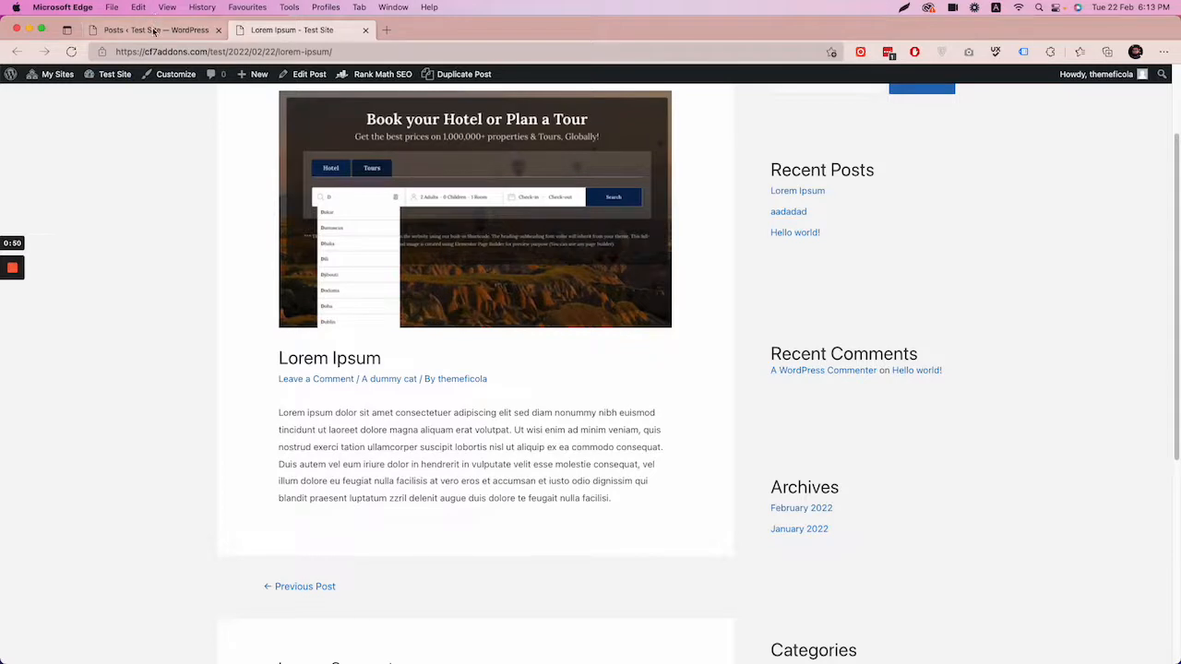
pyautogui.click(152, 30)
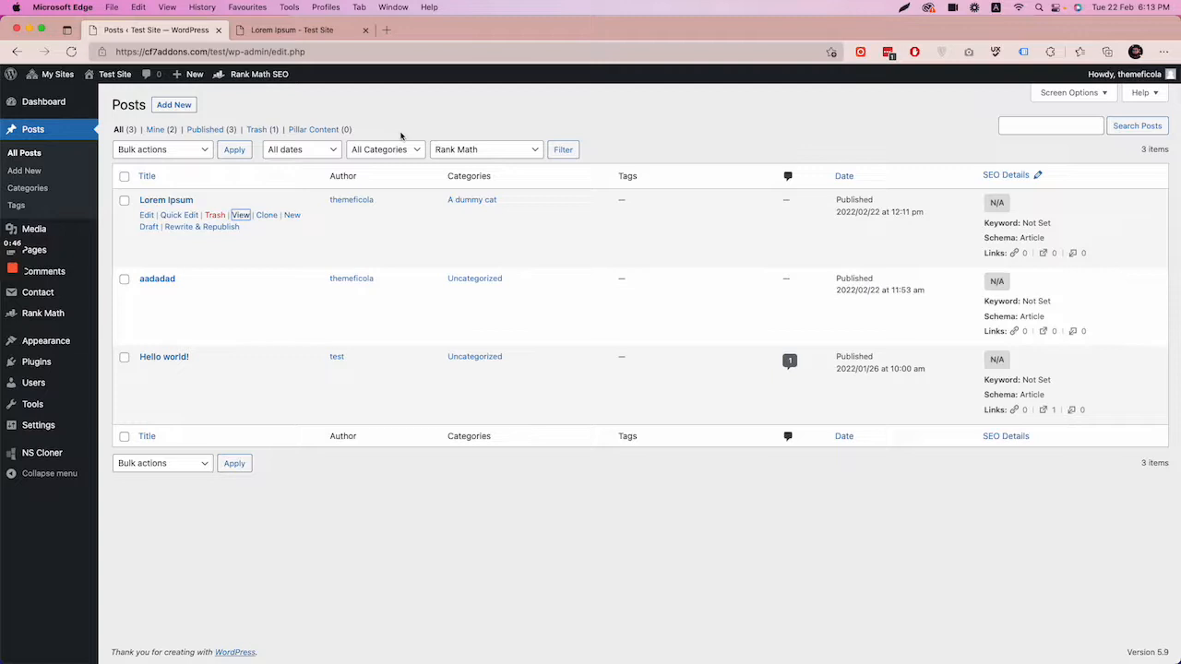
pyautogui.moveTo(37, 361)
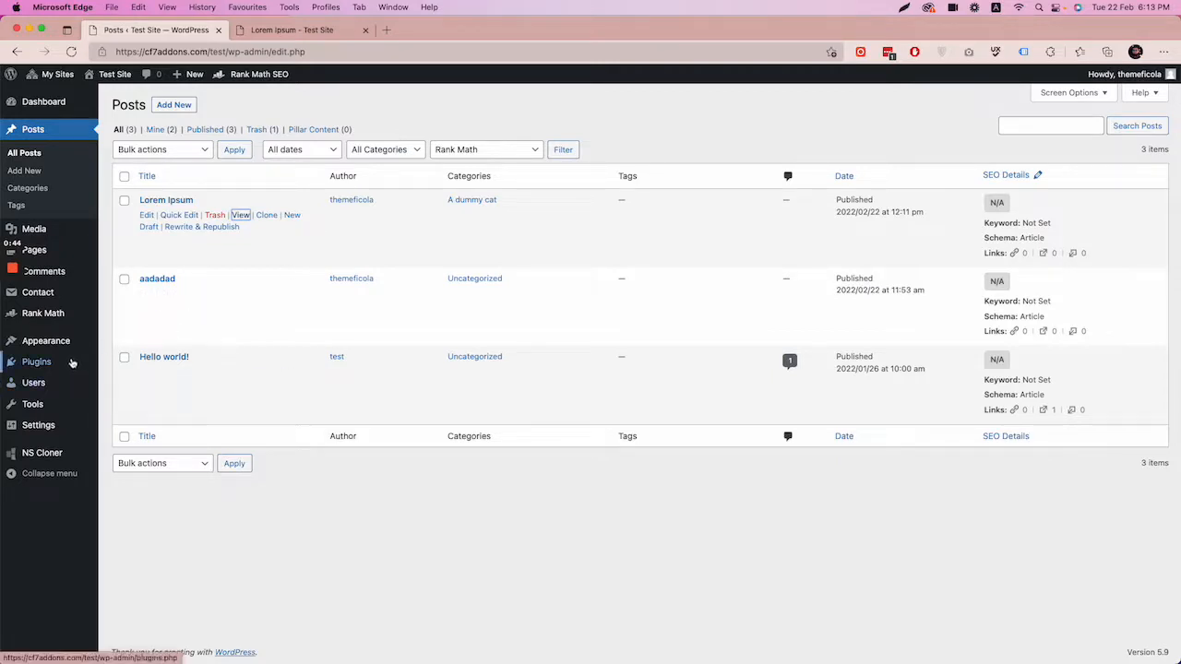
pyautogui.click(44, 102)
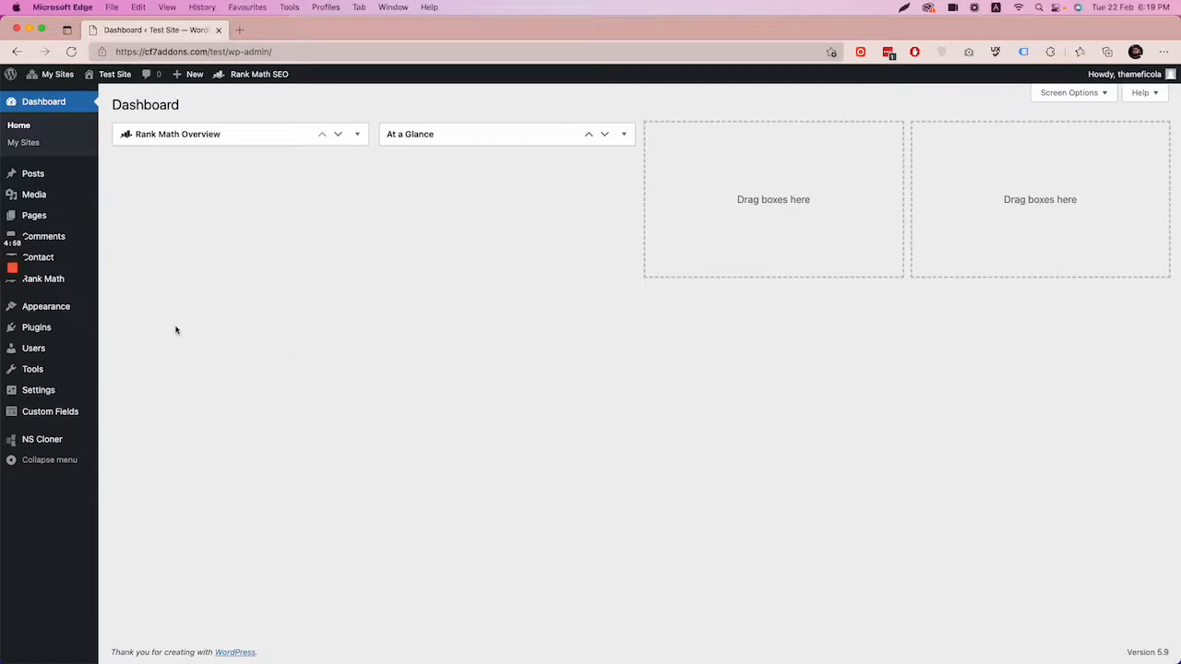
# Step: Confirm ACF is active, then add a new field group under Custom Fields > Field Groups
pyautogui.click(36, 326)
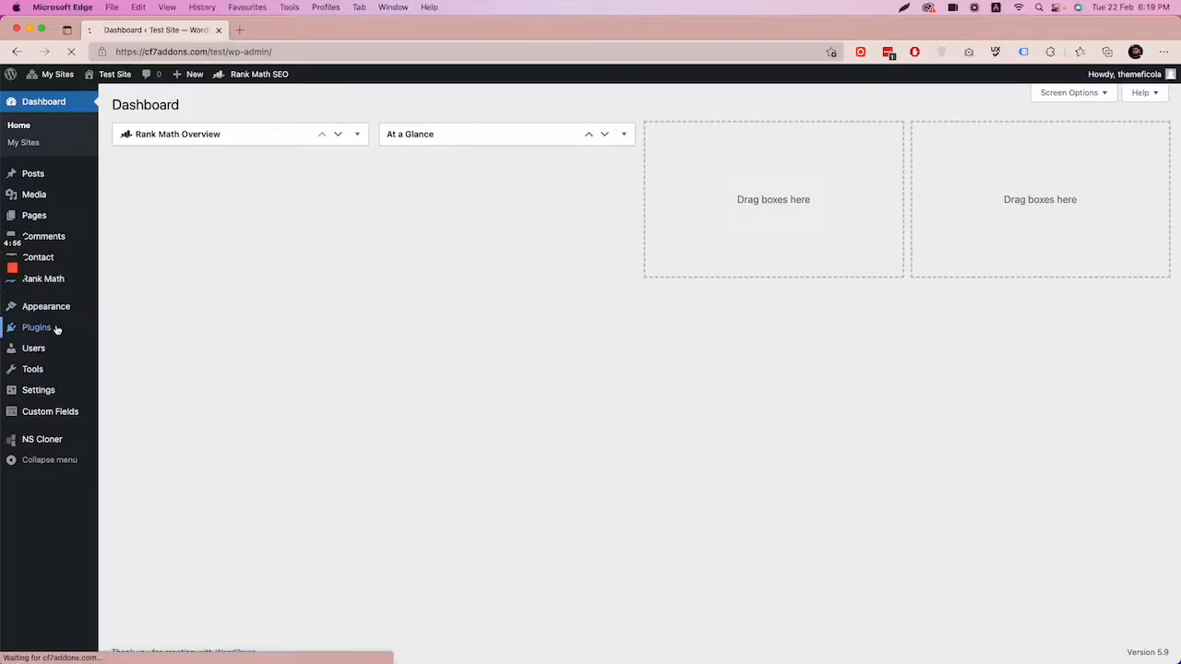
pyautogui.click(36, 327)
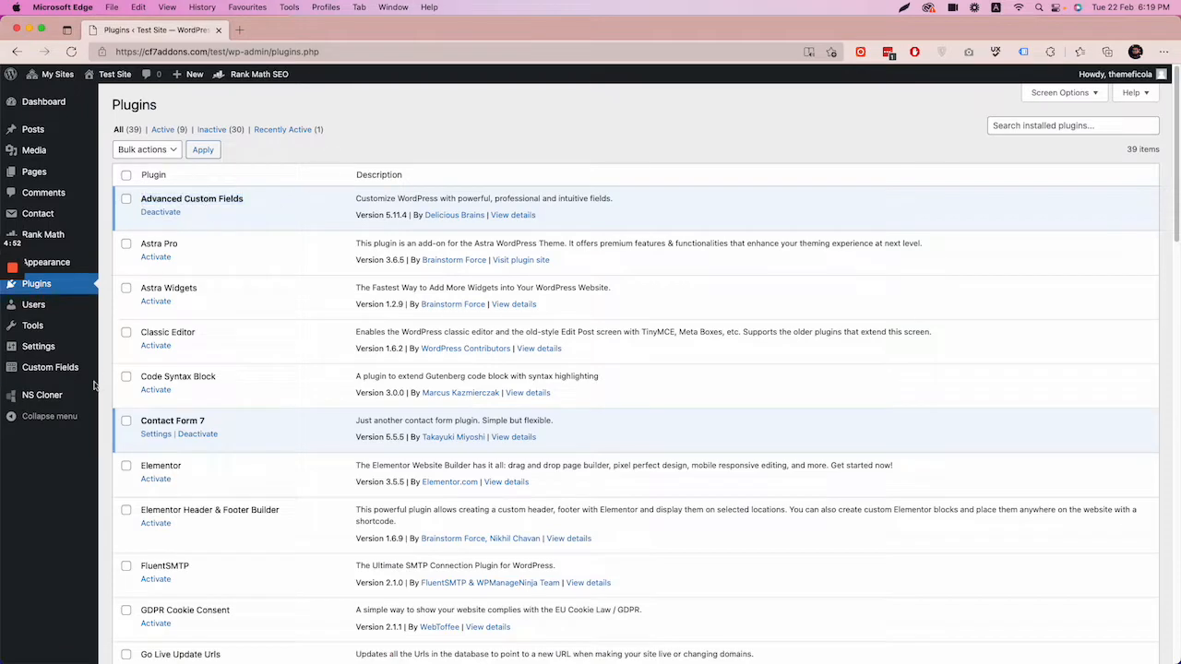
pyautogui.click(50, 367)
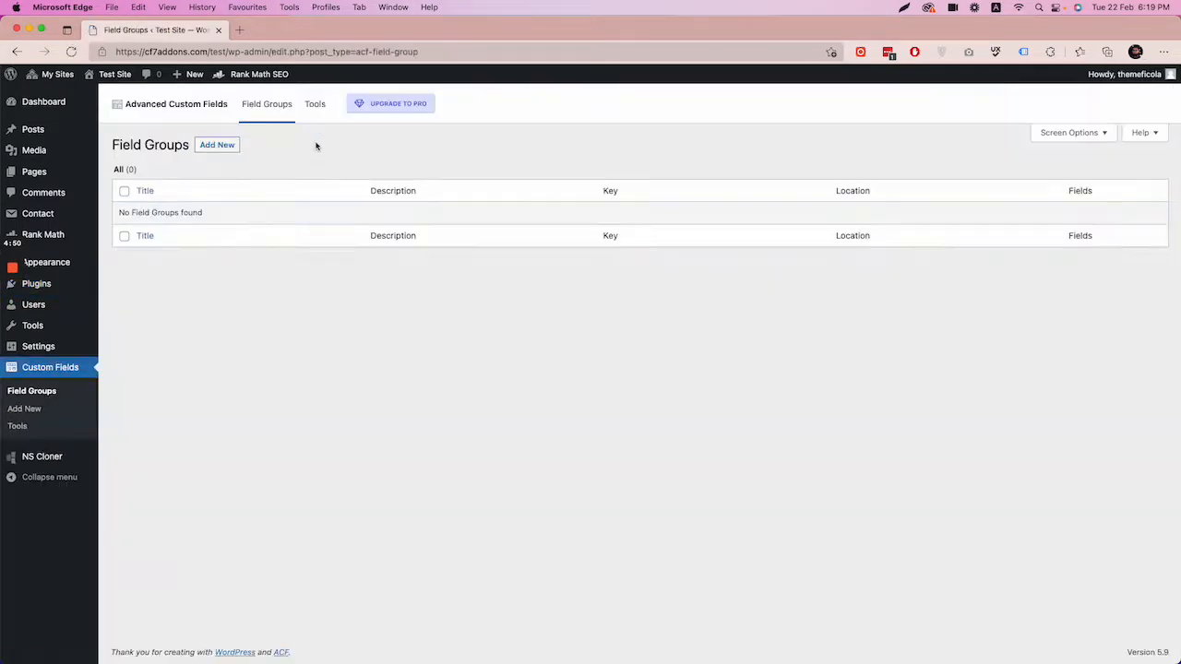
pyautogui.click(217, 145)
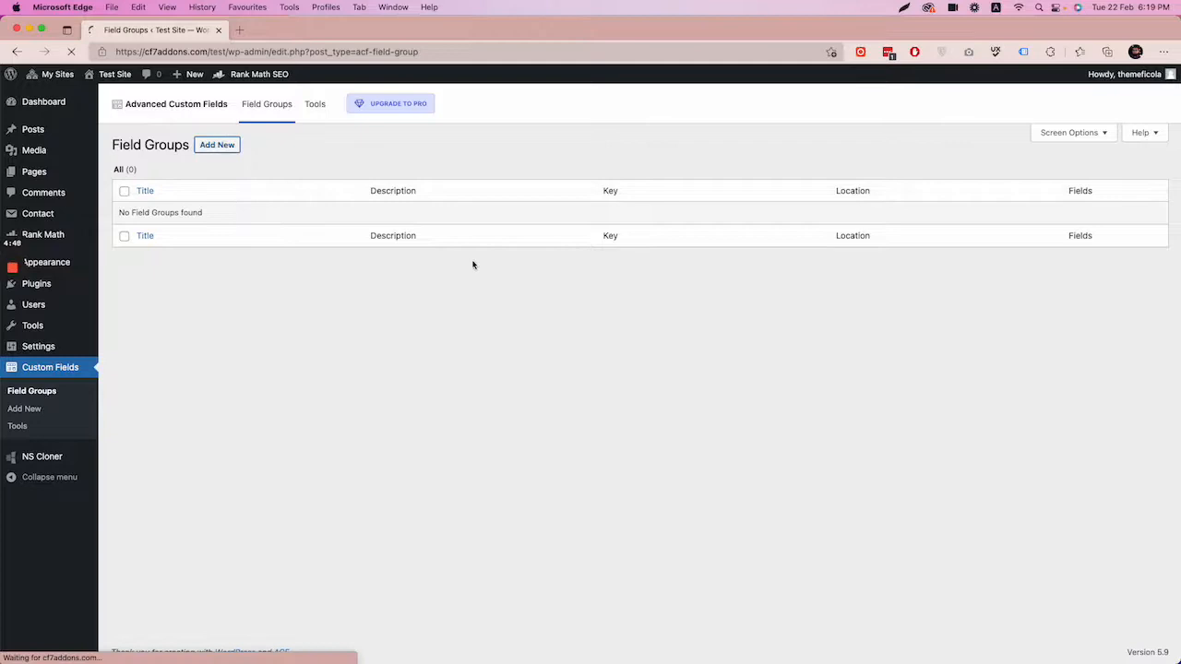
pyautogui.click(217, 145)
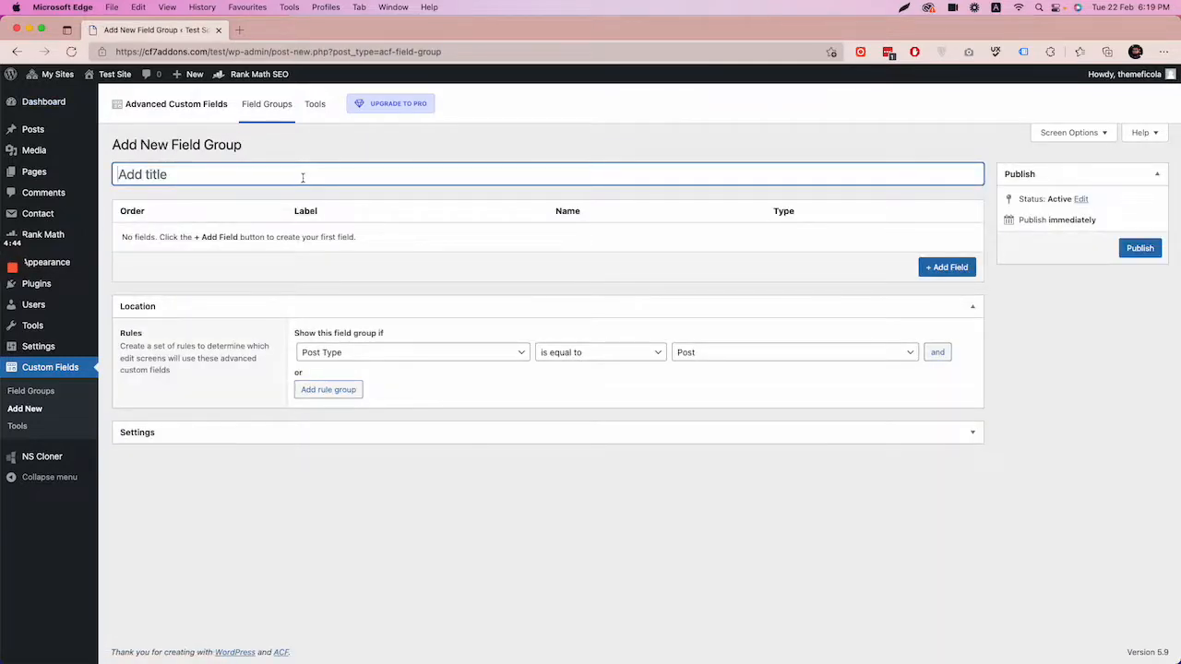
# Step: Name the field group 'Blog Posts' and add an 'Author Name' field
pyautogui.write('Blog')
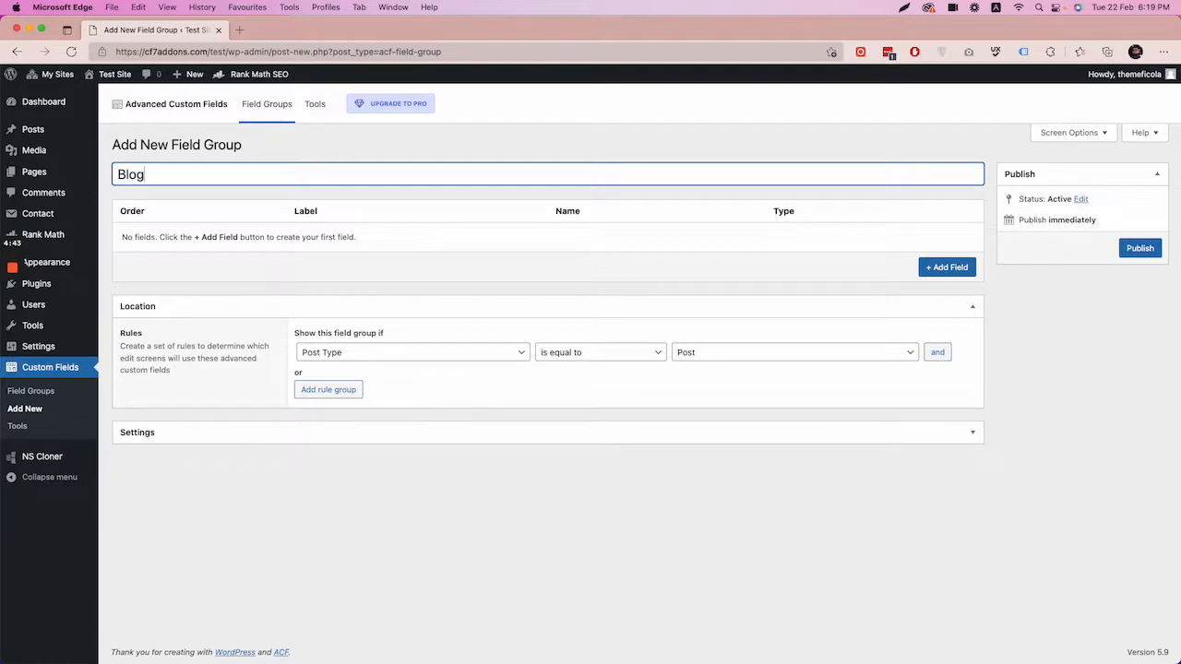
pyautogui.write('Posts')
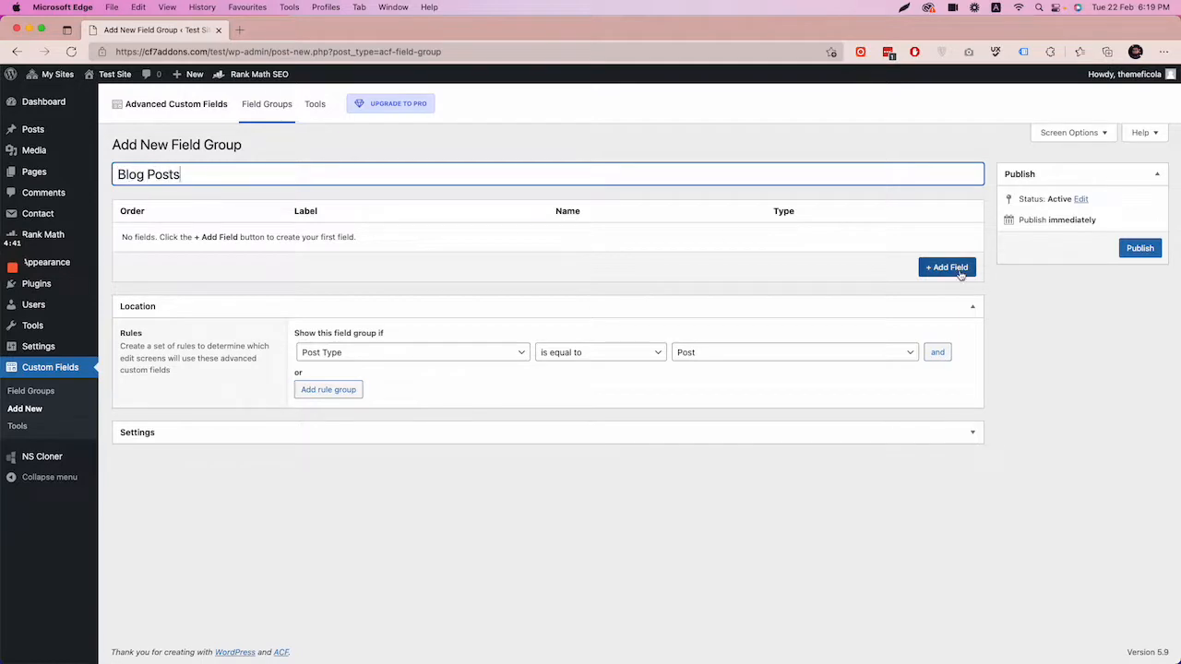
pyautogui.click(947, 267)
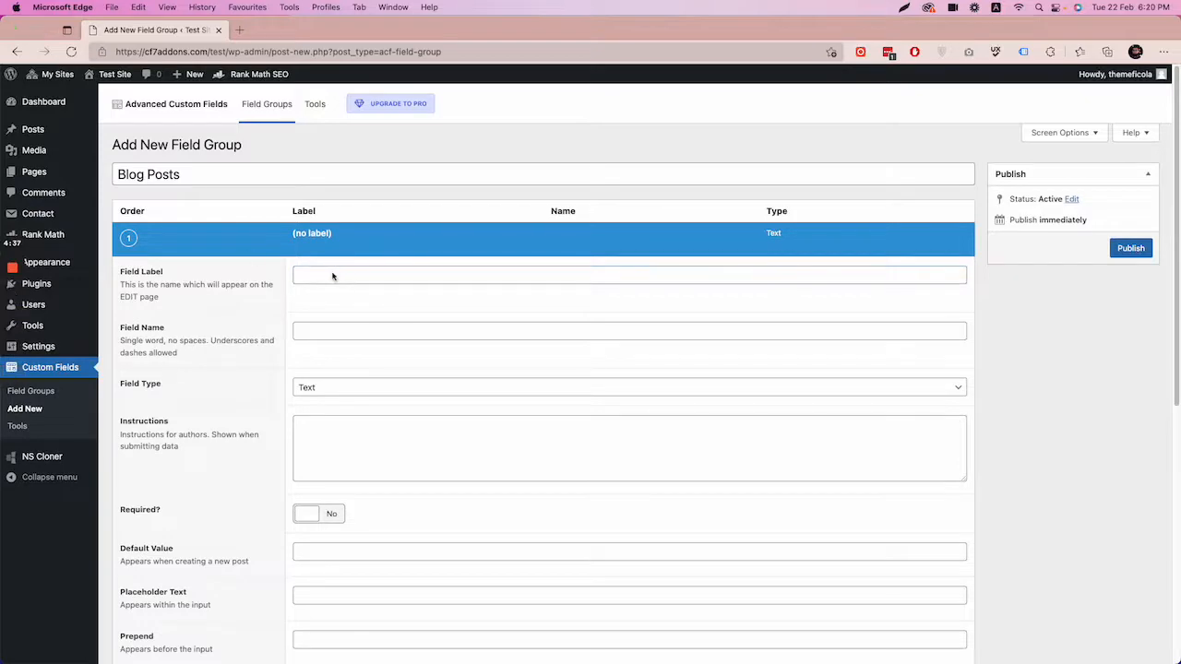
pyautogui.write('Author Name')
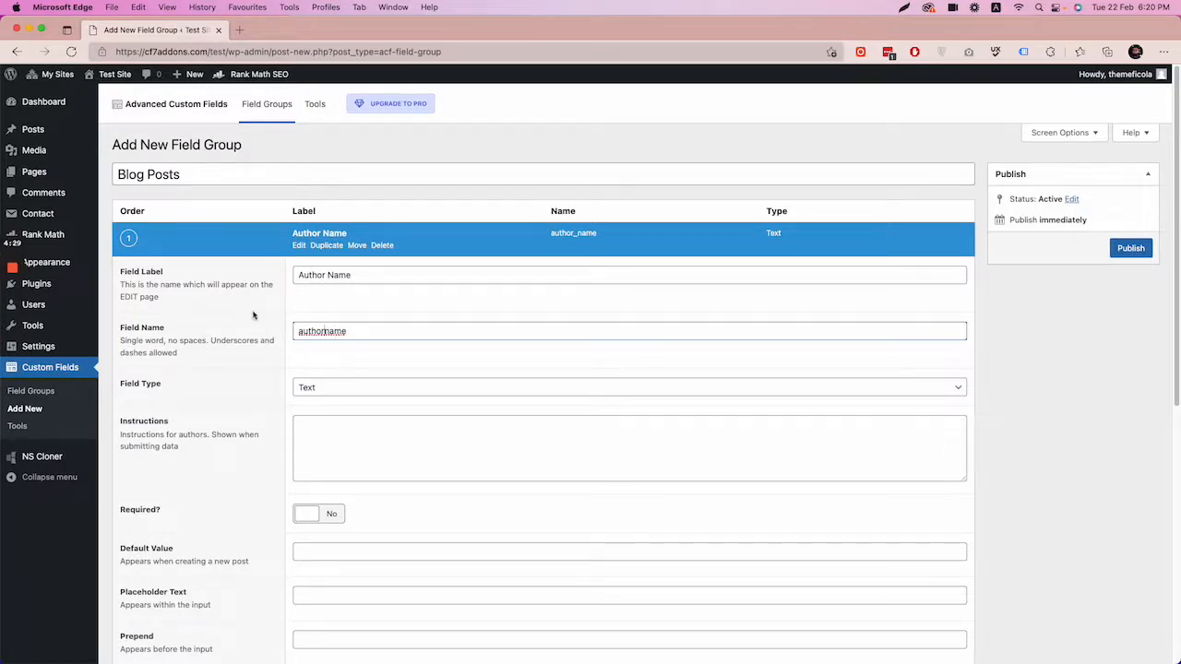
pyautogui.click(320, 232)
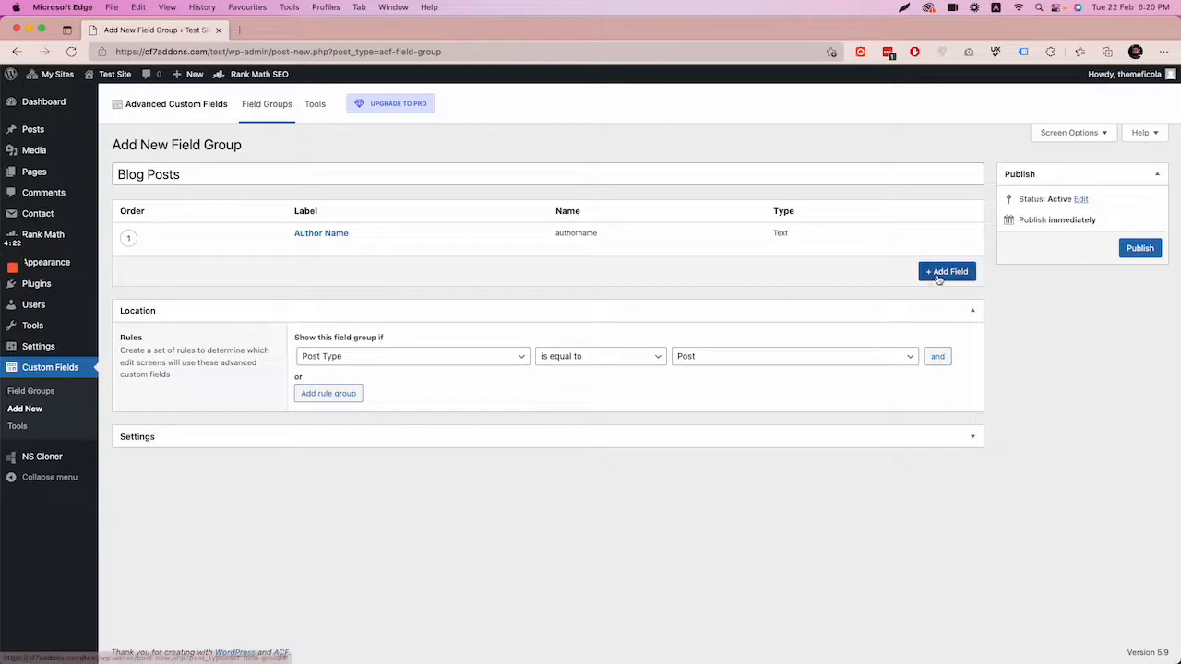
# Step: Add an 'Author Bio' Text Area field and publish the Blog Posts group
pyautogui.click(946, 271)
pyautogui.write('Author Bio')
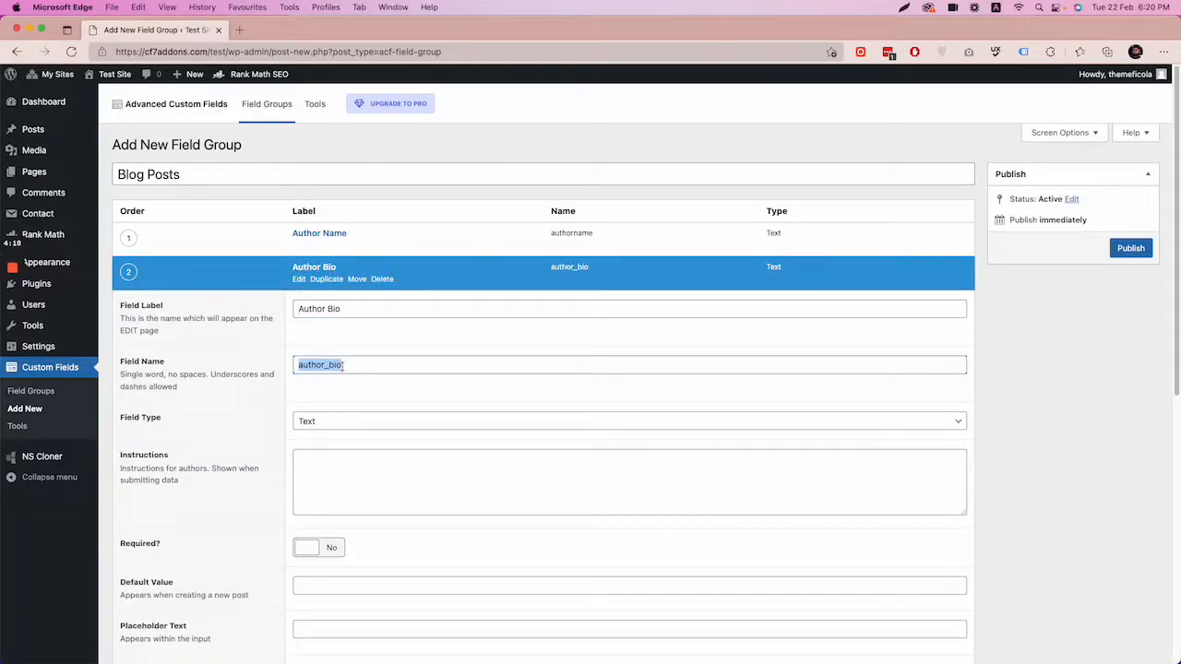
pyautogui.click(629, 421)
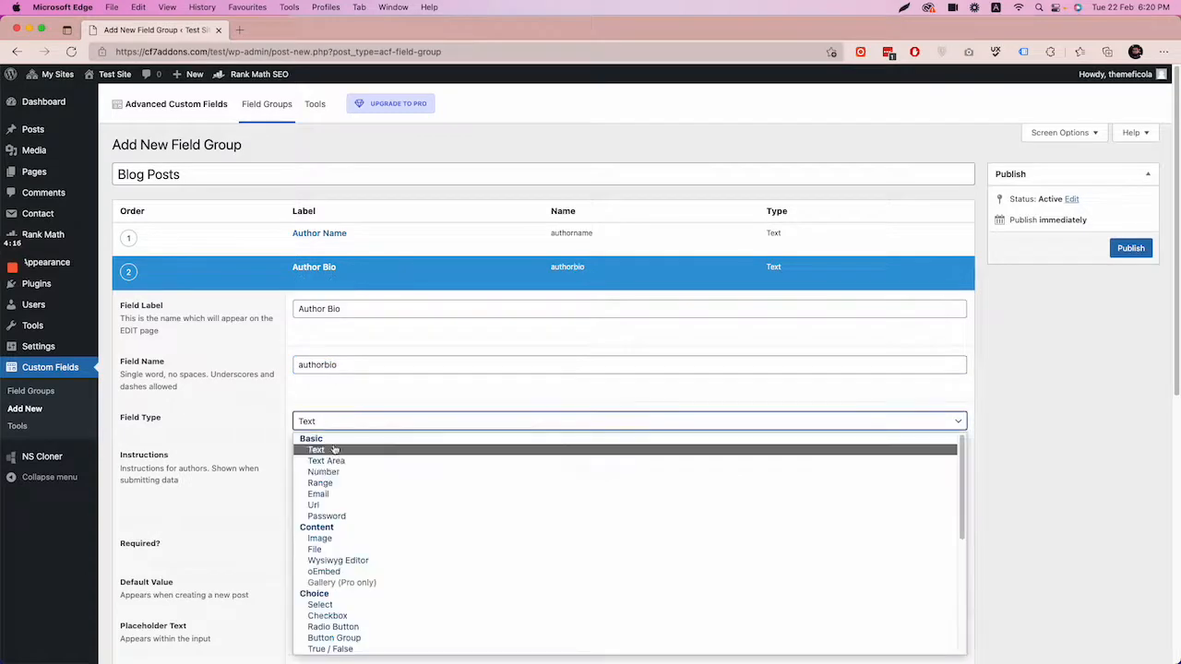
pyautogui.click(327, 460)
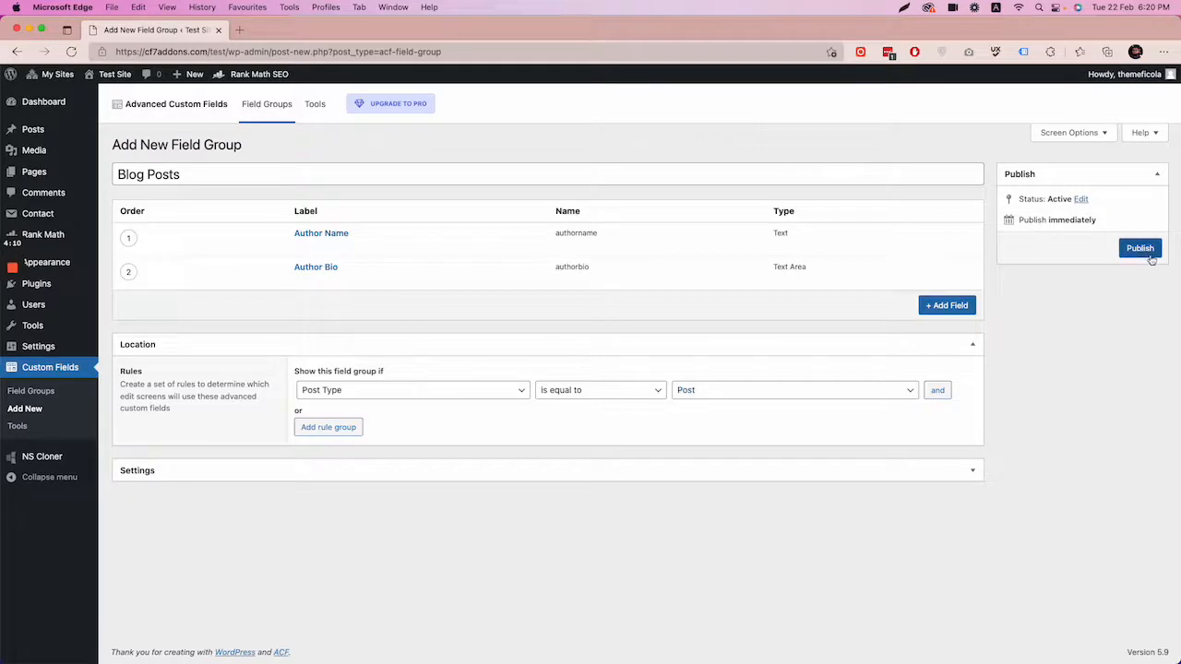
pyautogui.click(1139, 247)
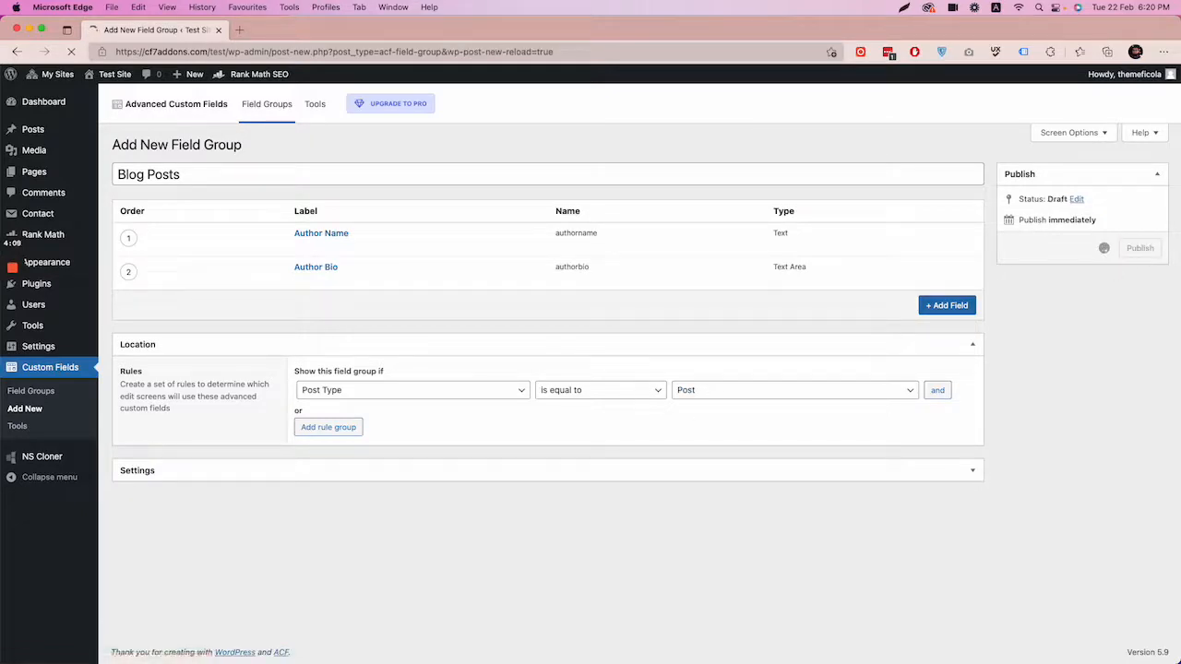
pyautogui.click(1139, 247)
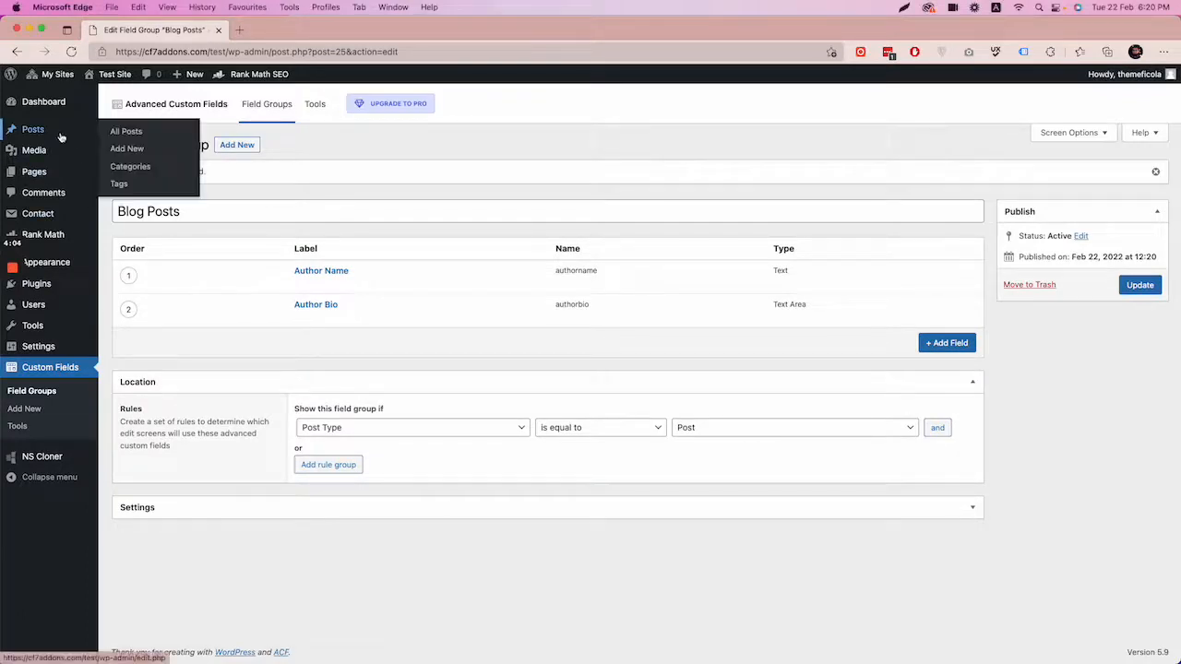
# Step: Check All Posts, then open the Contact Forms list with Post Form and Test Form
pyautogui.click(126, 130)
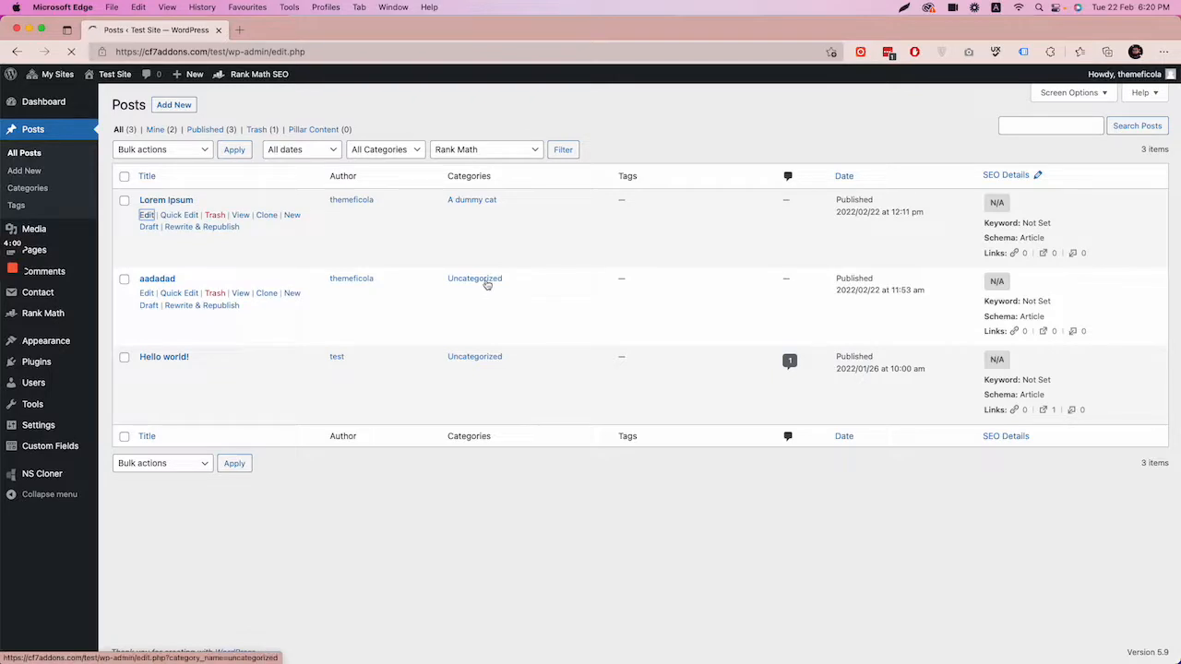
pyautogui.click(146, 215)
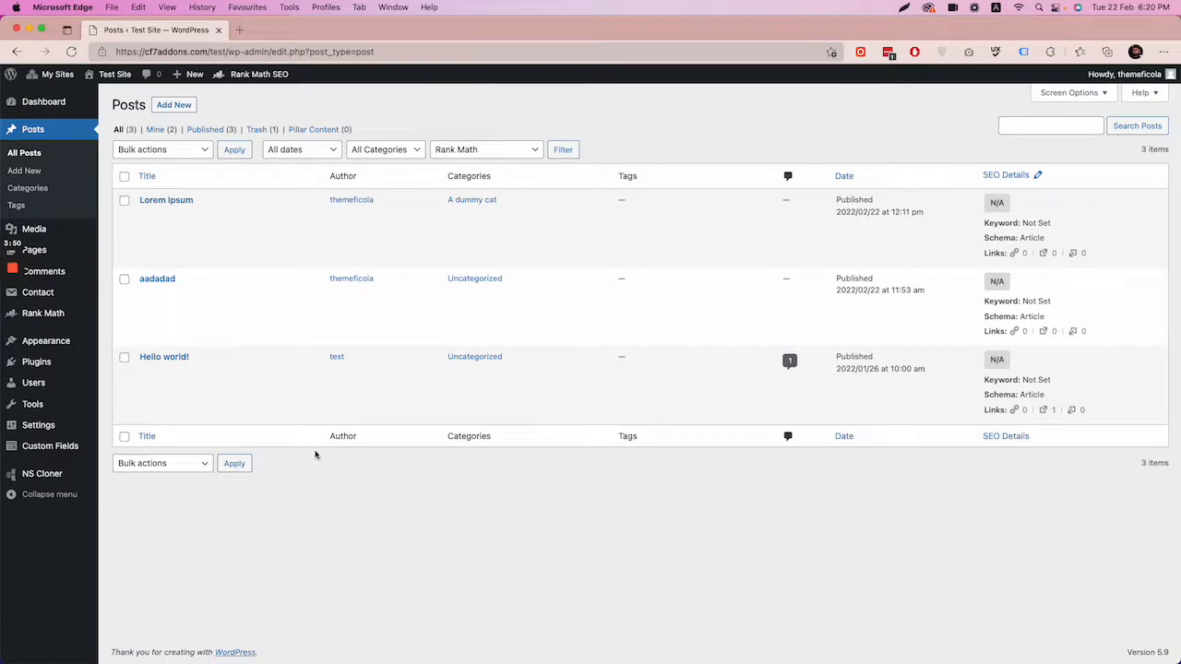
pyautogui.moveTo(34, 250)
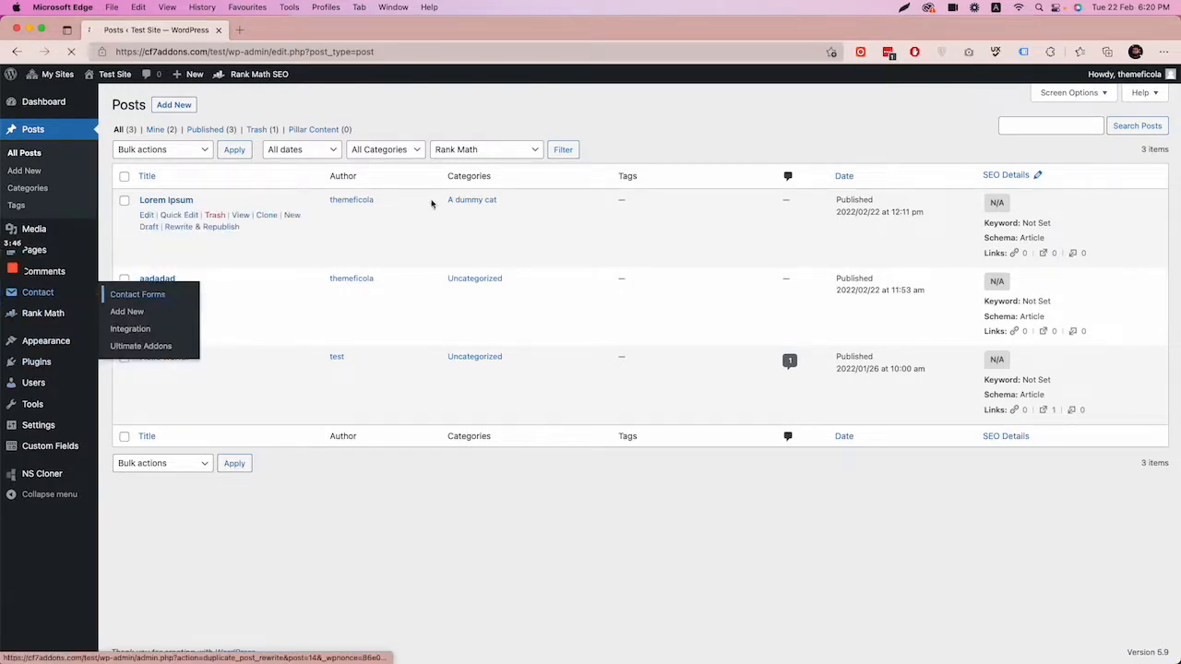
pyautogui.click(138, 293)
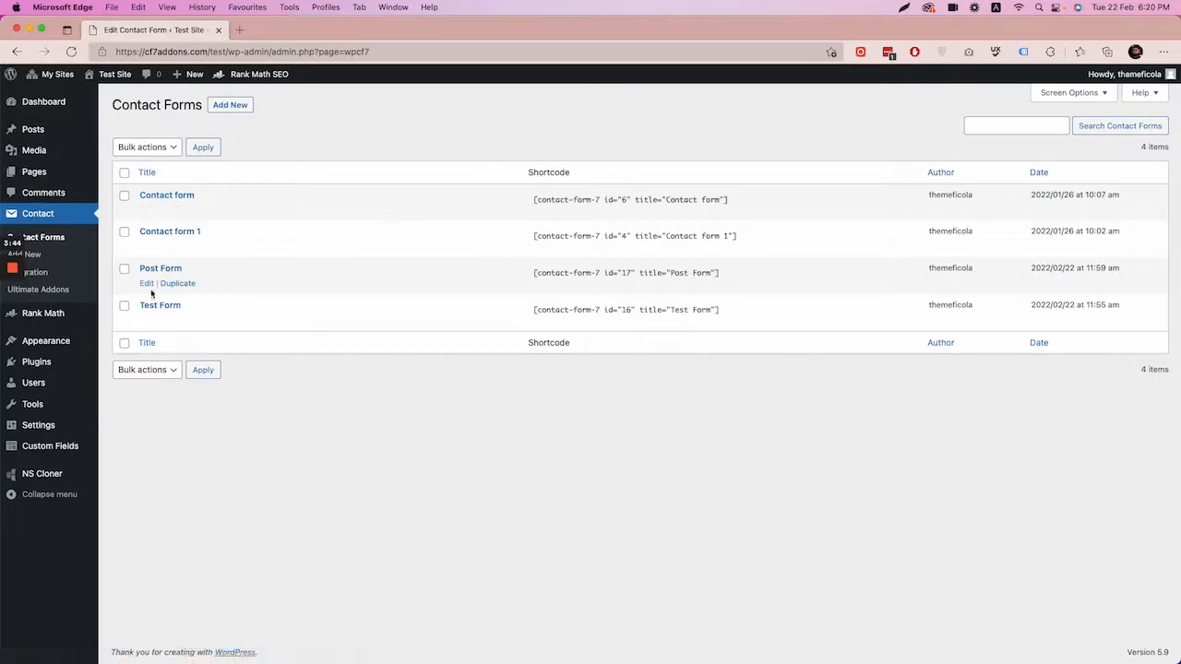
# Step: Edit Post Form, with the Blog Posts field group open in a second tab
pyautogui.click(159, 268)
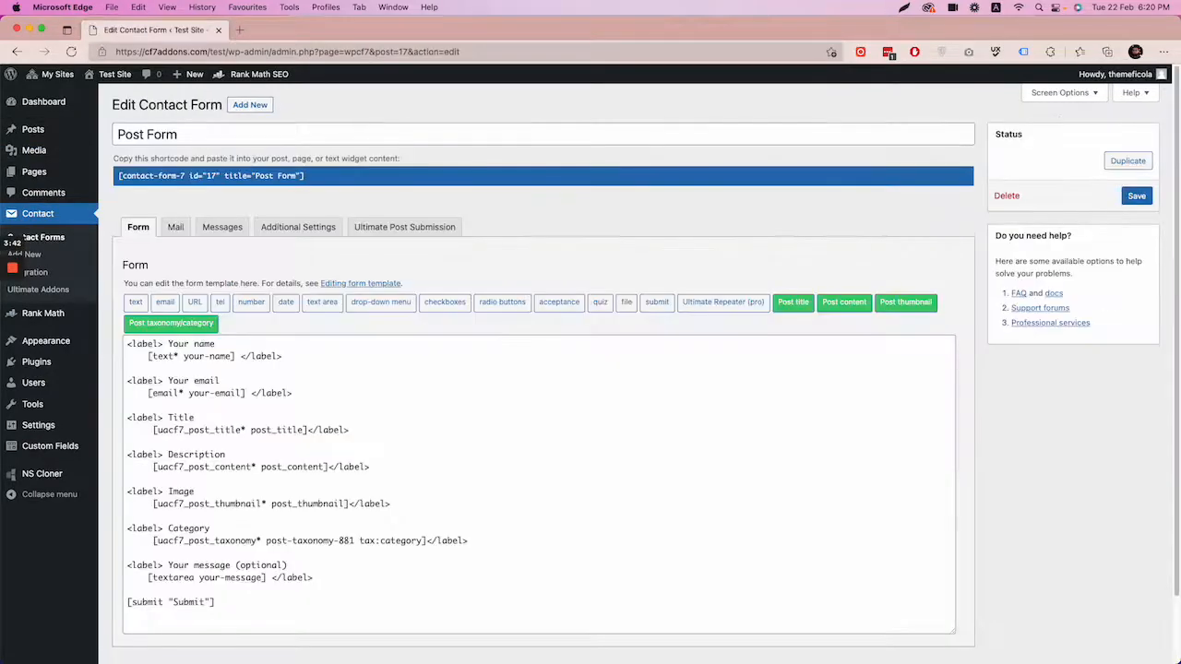
pyautogui.moveTo(423, 327)
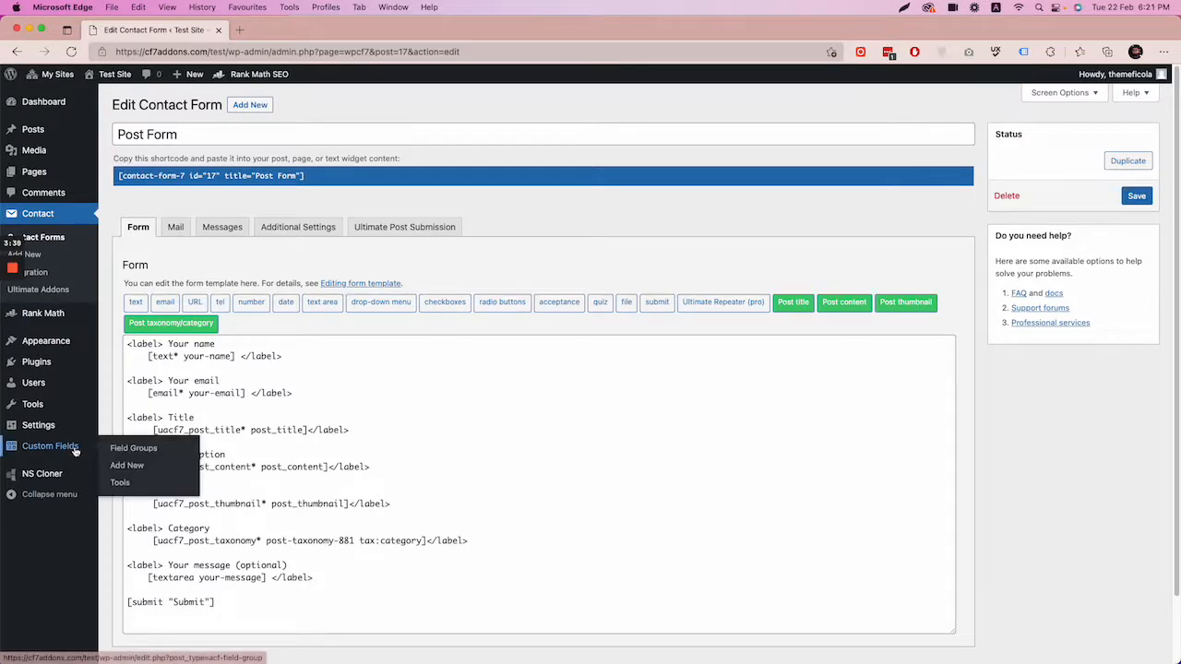
pyautogui.click(134, 448)
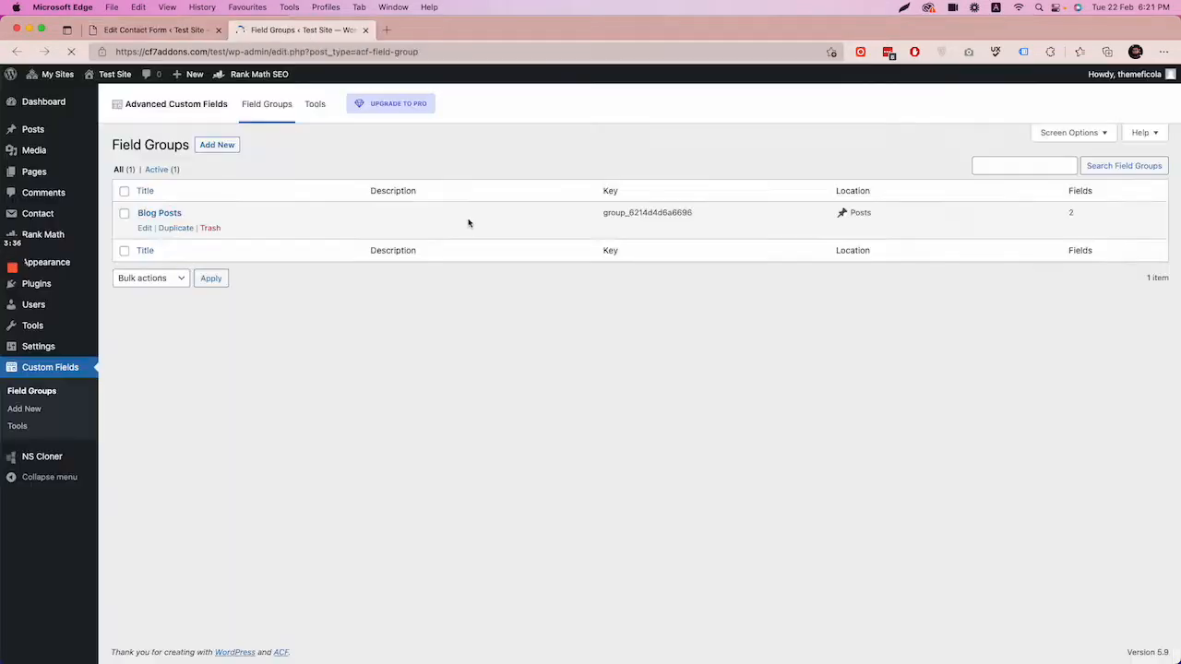
pyautogui.click(144, 228)
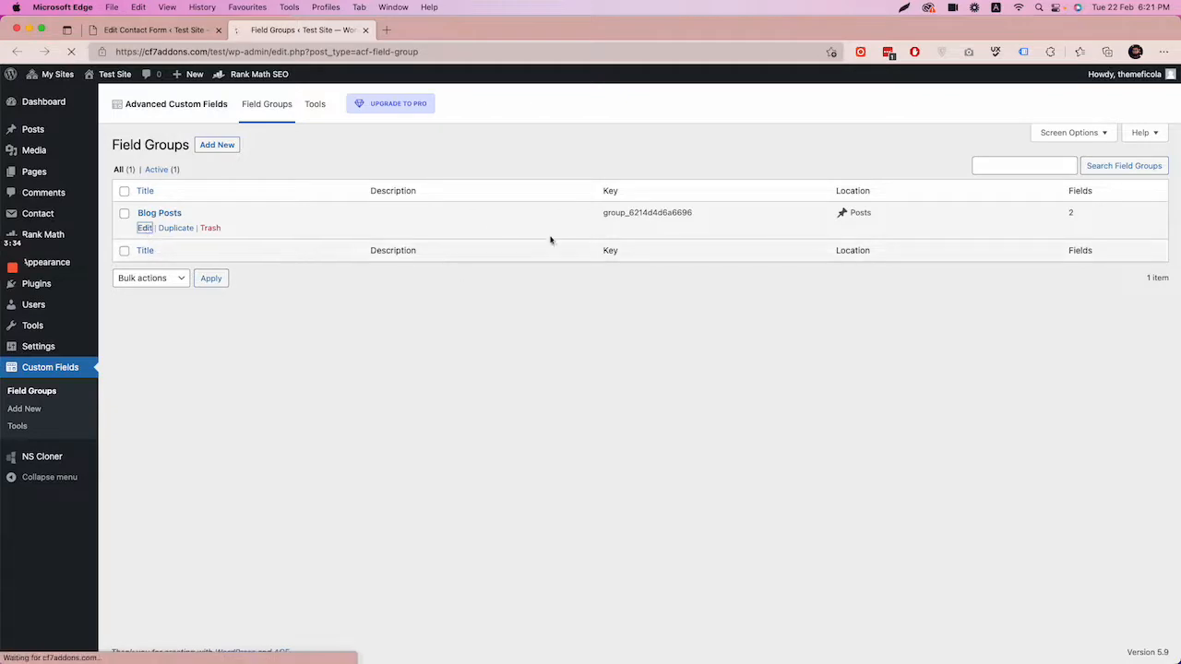
pyautogui.click(159, 212)
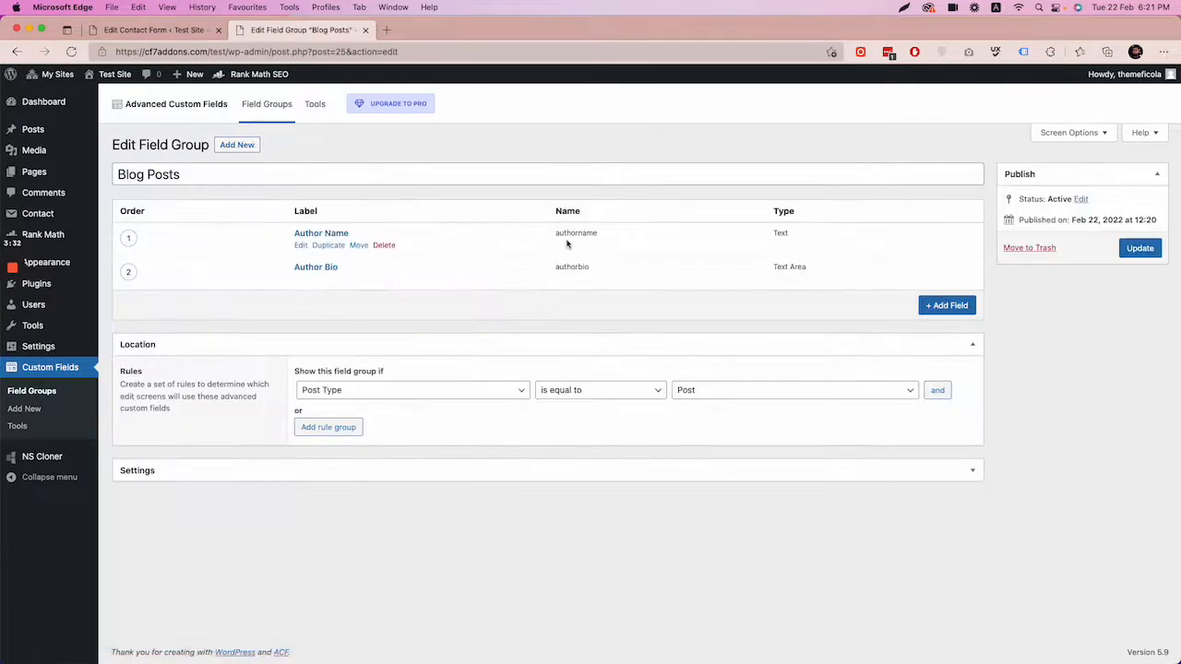
pyautogui.click(152, 30)
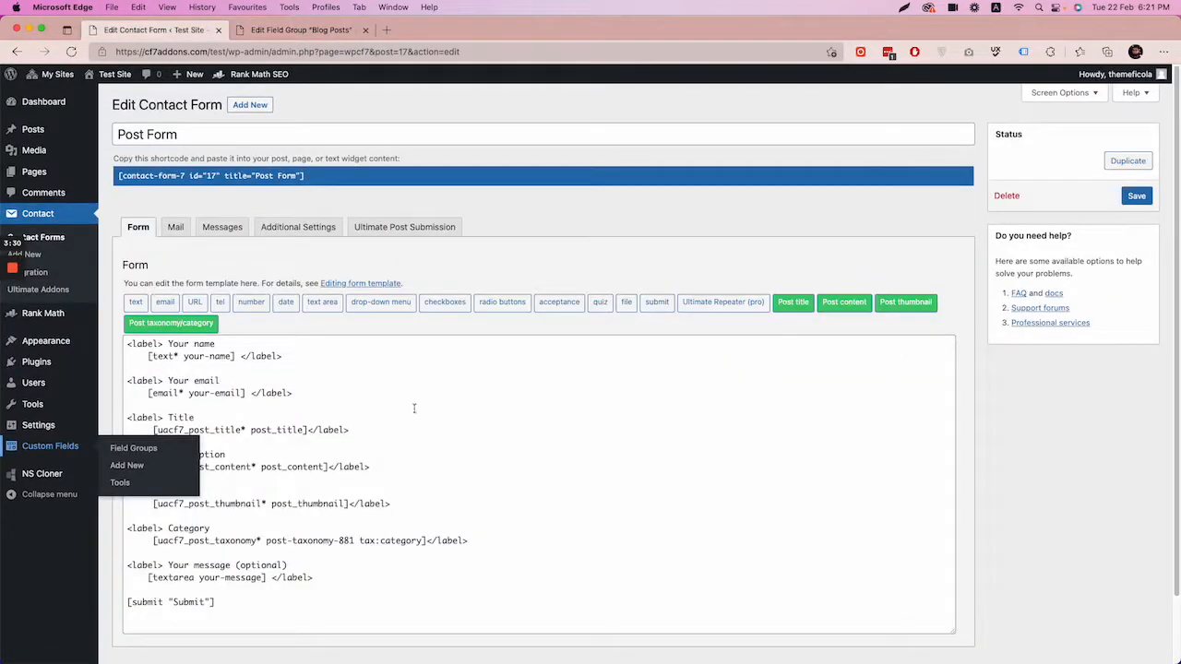
pyautogui.scroll(-3)
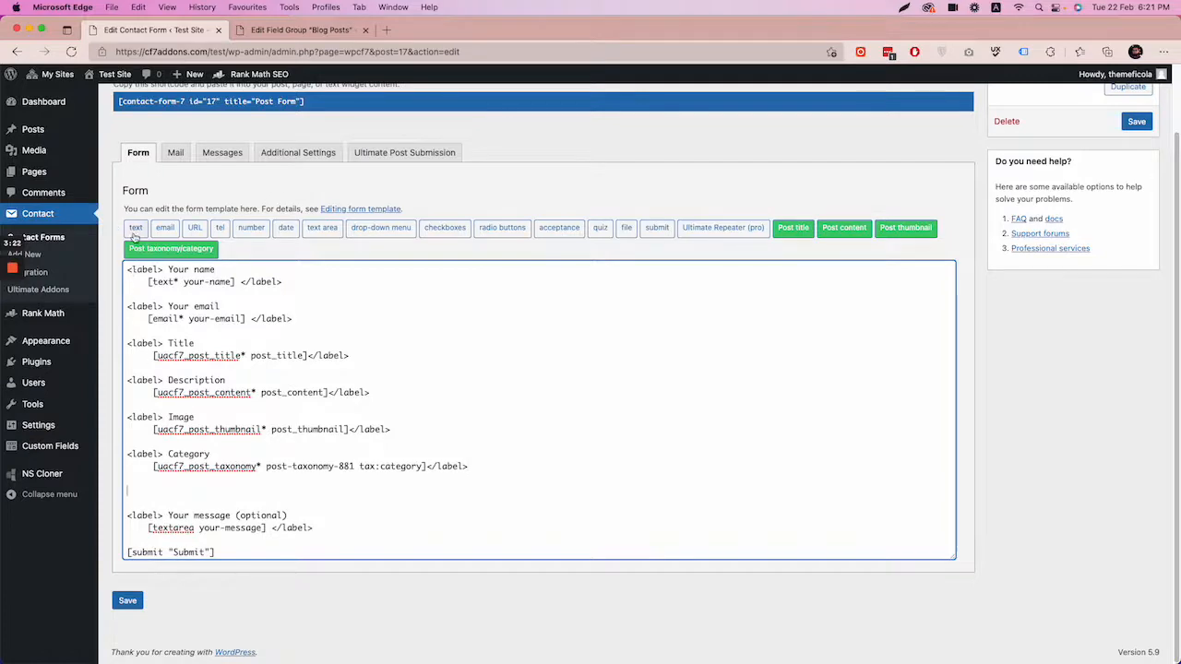
# Step: Insert a required text field tag and a required textarea tag into the template
pyautogui.click(135, 228)
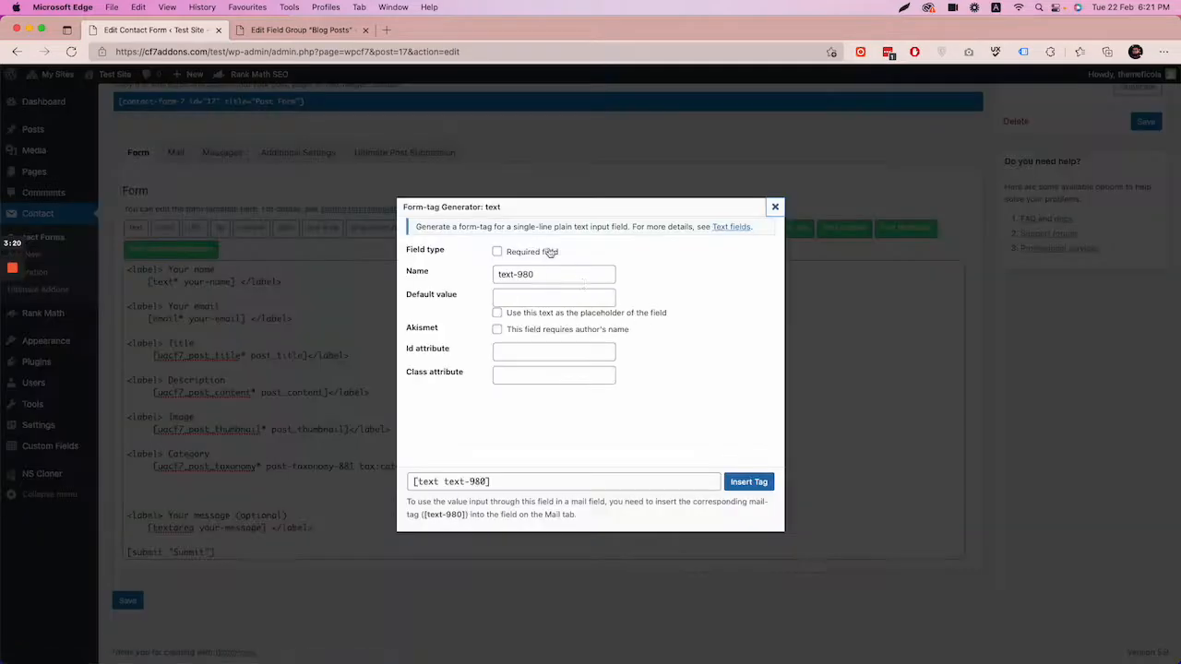
pyautogui.click(748, 481)
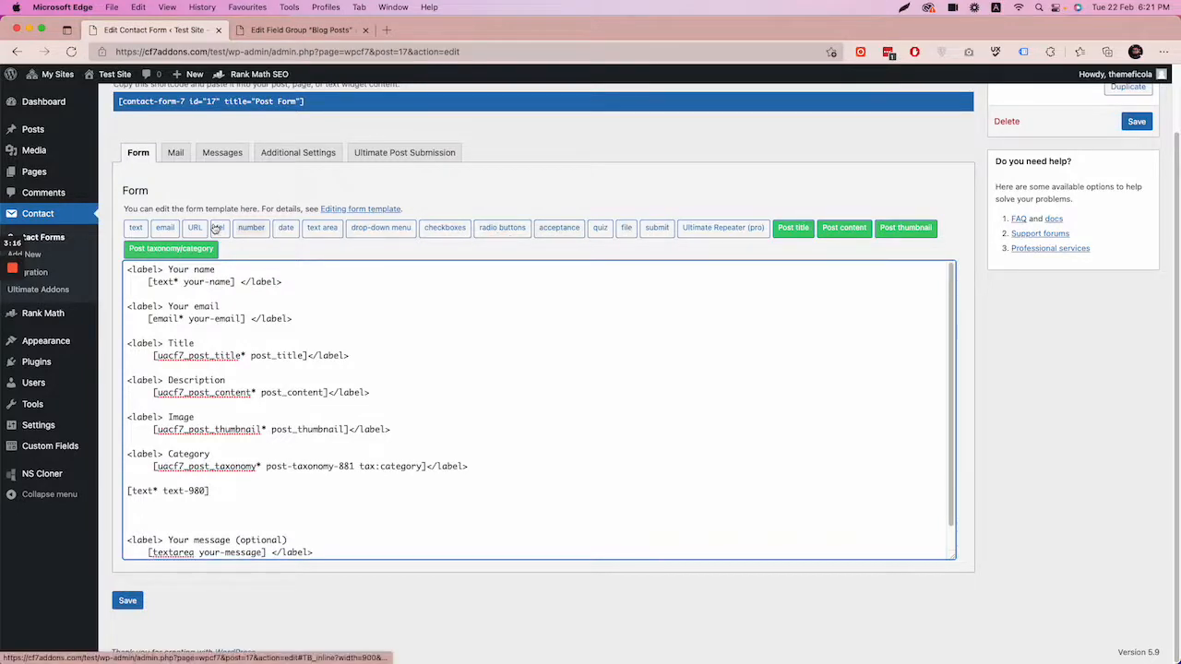
pyautogui.click(322, 228)
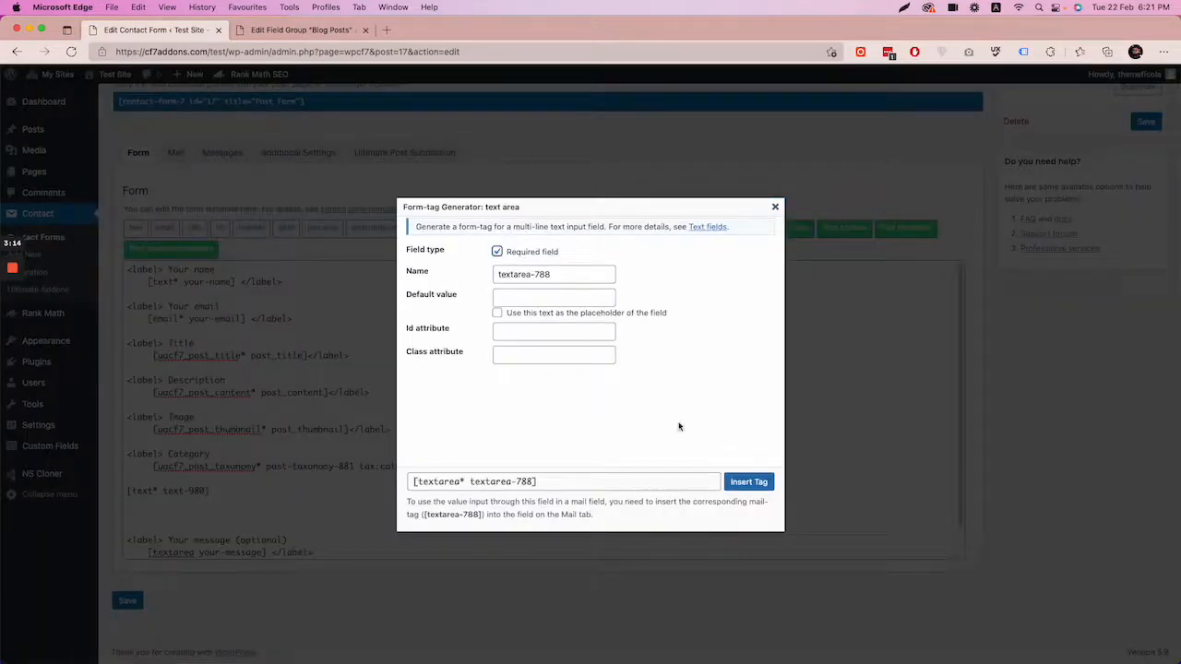
pyautogui.click(748, 480)
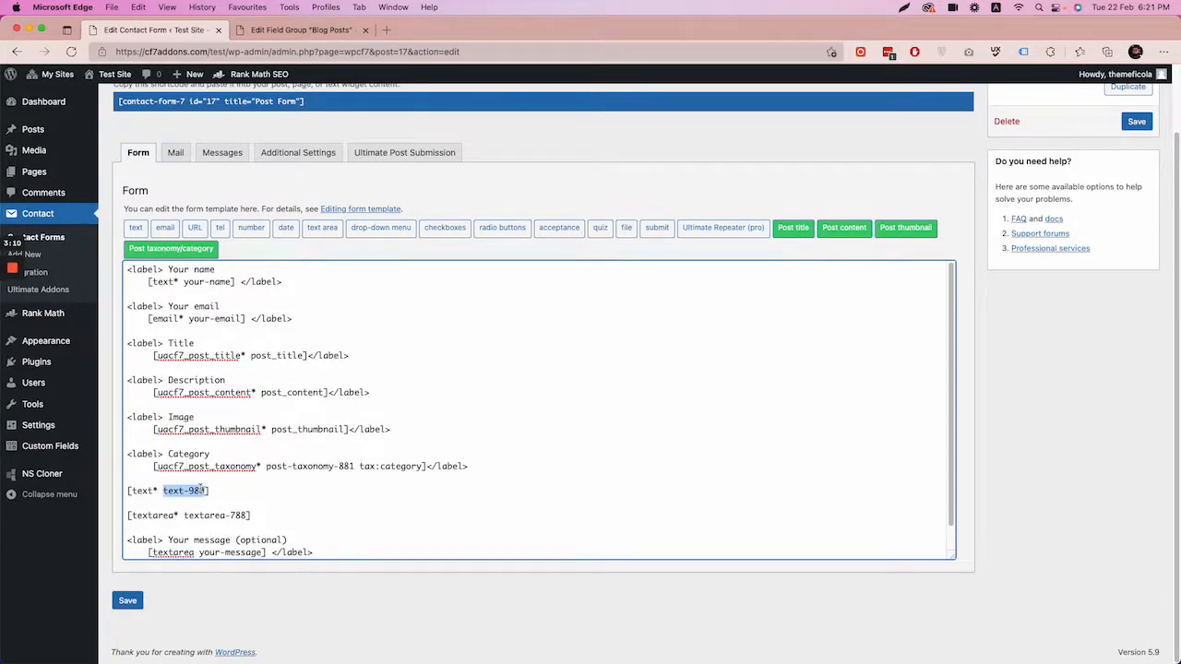
# Step: Name the tags authorname and authorbio, label them Author name and Author Bio, and save
pyautogui.click(300, 30)
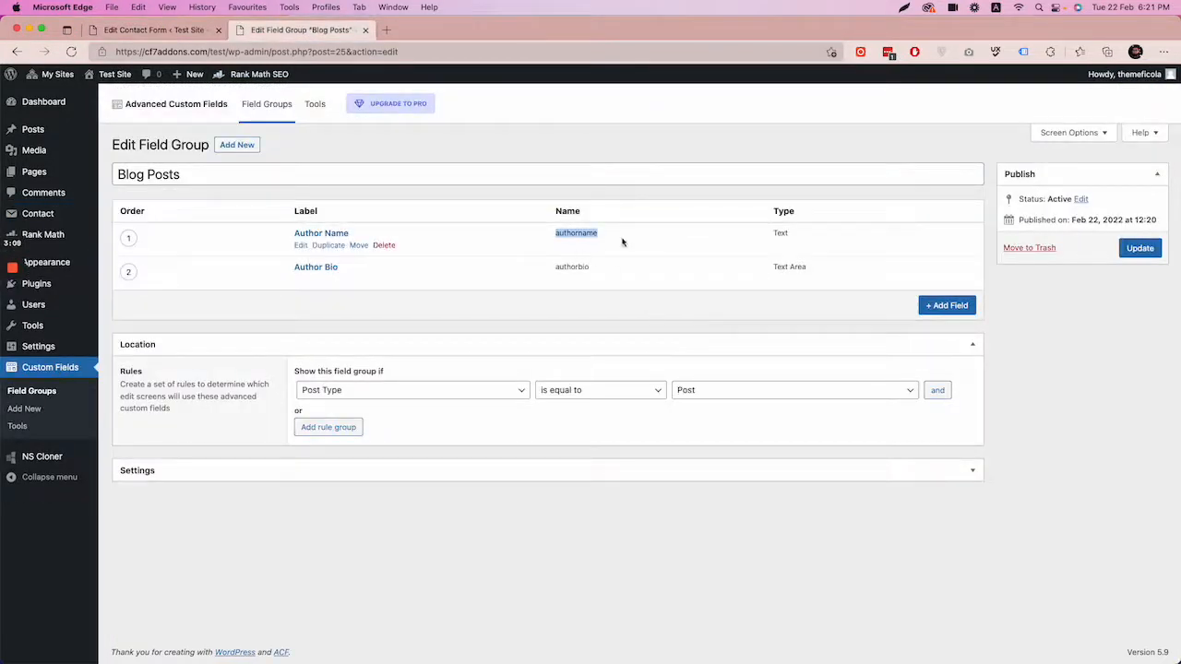
pyautogui.click(152, 29)
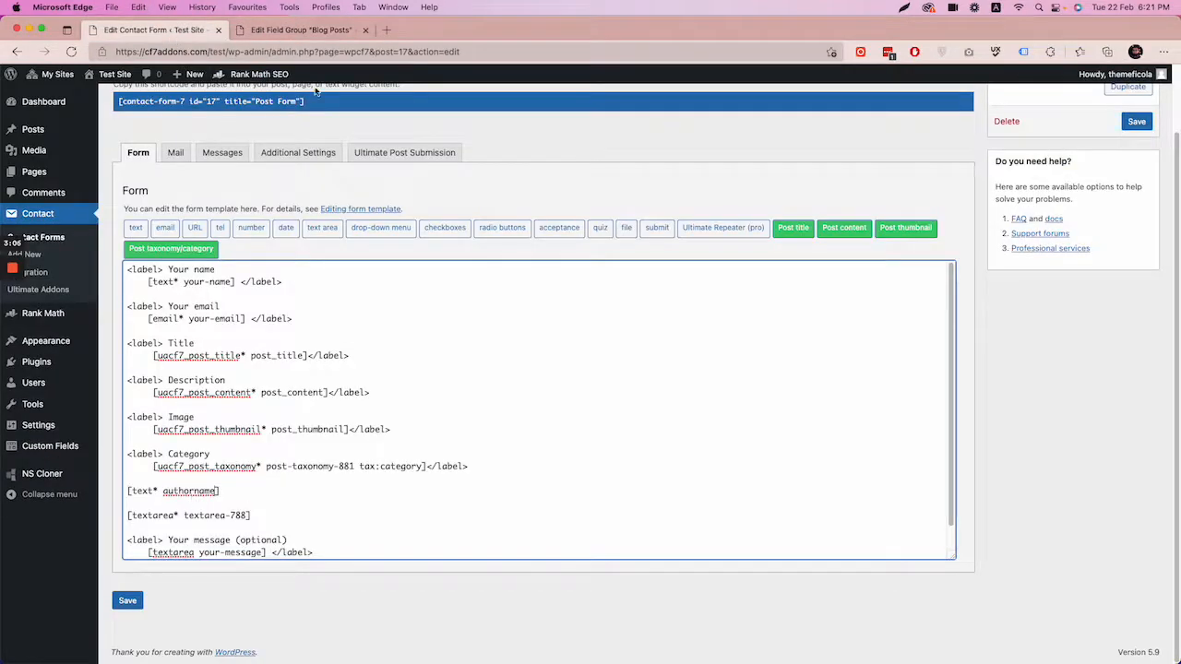
pyautogui.click(300, 29)
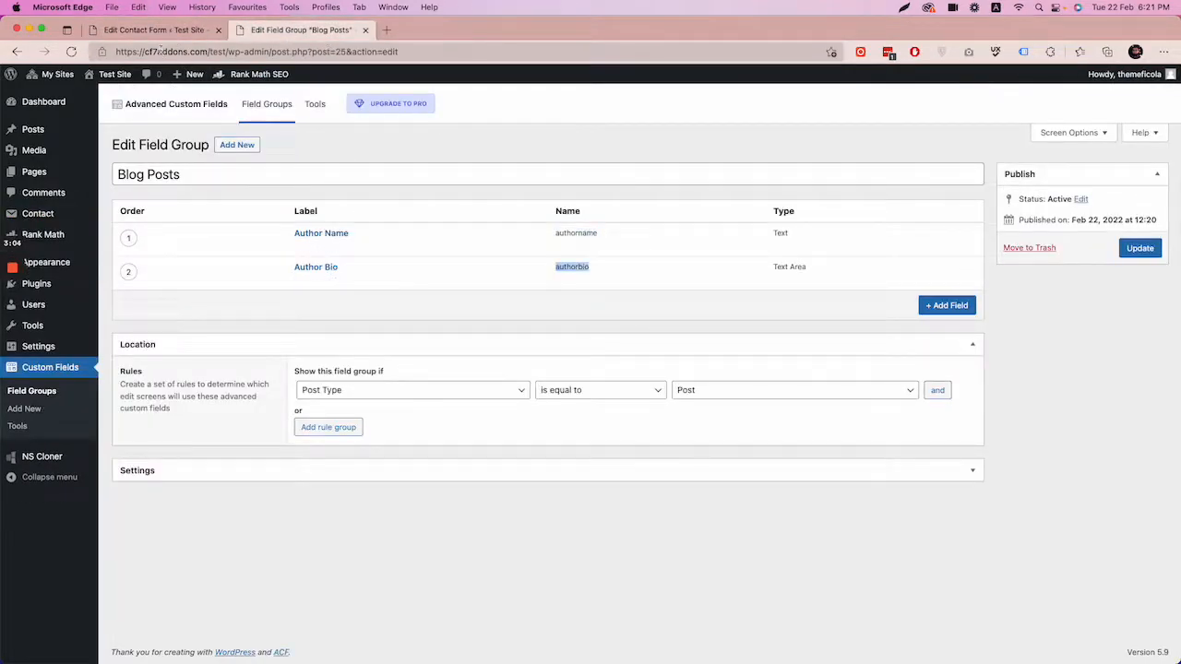
pyautogui.click(147, 29)
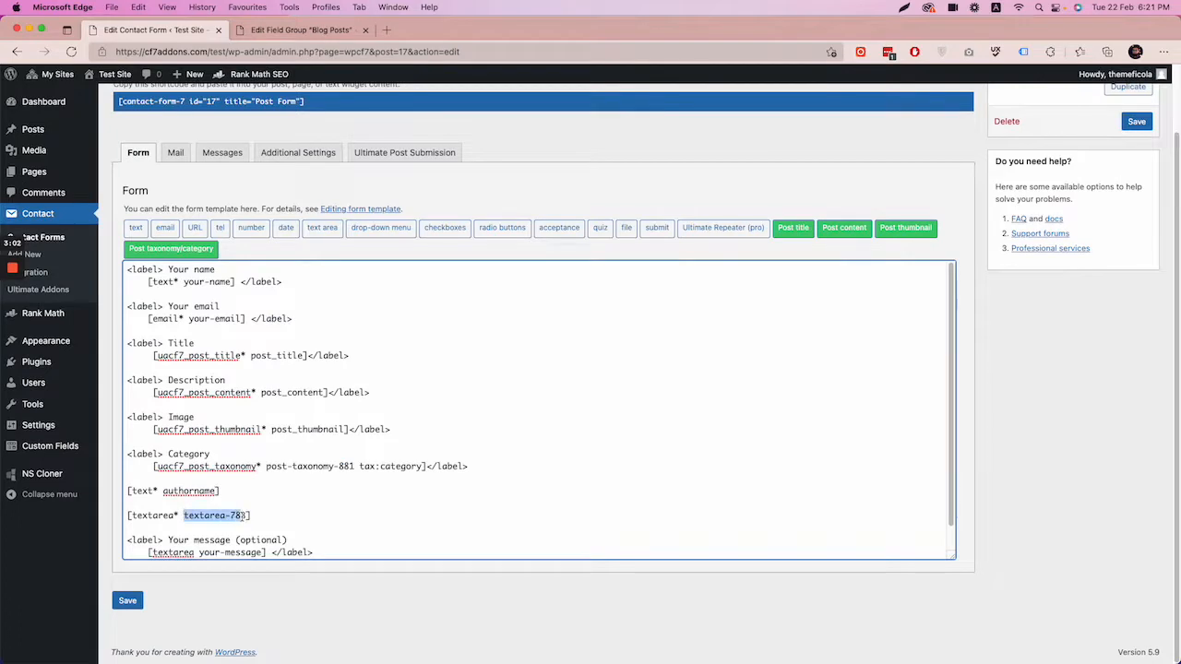
pyautogui.write('authorbio')
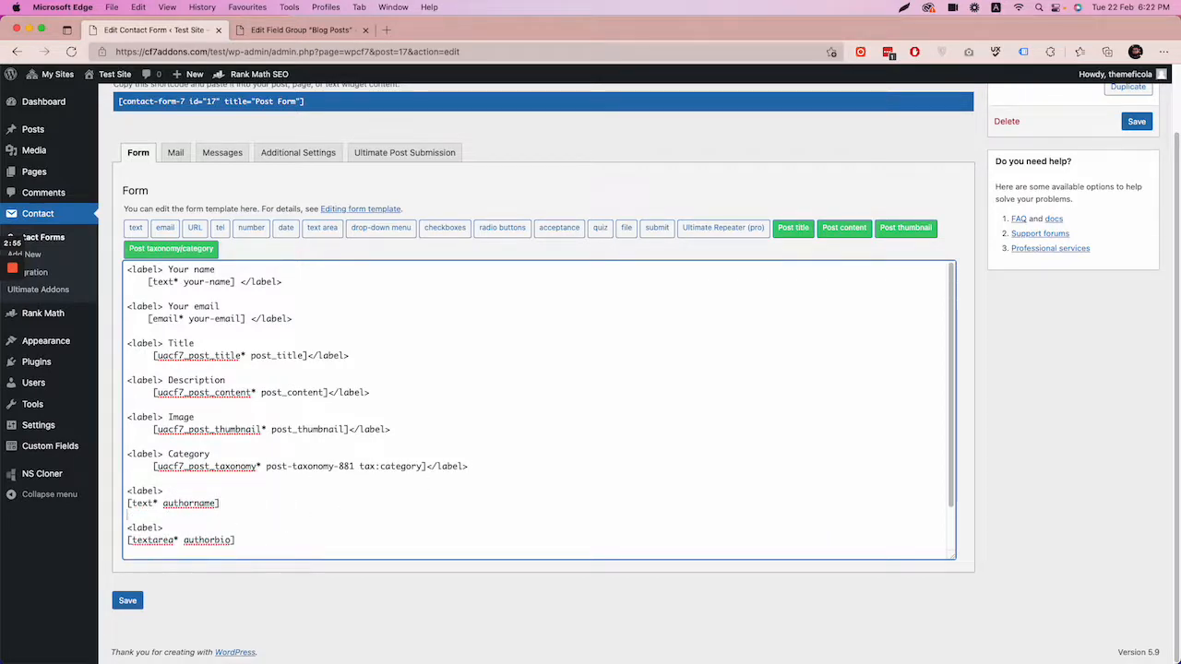
pyautogui.scroll(-3)
pyautogui.write('</label>')
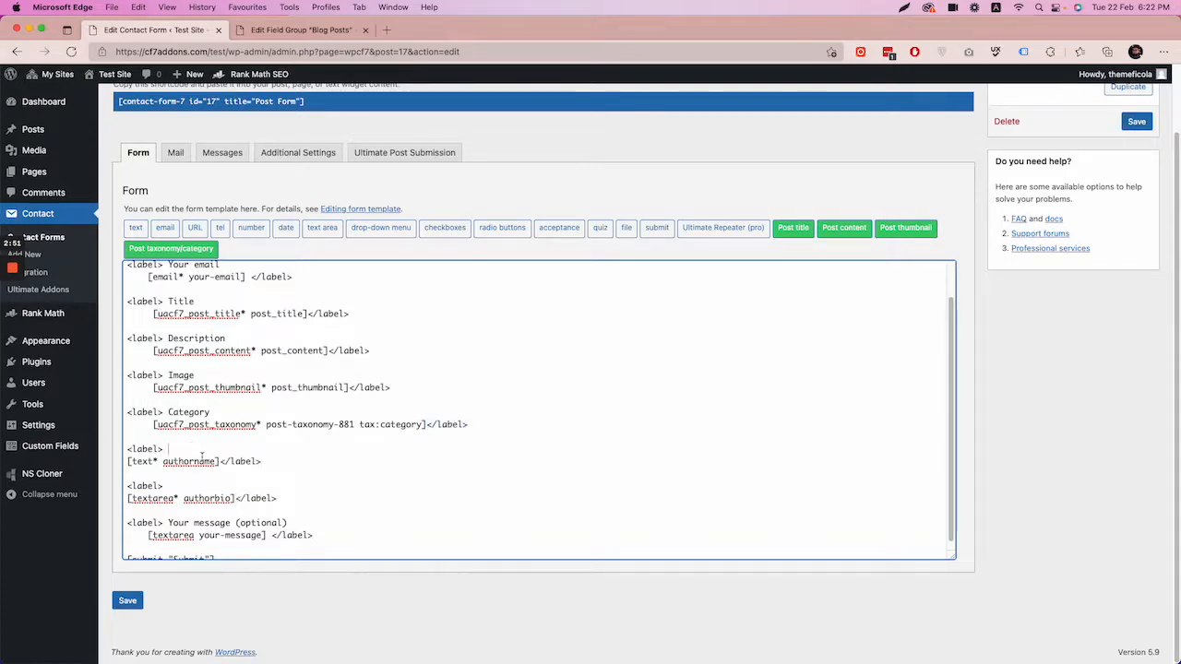
pyautogui.write('Author name')
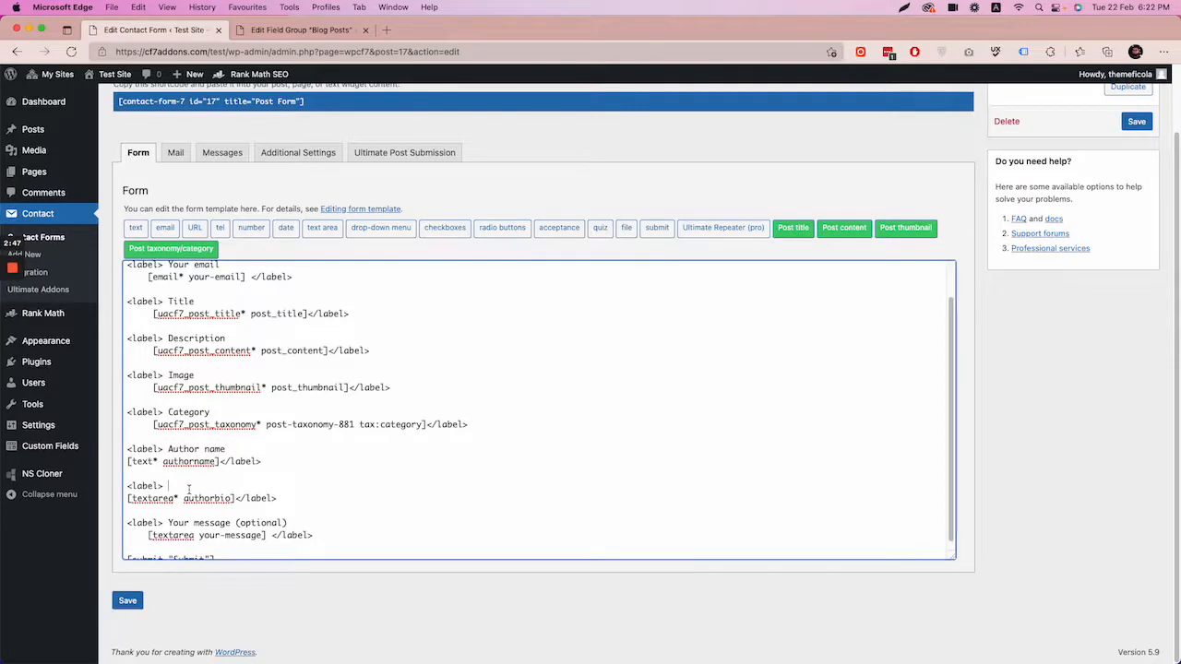
pyautogui.write('Author Bio')
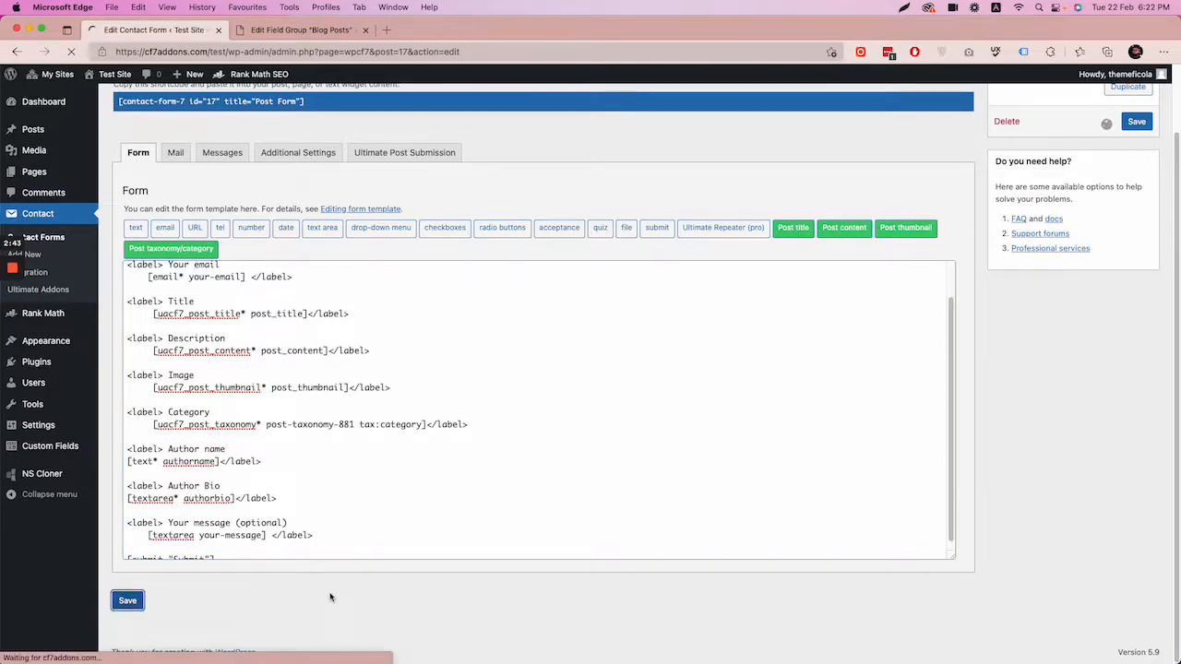
pyautogui.click(127, 600)
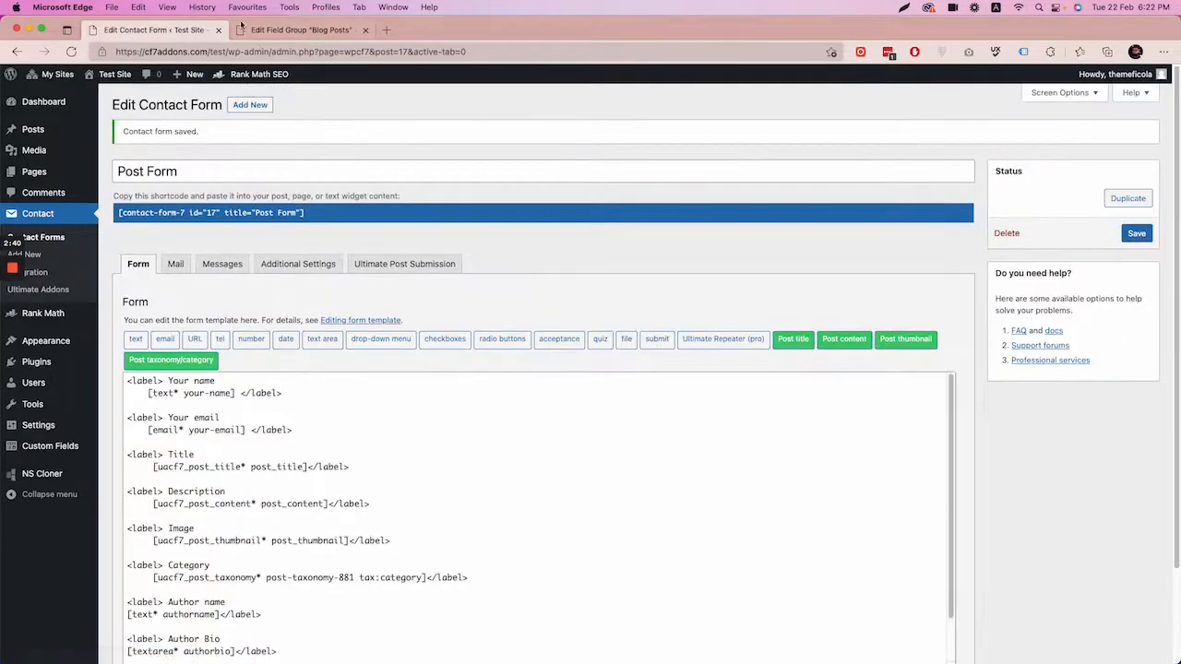
pyautogui.moveTo(34, 172)
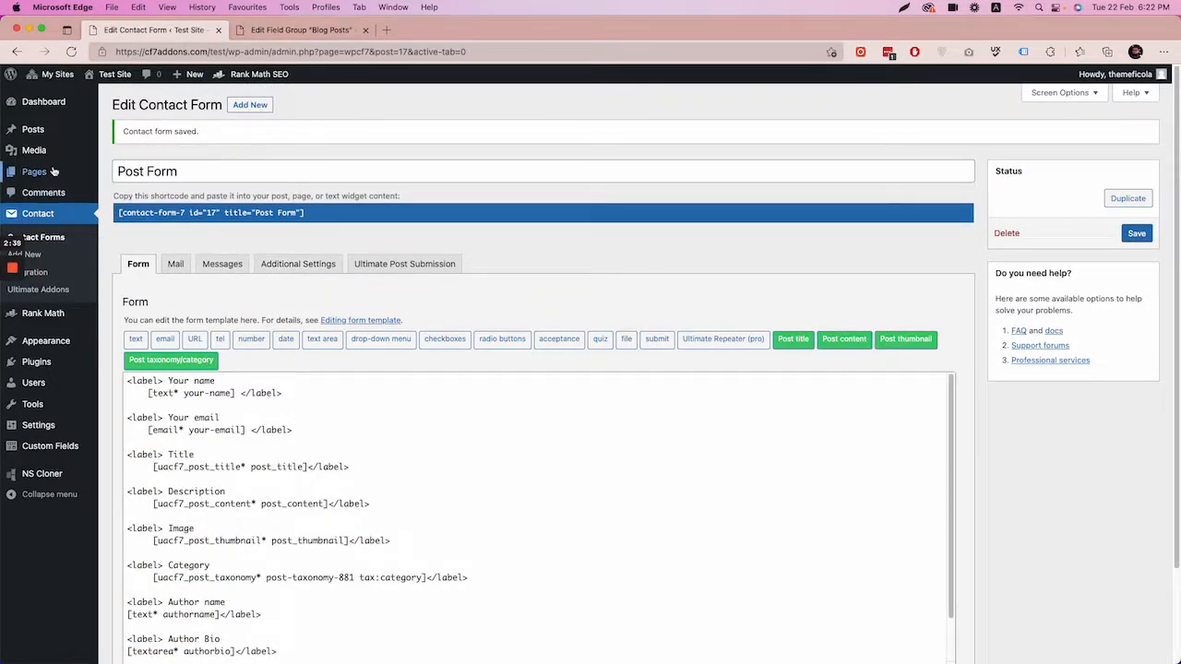
# Step: Open the Post Form page and enter the name John Doe
pyautogui.click(34, 171)
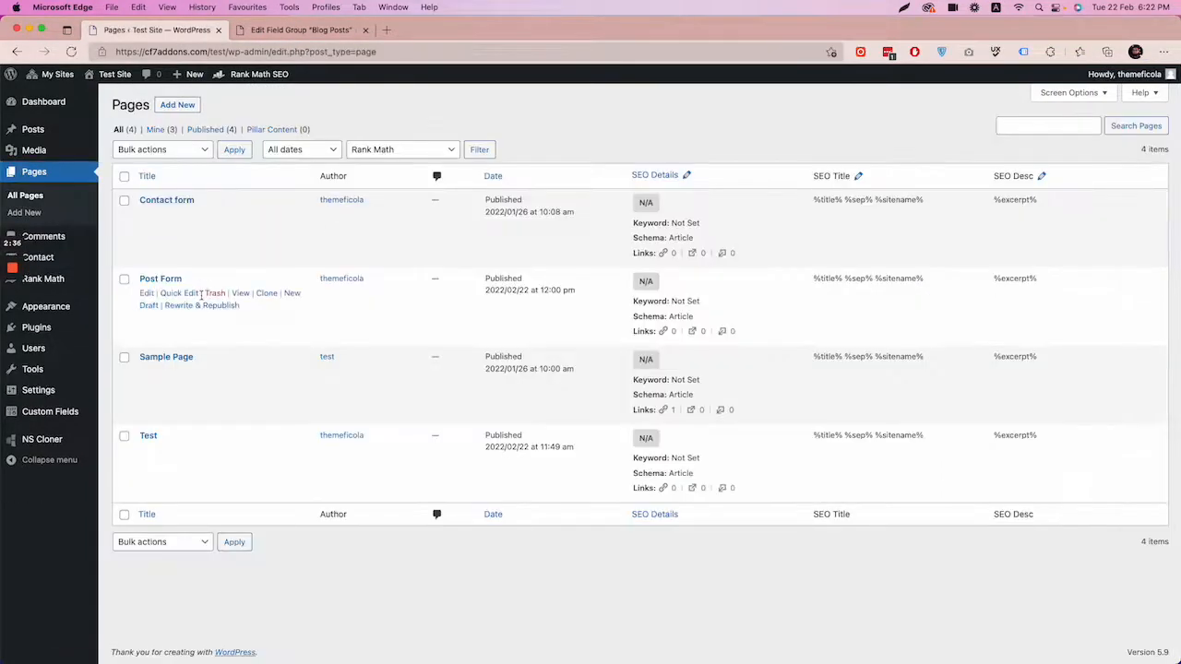
pyautogui.moveTo(233, 333)
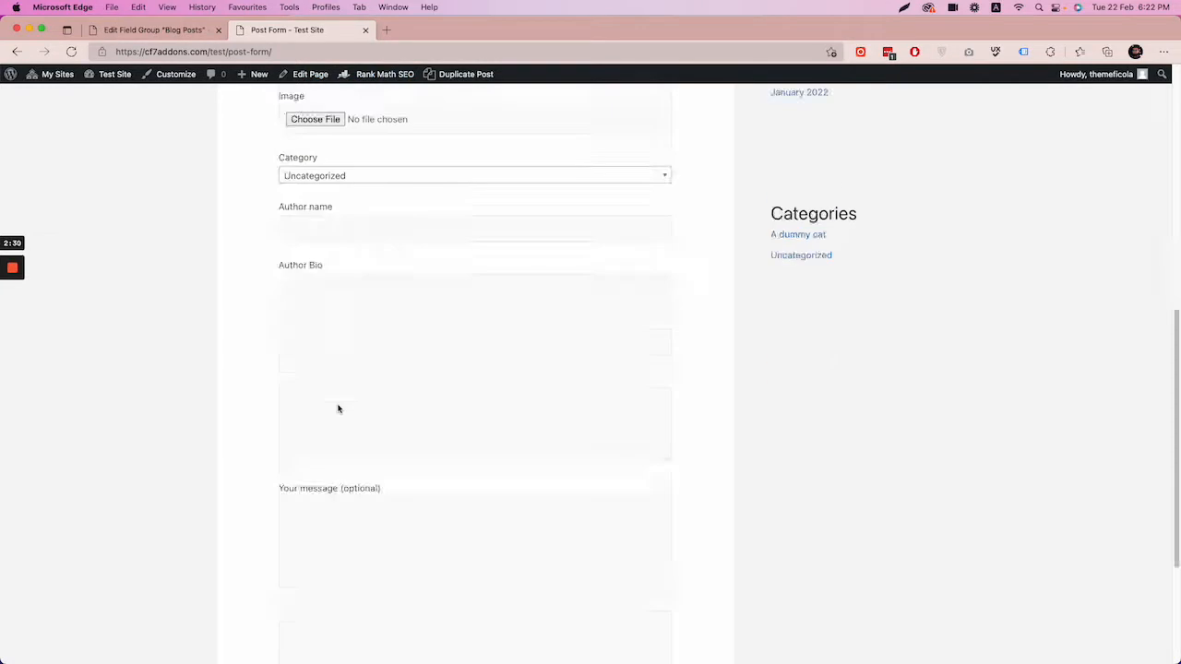
pyautogui.scroll(3)
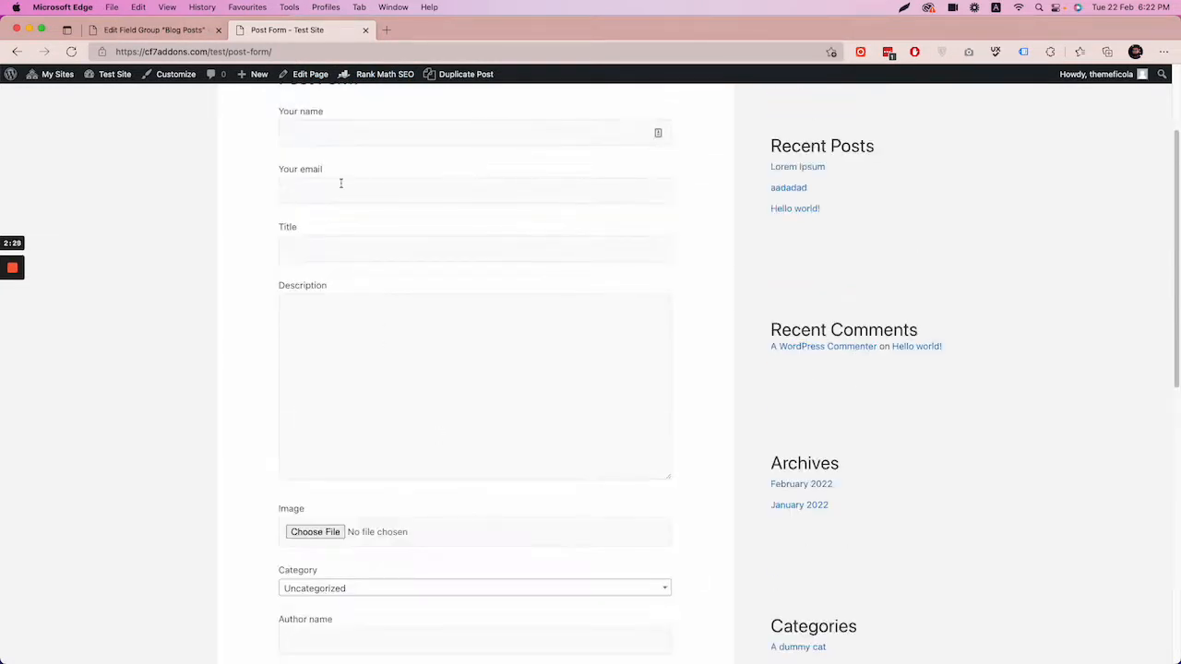
pyautogui.write('John')
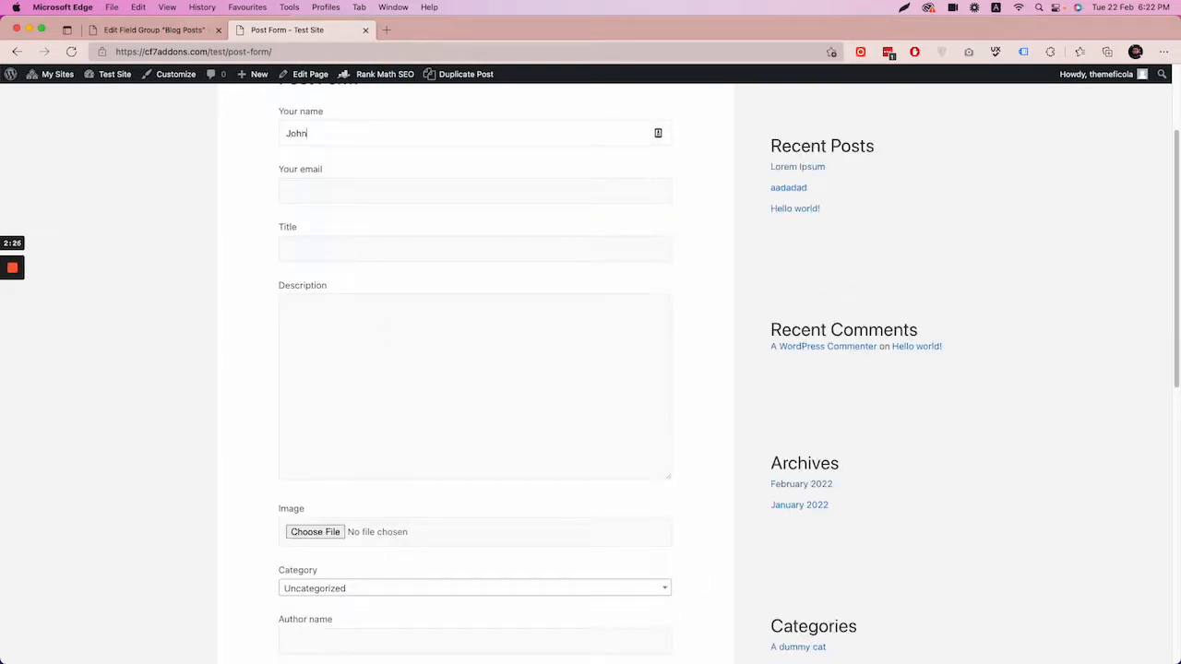
pyautogui.write('Doe')
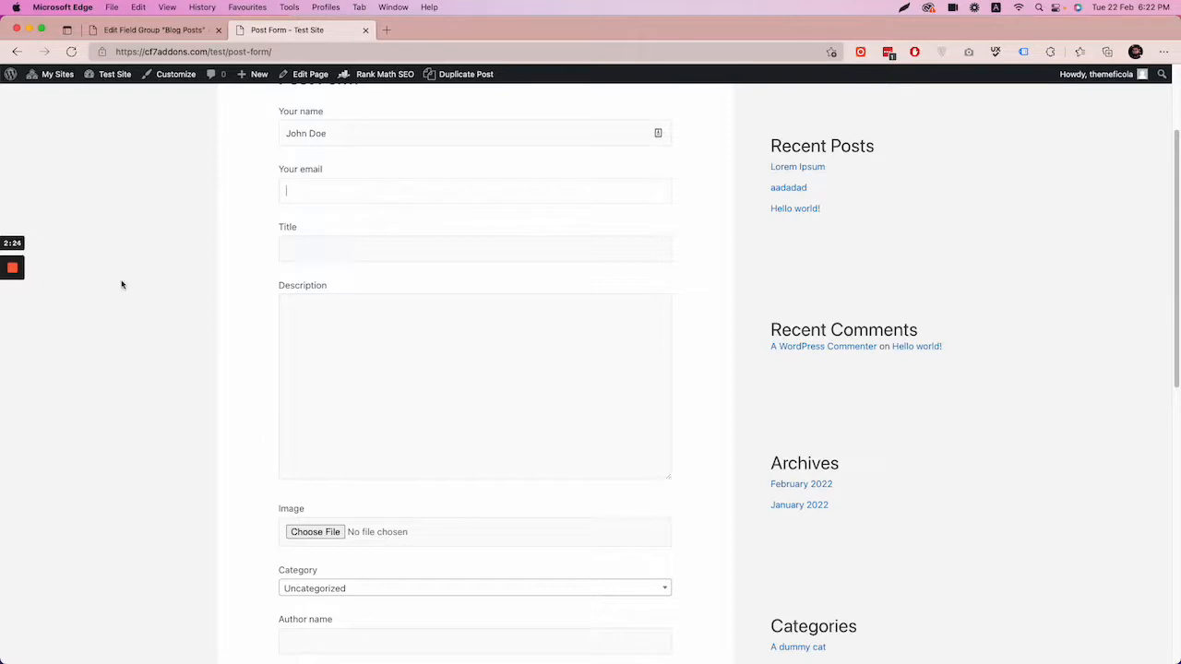
# Step: Complete the remaining fields, including author name and bio, and submit the form
pyautogui.scroll(-3)
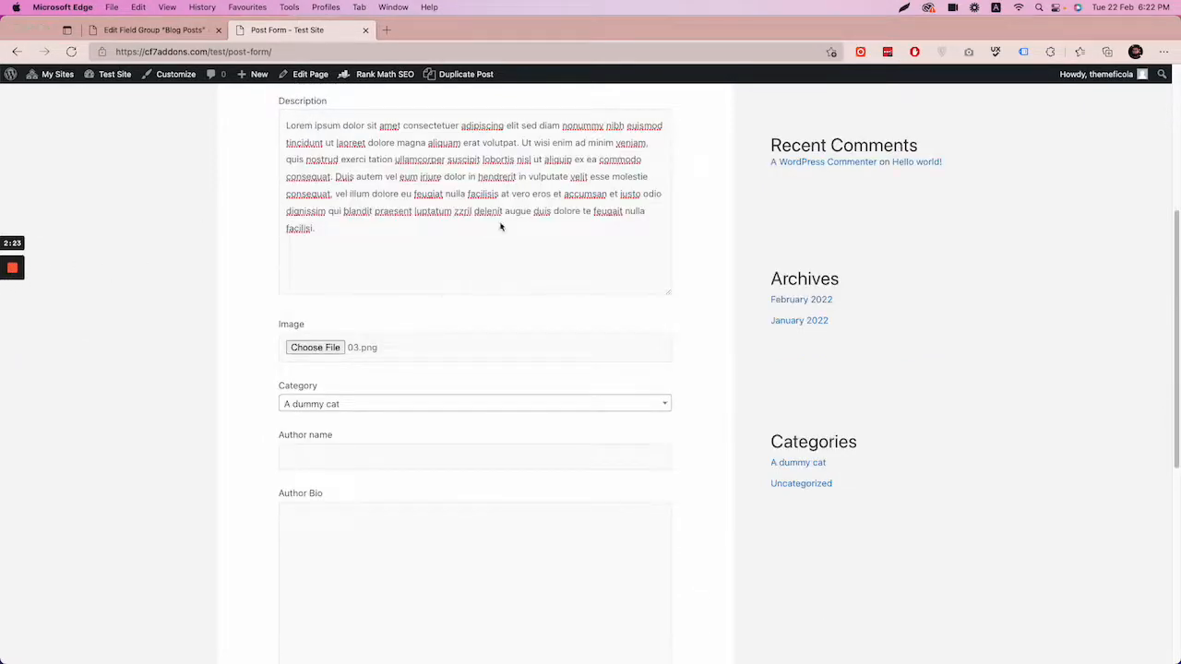
pyautogui.scroll(-3)
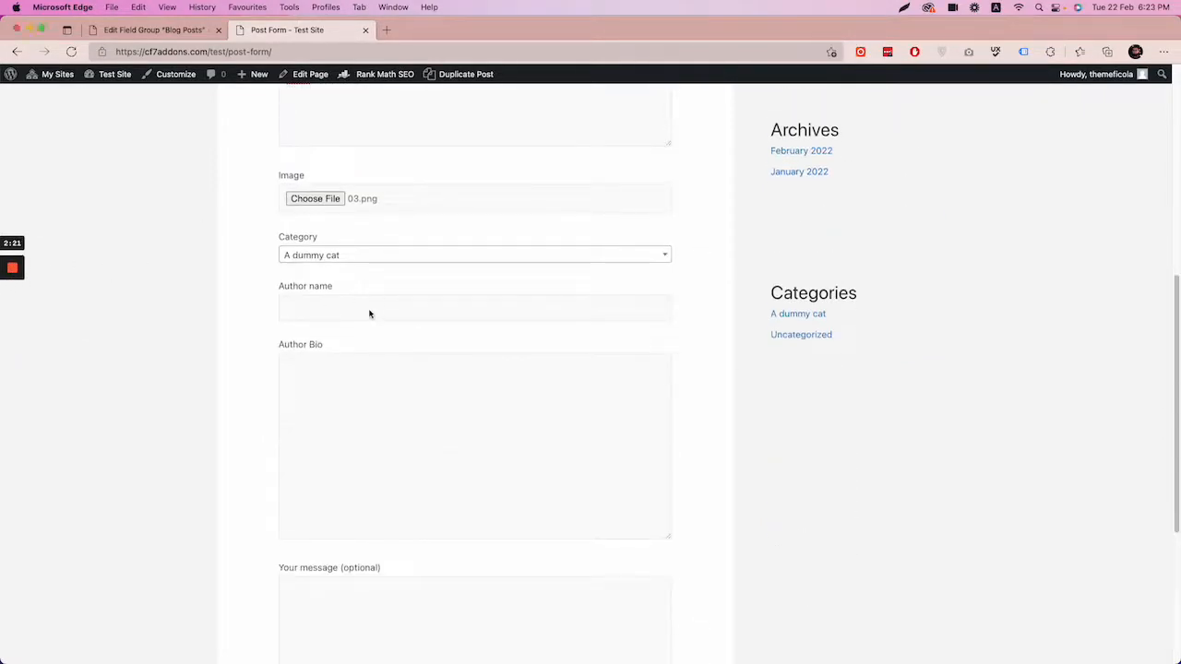
pyautogui.write('Dummu Ahot')
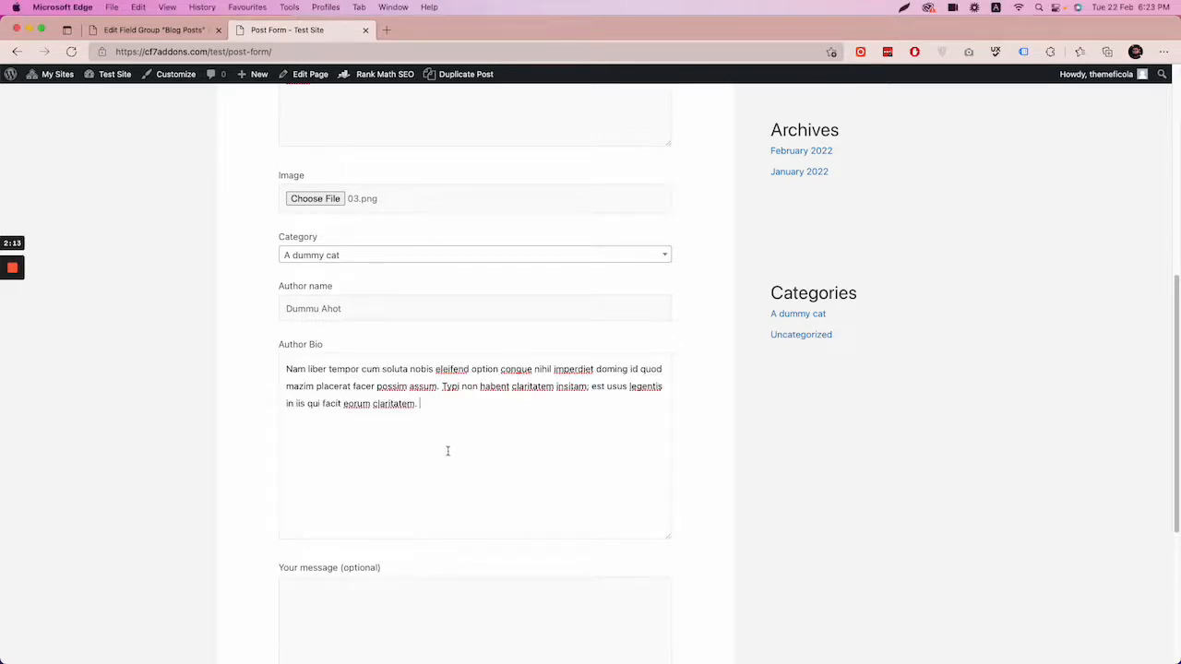
pyautogui.scroll(-3)
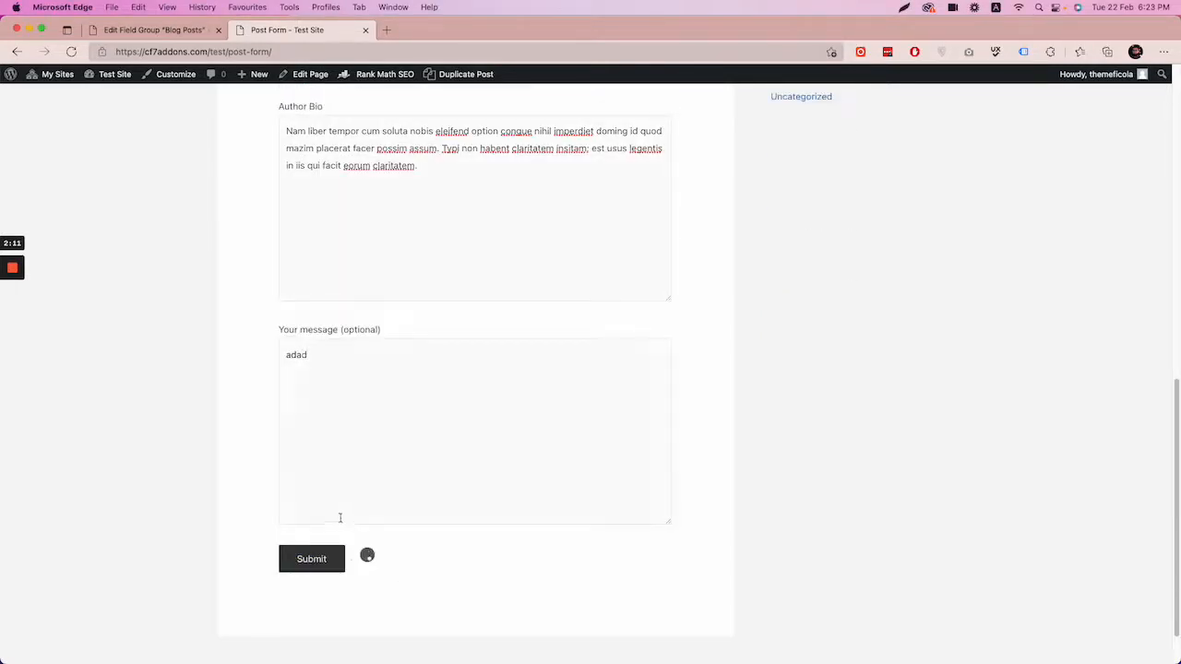
pyautogui.click(311, 558)
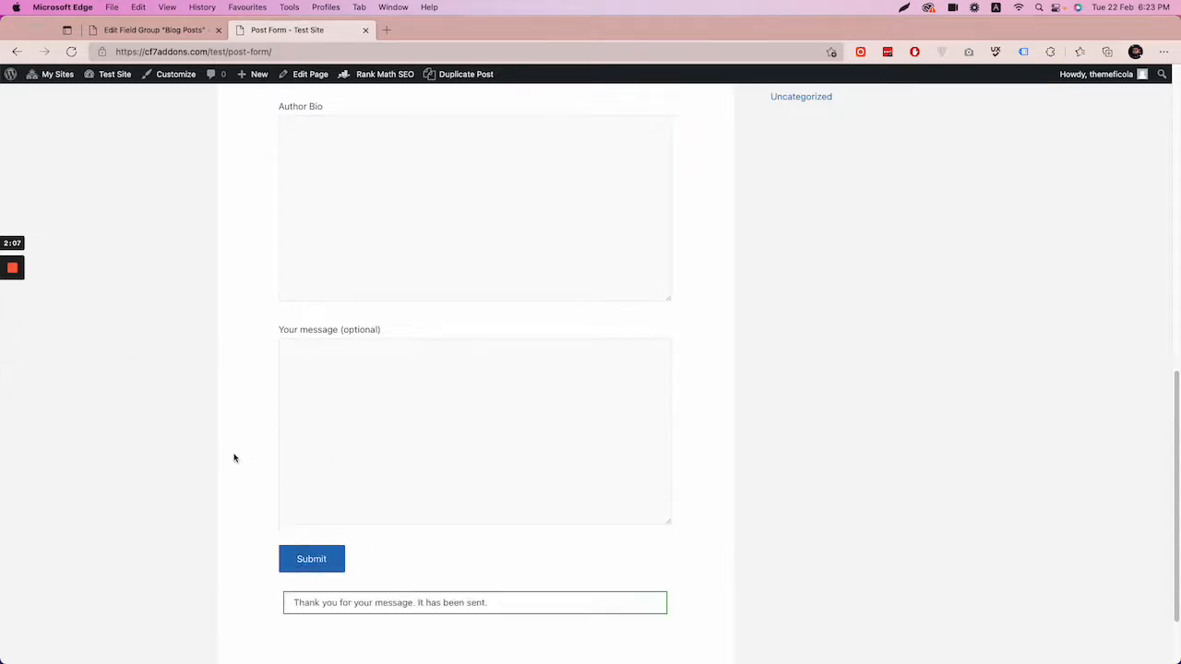
pyautogui.click(152, 30)
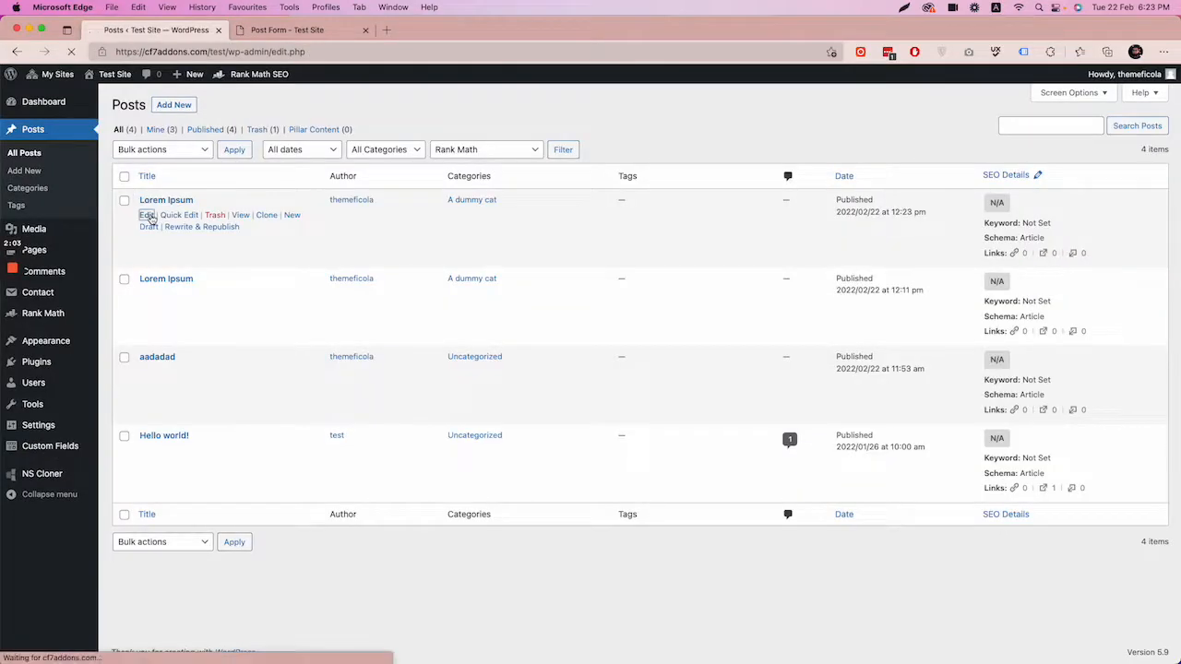
# Step: Verify the newest Lorem Ipsum post shows Author Name and Author Bio values
pyautogui.click(146, 214)
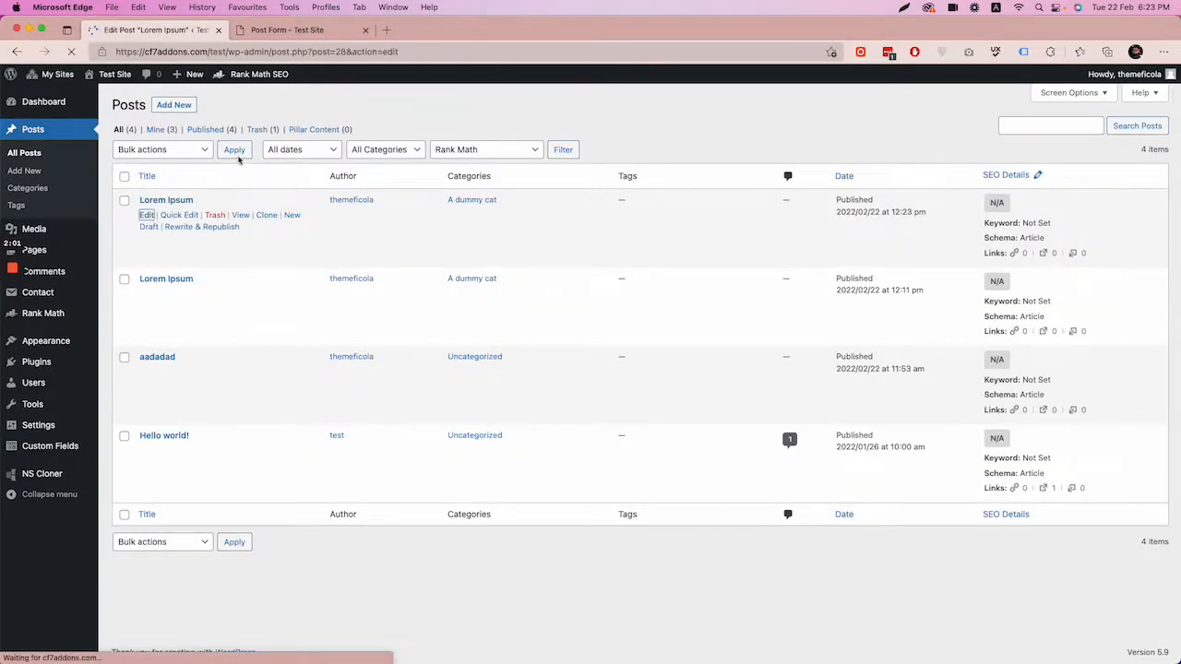
pyautogui.click(146, 213)
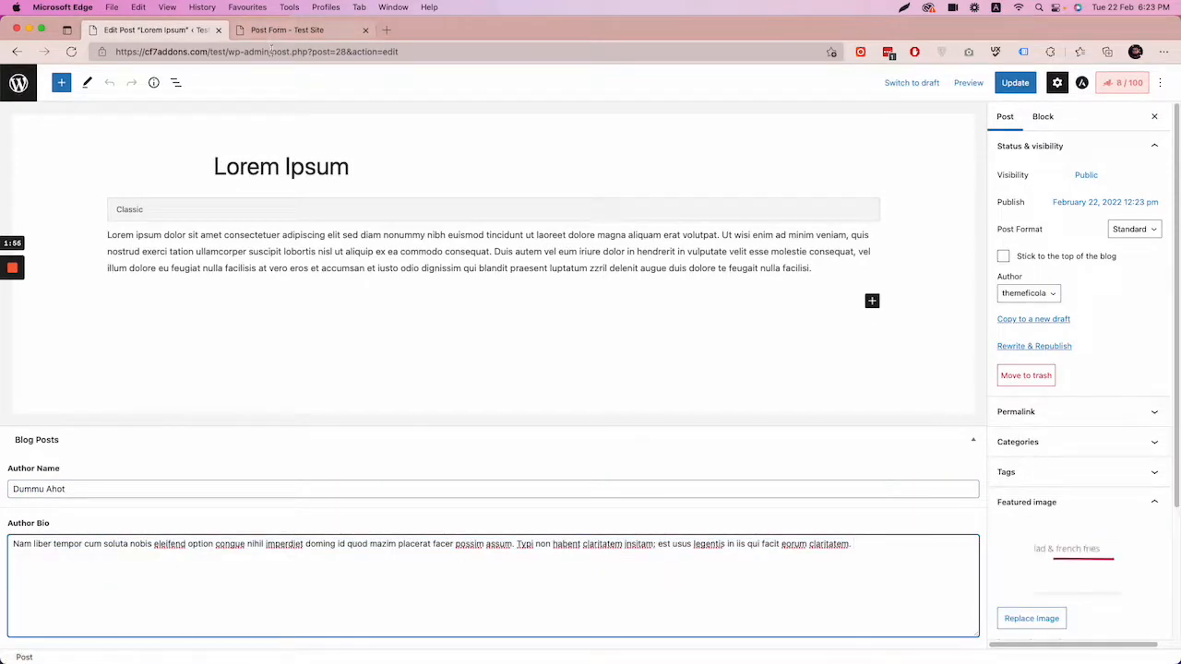
pyautogui.click(967, 82)
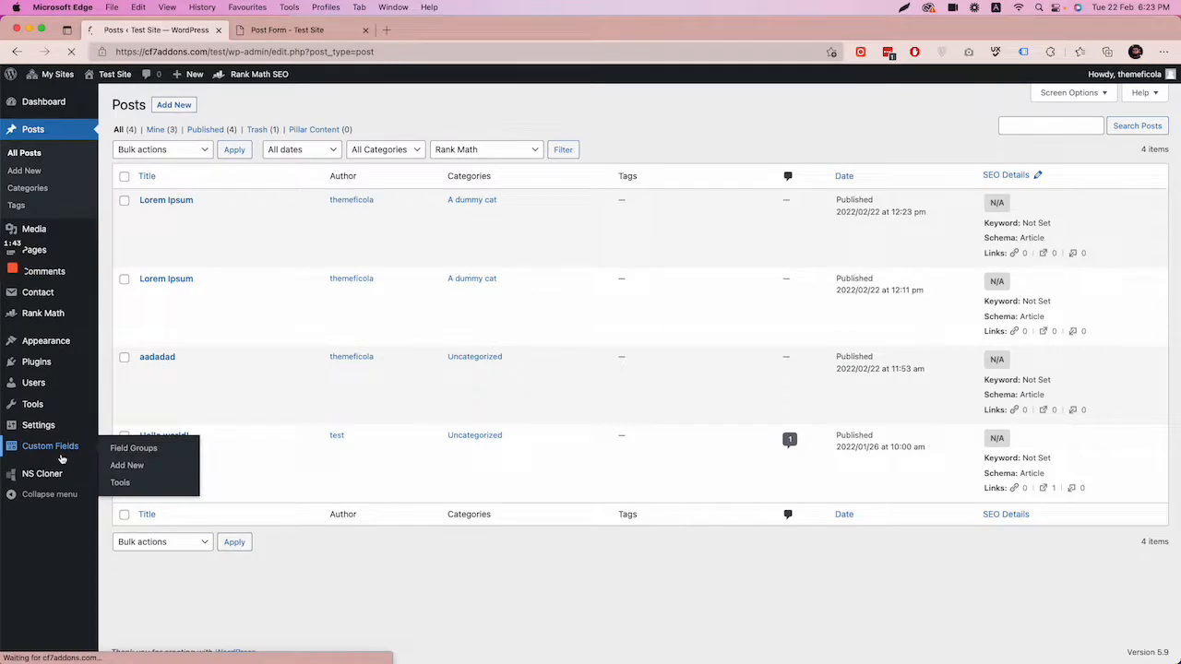
# Step: Open the Blog Posts field group from Custom Fields > Field Groups
pyautogui.click(134, 448)
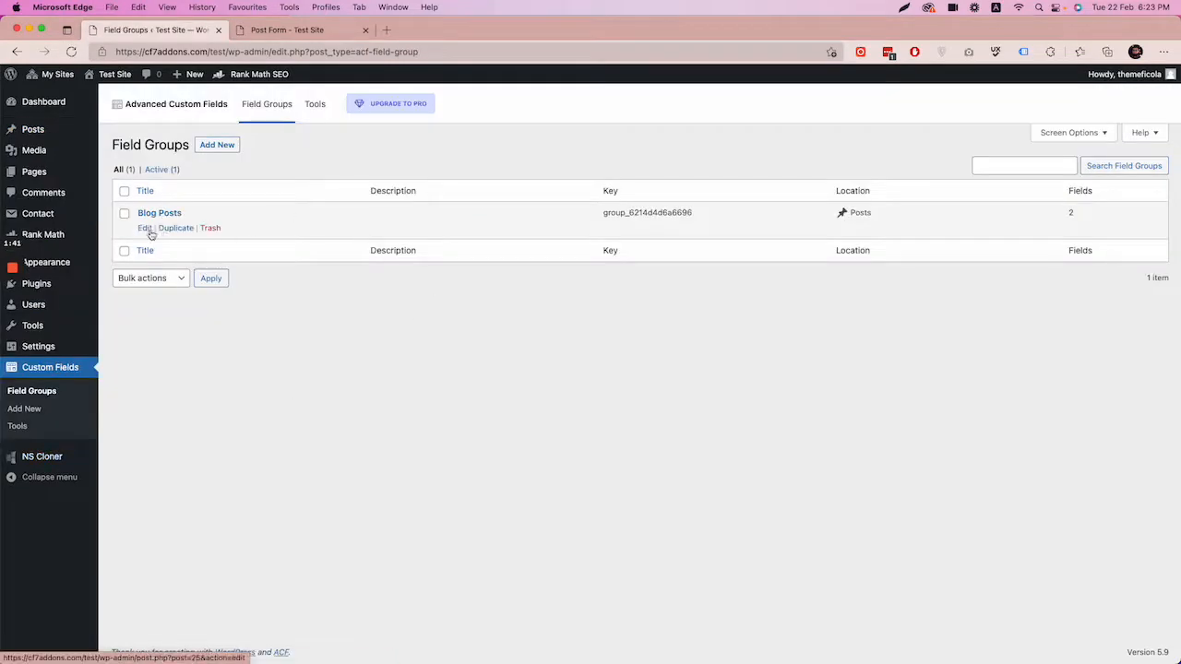
pyautogui.click(144, 228)
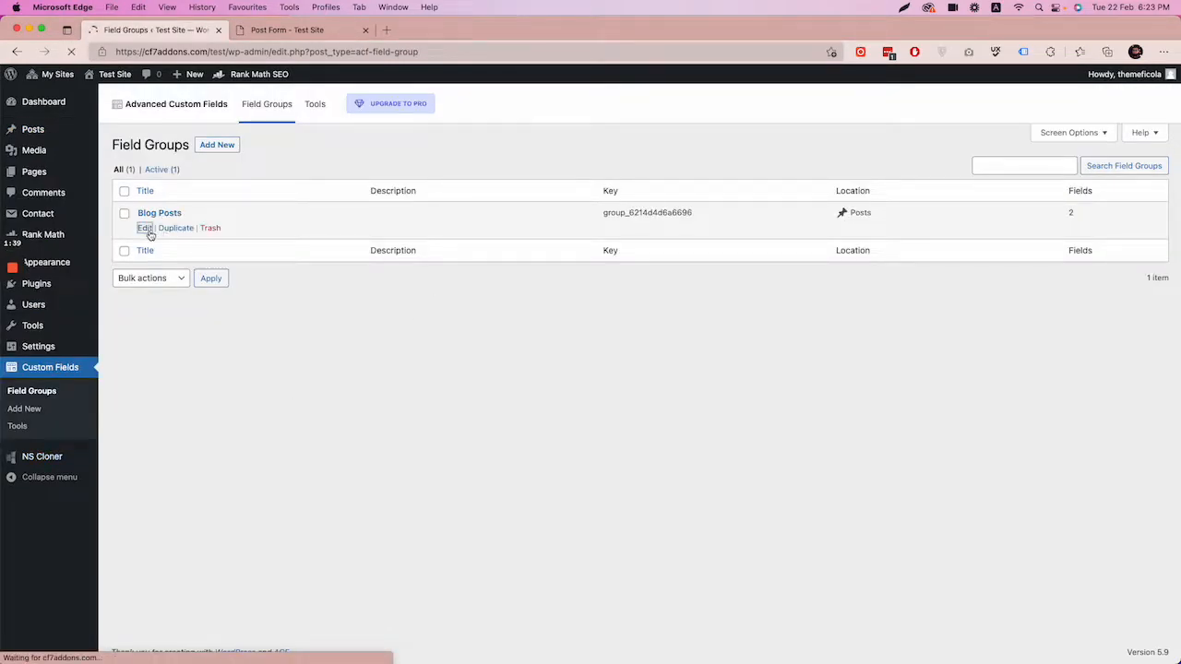
pyautogui.click(144, 227)
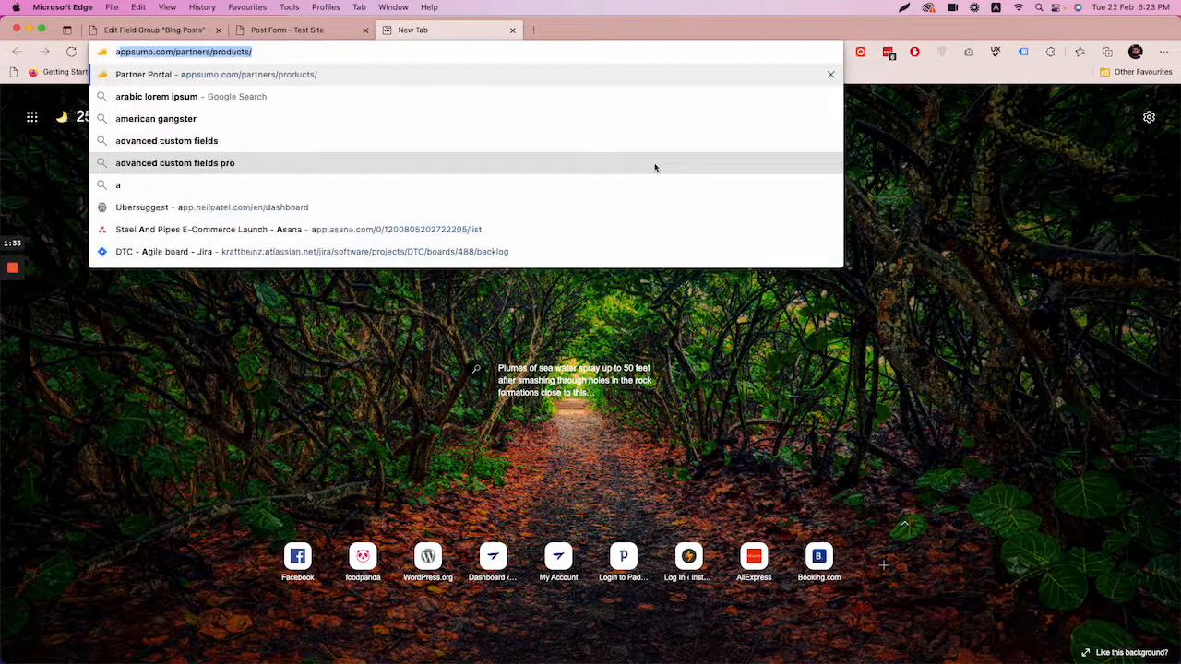
# Step: Search 'acf wordpress' and open the ACF Text field type documentation
pyautogui.write('acf wordpress')
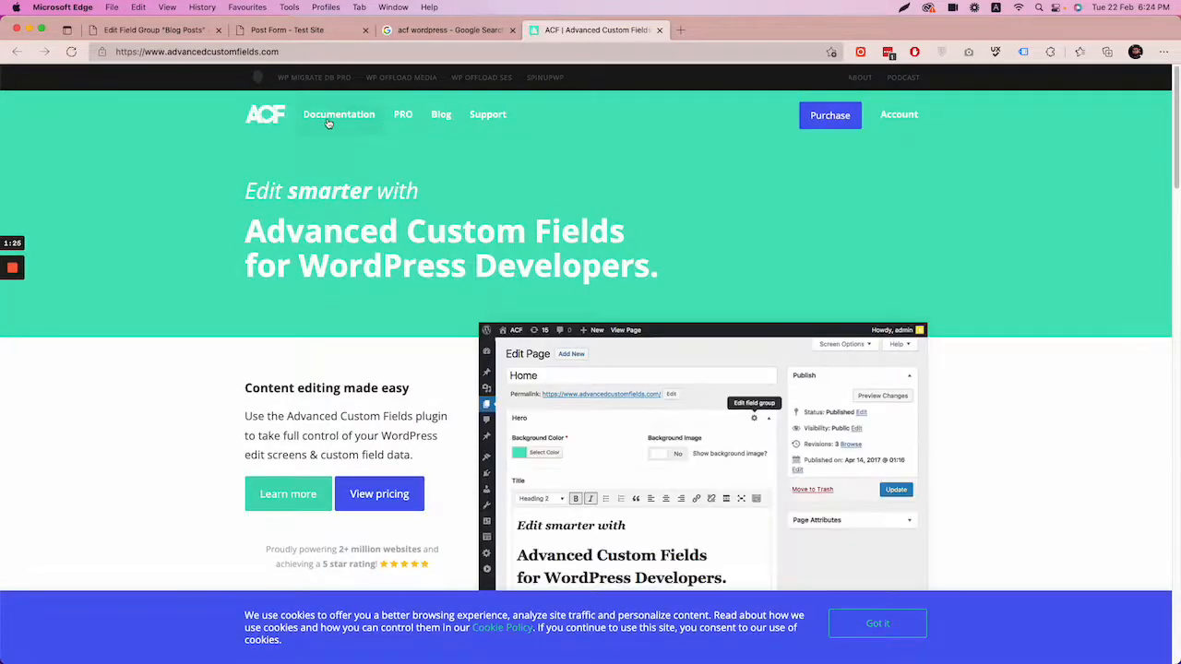
pyautogui.click(338, 113)
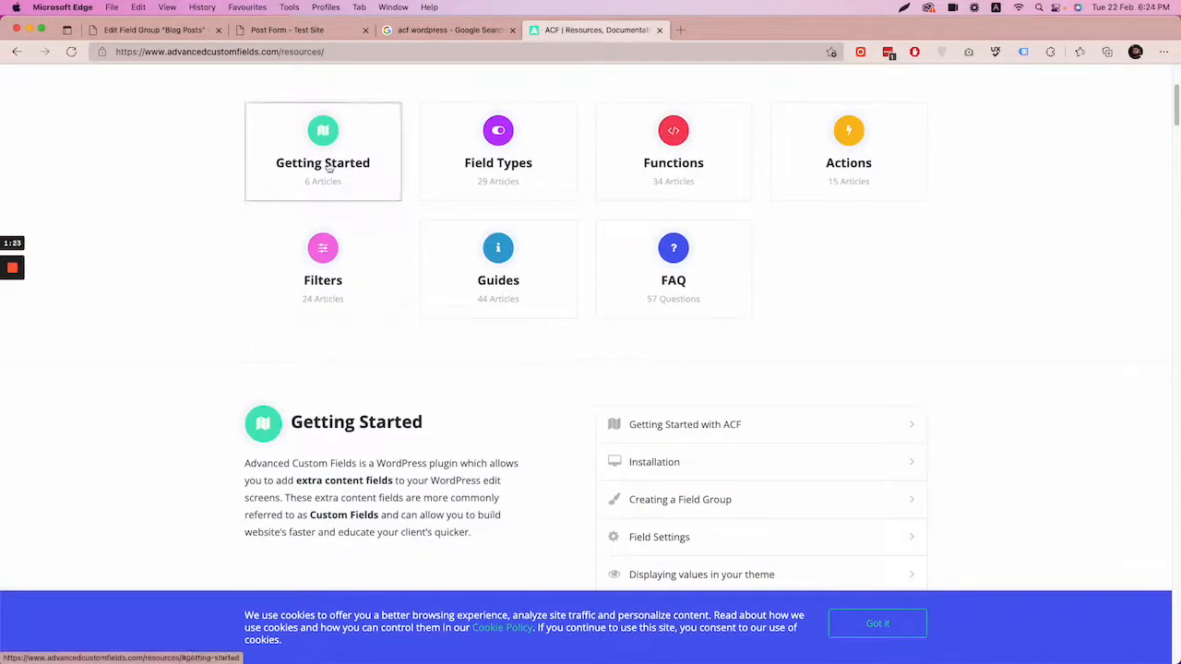
pyautogui.click(498, 150)
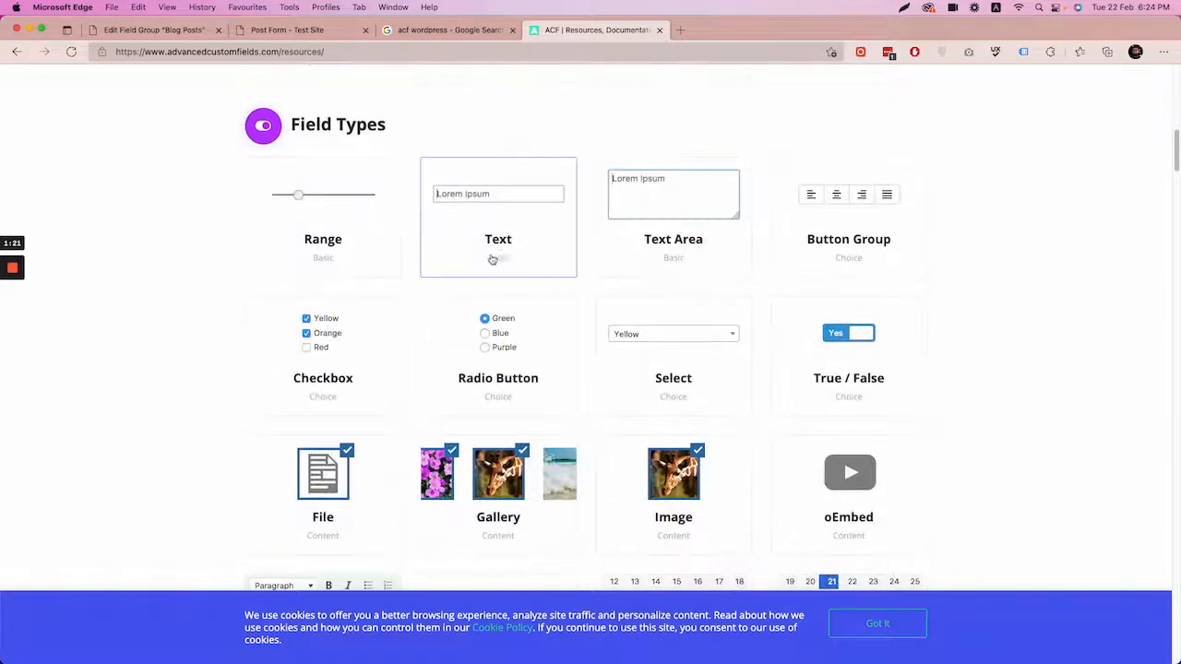
pyautogui.click(498, 239)
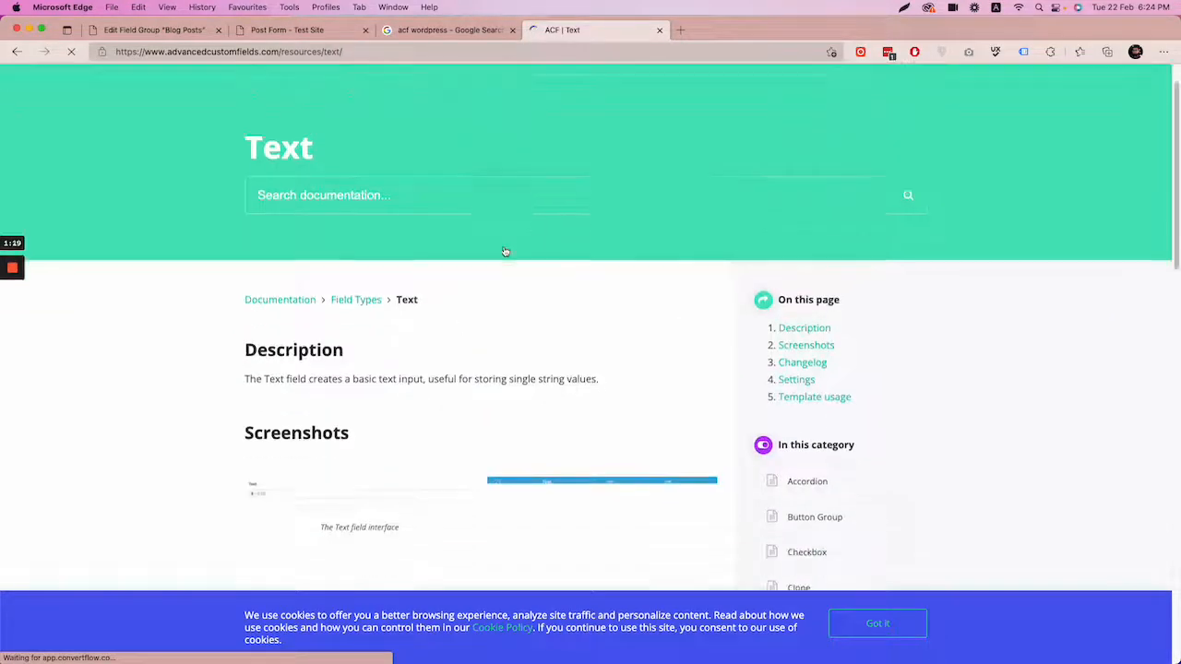
# Step: Select the Text field's template usage code example and return to the Post Form tab
pyautogui.scroll(-3)
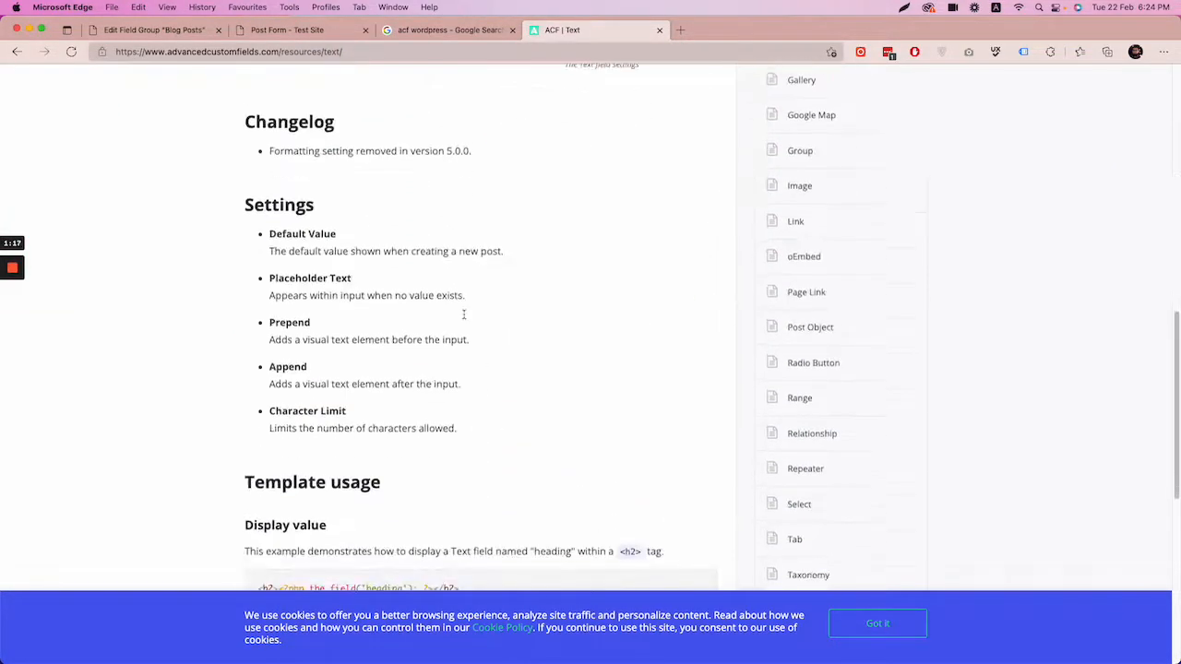
pyautogui.scroll(-3)
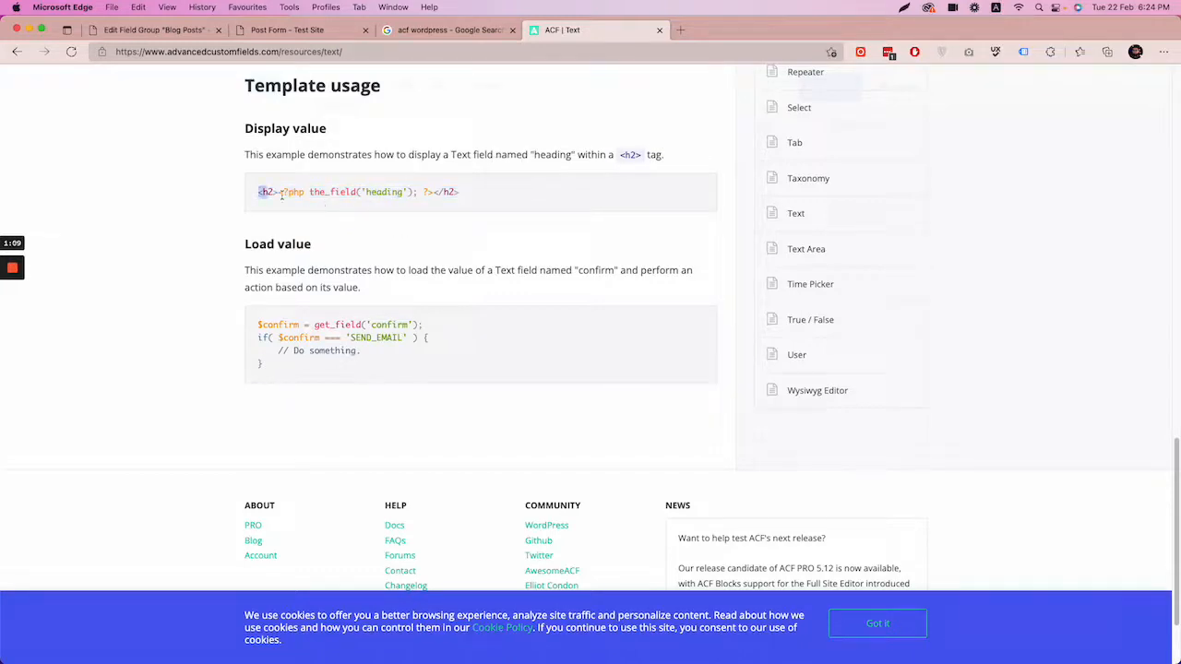
pyautogui.tripleClick(358, 192)
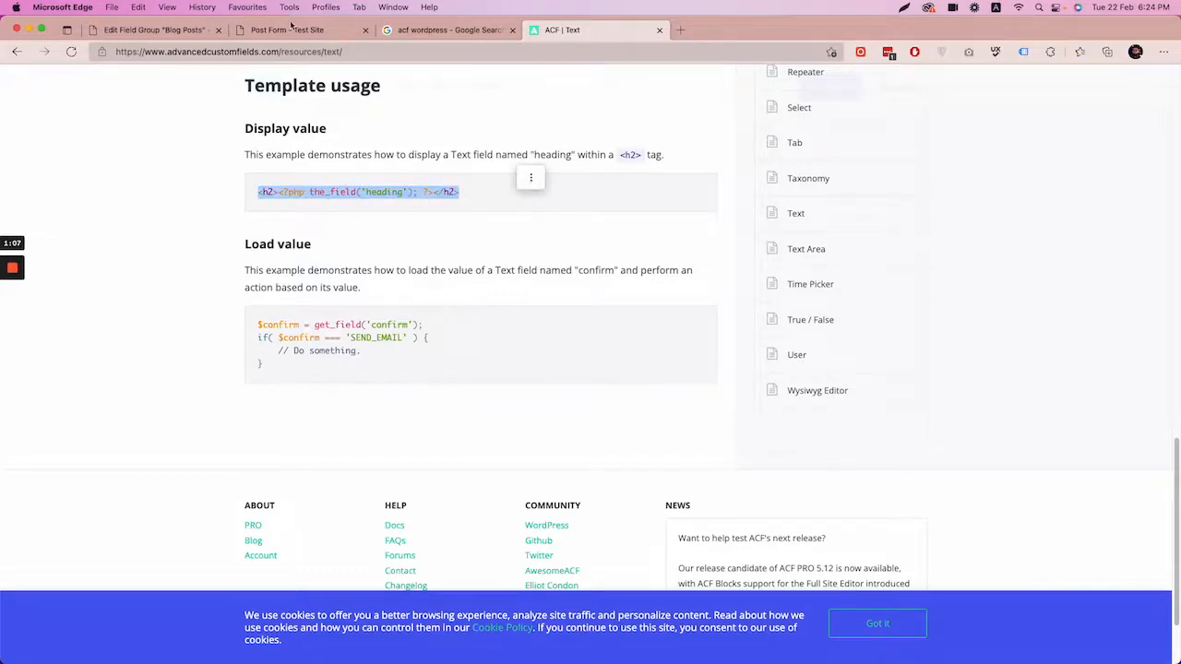
pyautogui.click(287, 29)
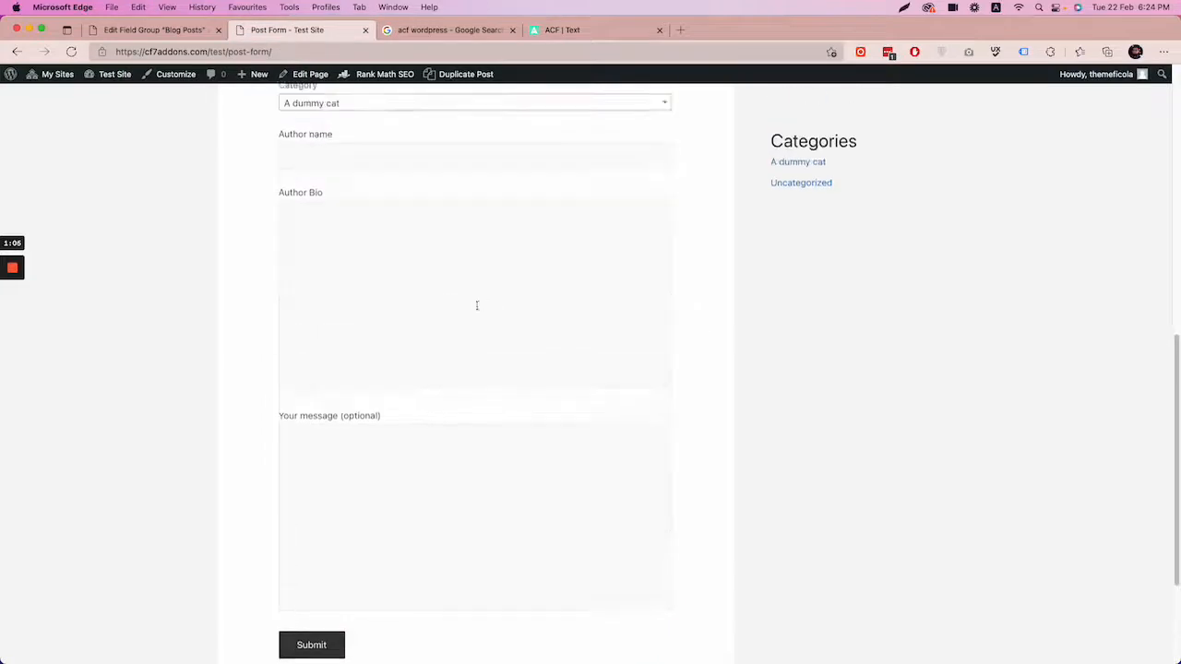
pyautogui.scroll(3)
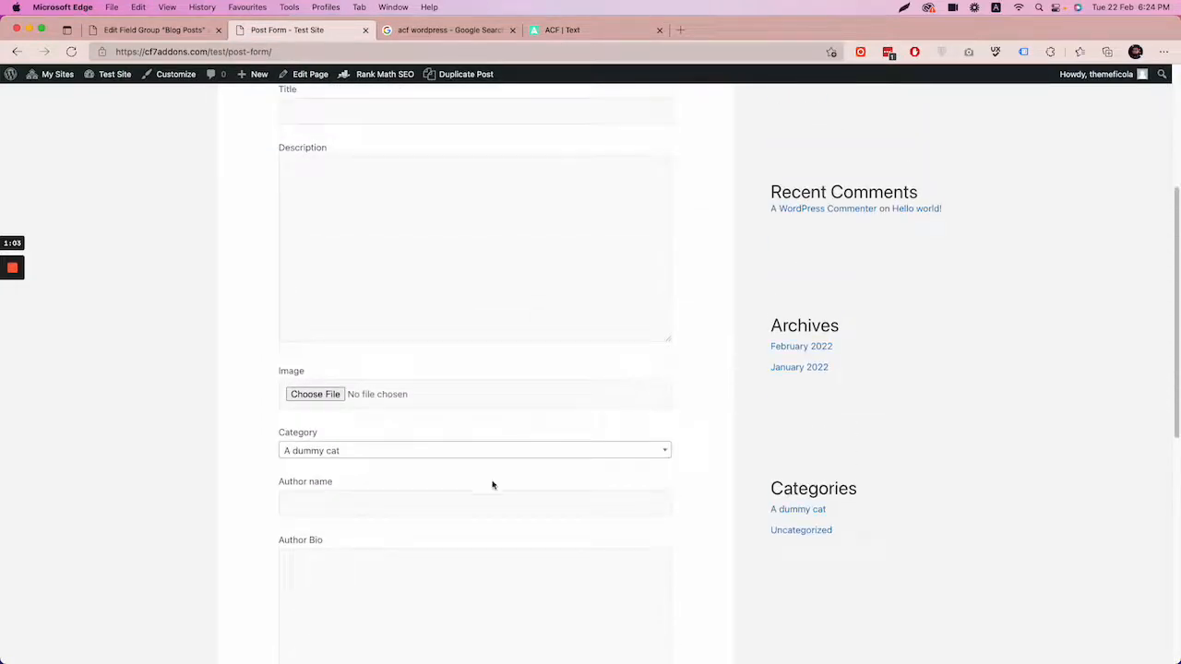
pyautogui.scroll(-3)
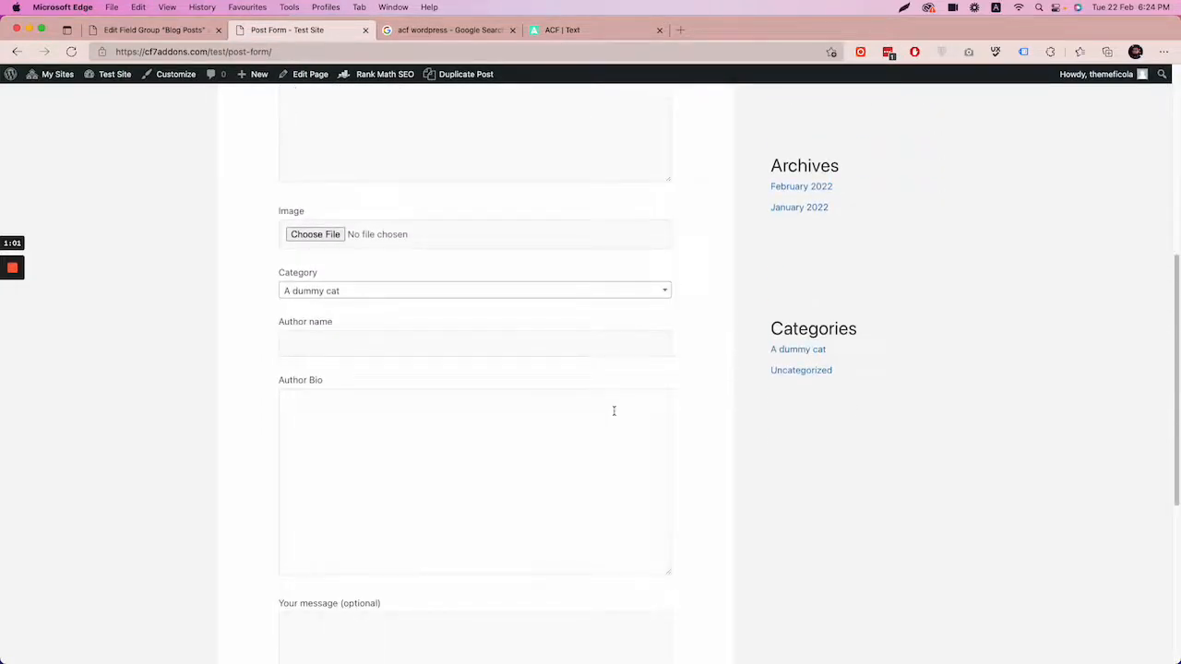
pyautogui.scroll(3)
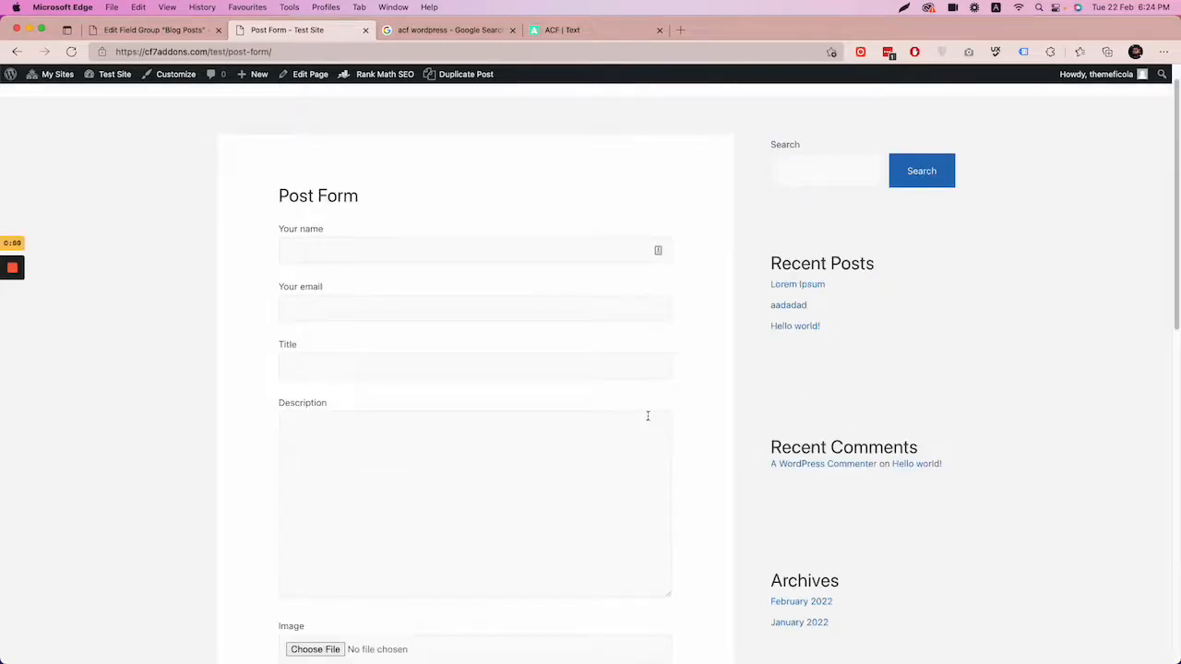